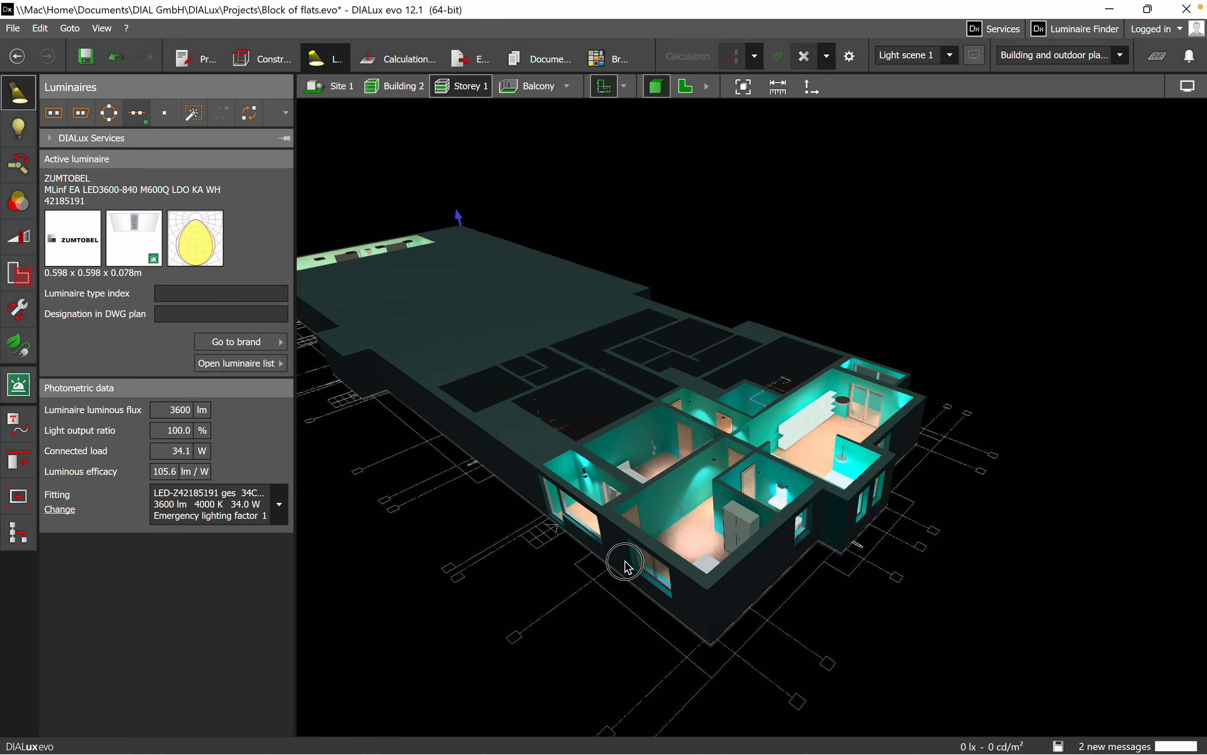
# Zoom and pan the 3D view into the lit apartment rooms on Storey 1
pyautogui.moveTo(628, 562); pyautogui.dragTo(580, 509)
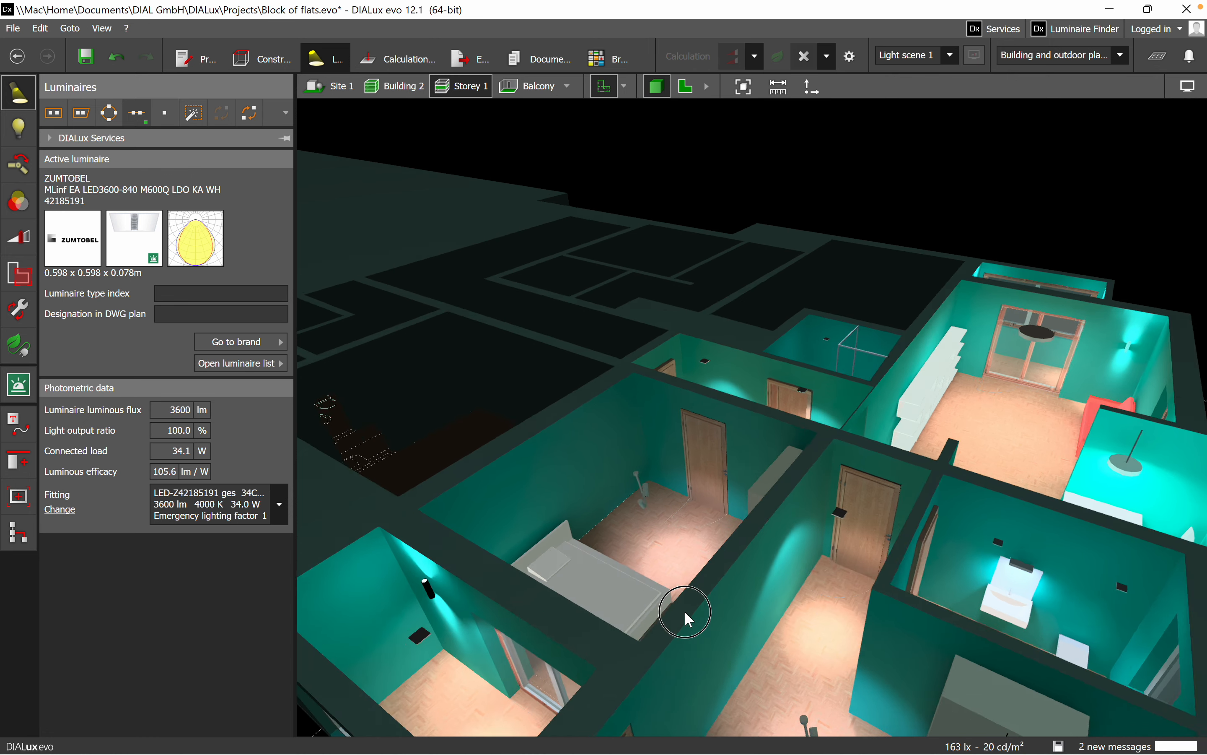
pyautogui.moveTo(684, 612); pyautogui.dragTo(695, 443)
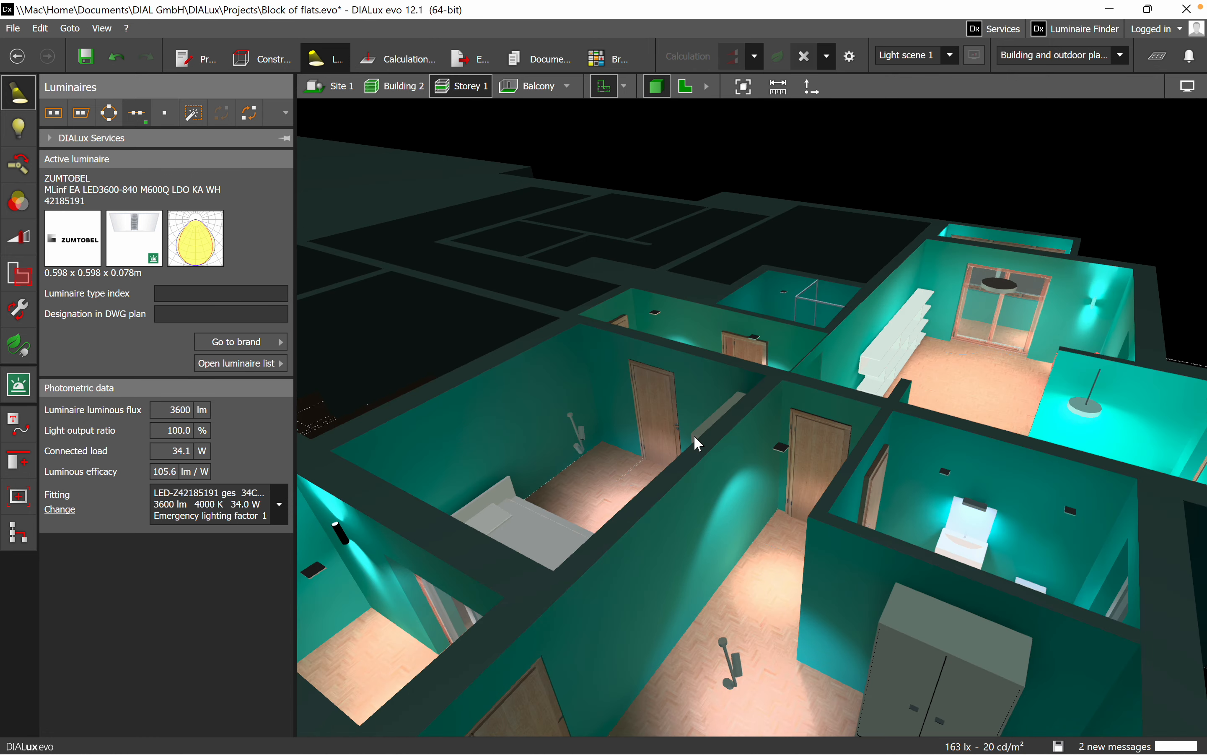
pyautogui.moveTo(484, 395)
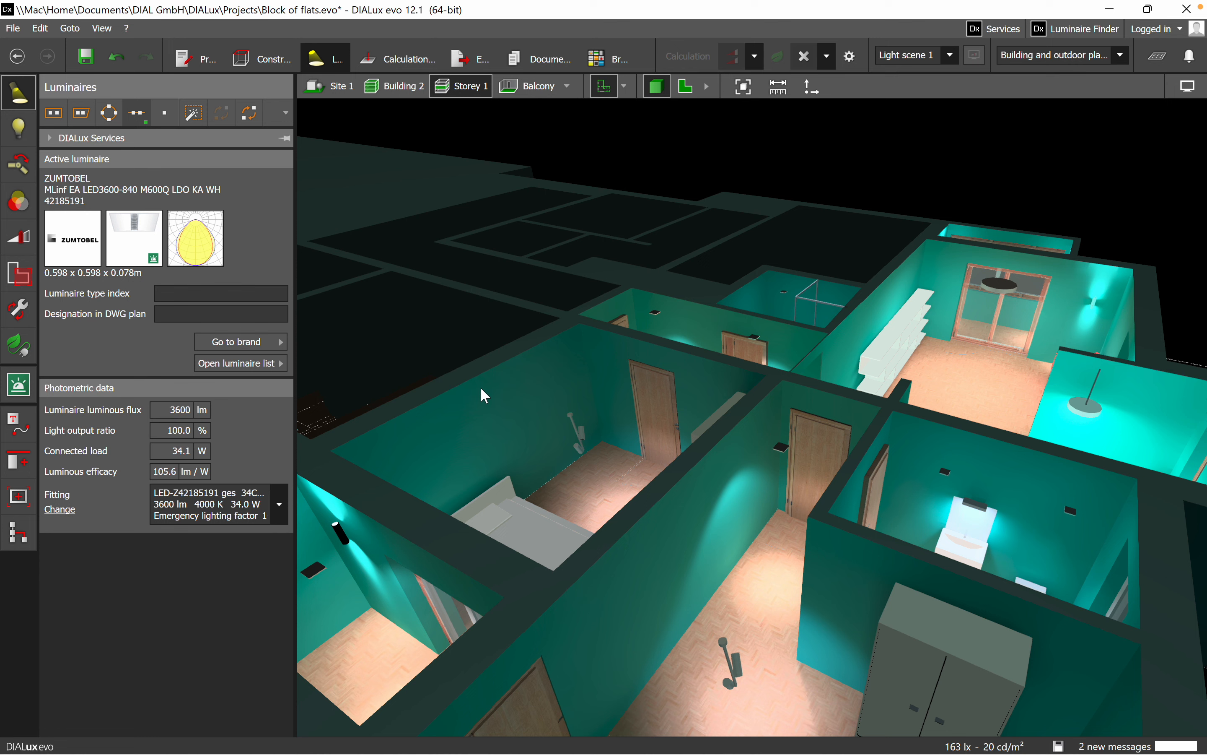
pyautogui.moveTo(479, 388)
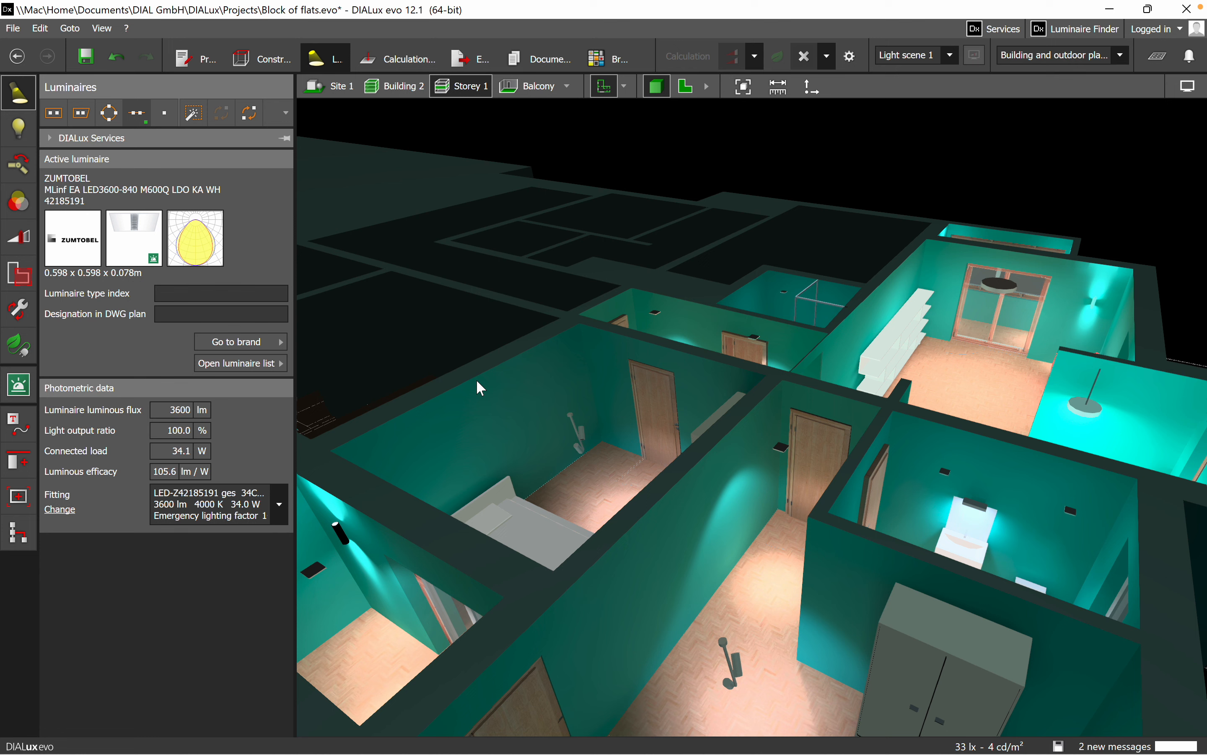
pyautogui.moveTo(499, 354)
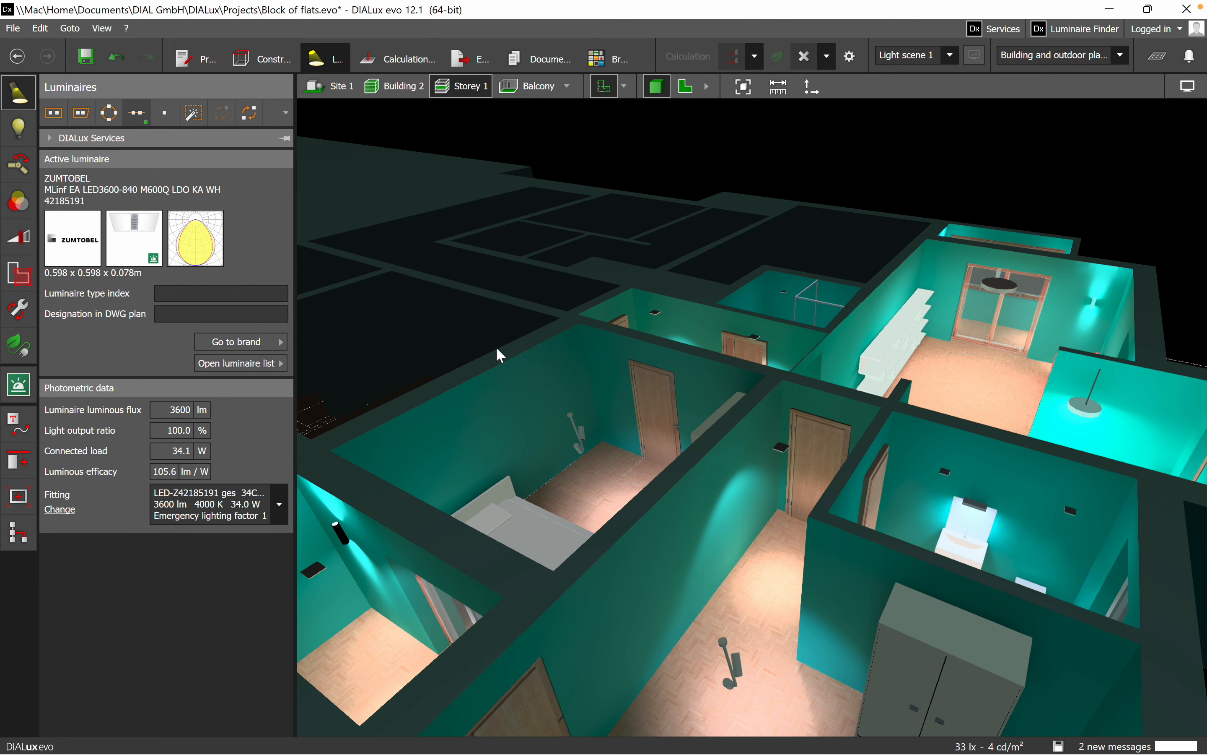
pyautogui.moveTo(387, 408)
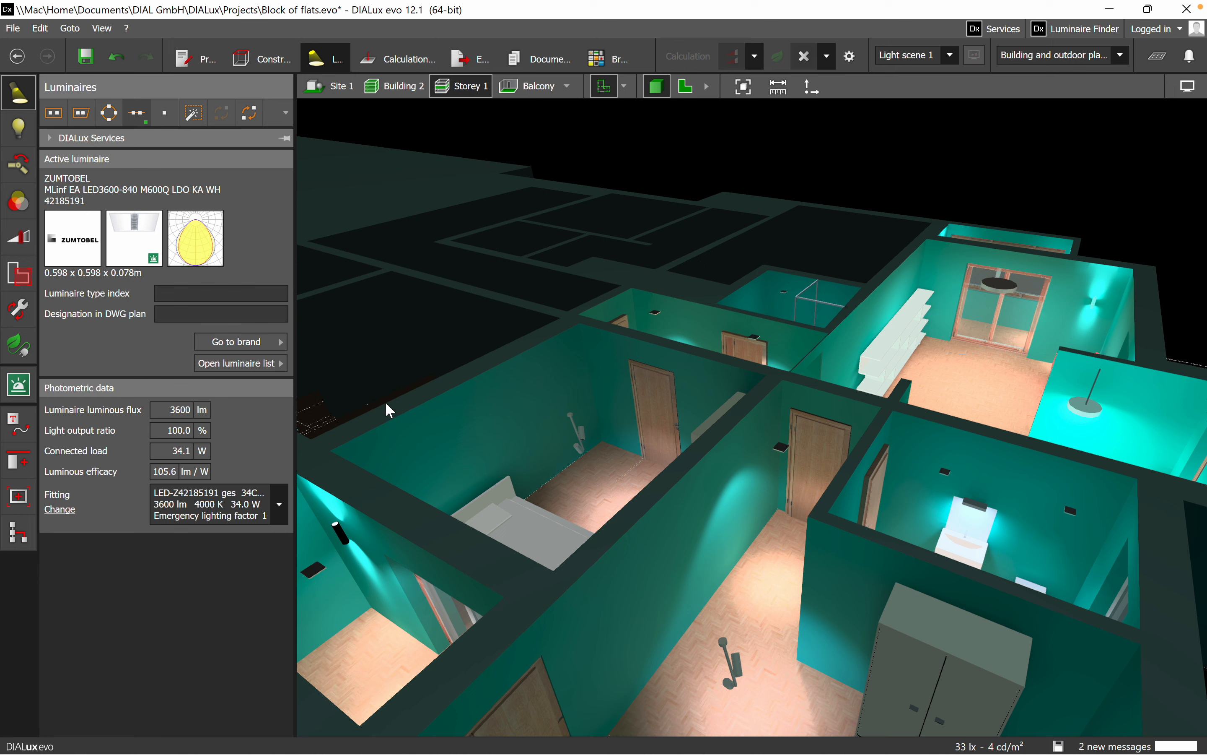
pyautogui.moveTo(325, 58)
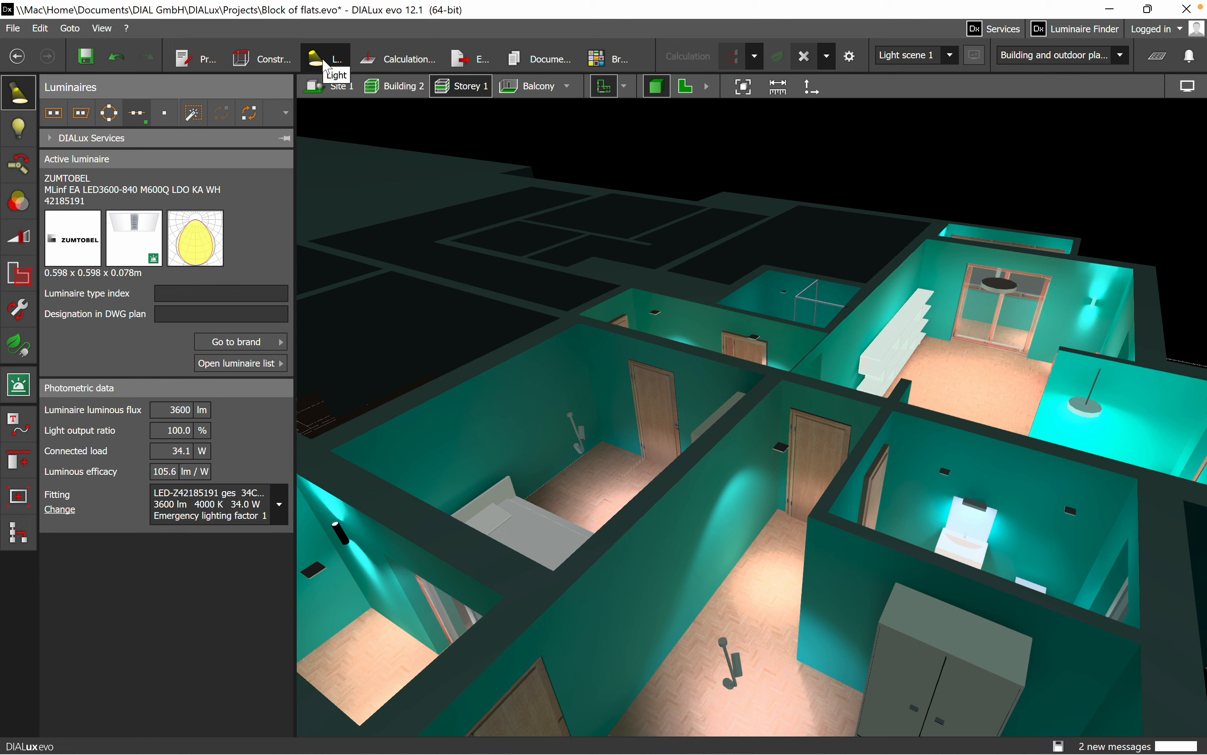
pyautogui.moveTo(334, 60)
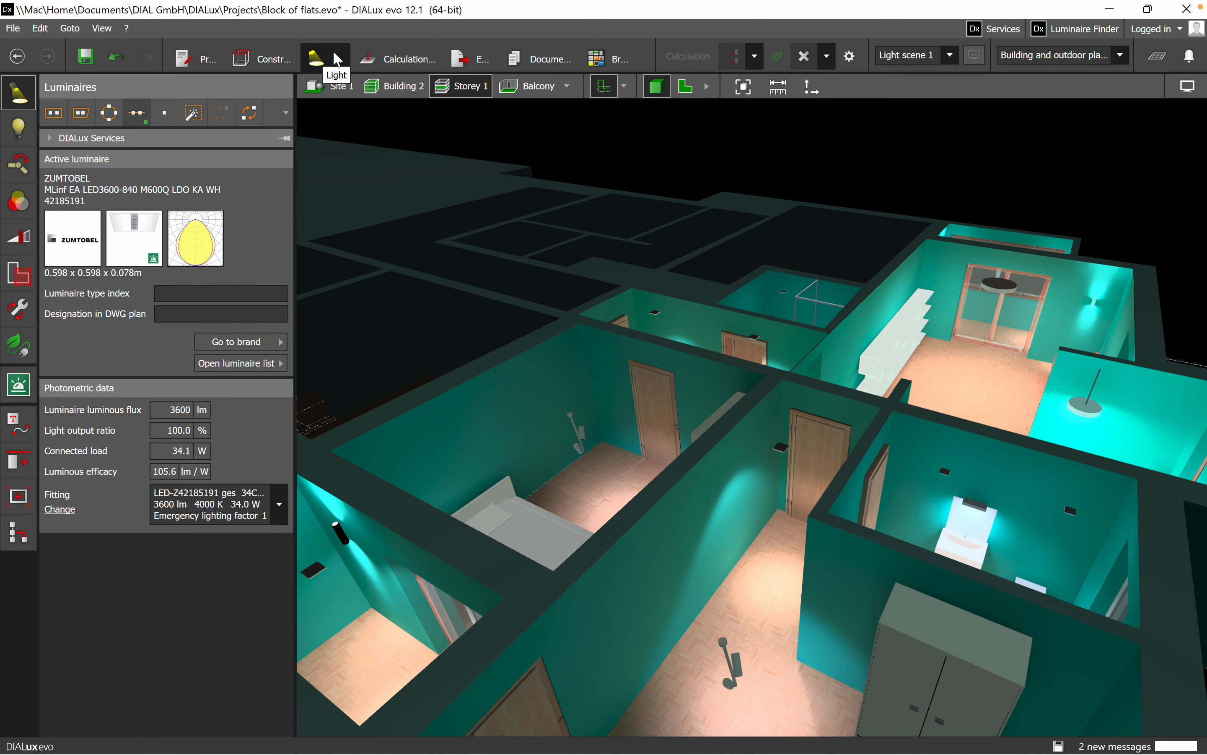
pyautogui.moveTo(244, 382)
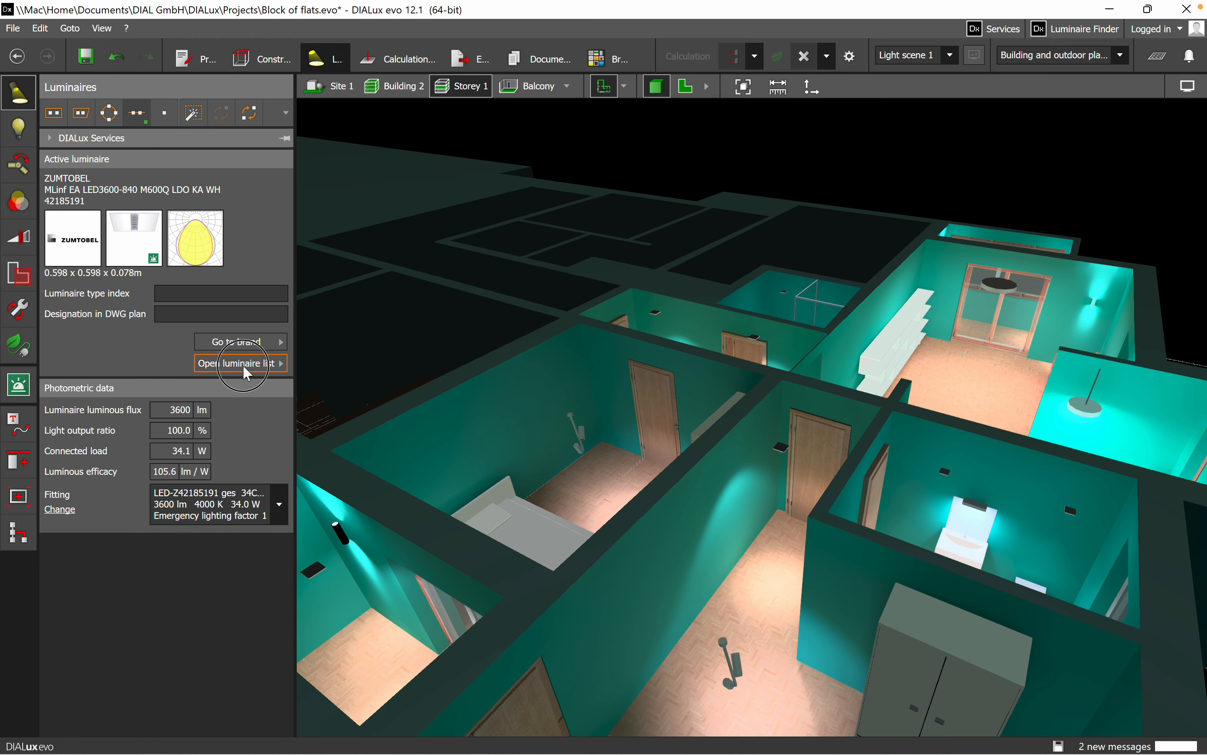
# Show the project's luminaire list and switch on the mounting-type filter
pyautogui.click(237, 363)
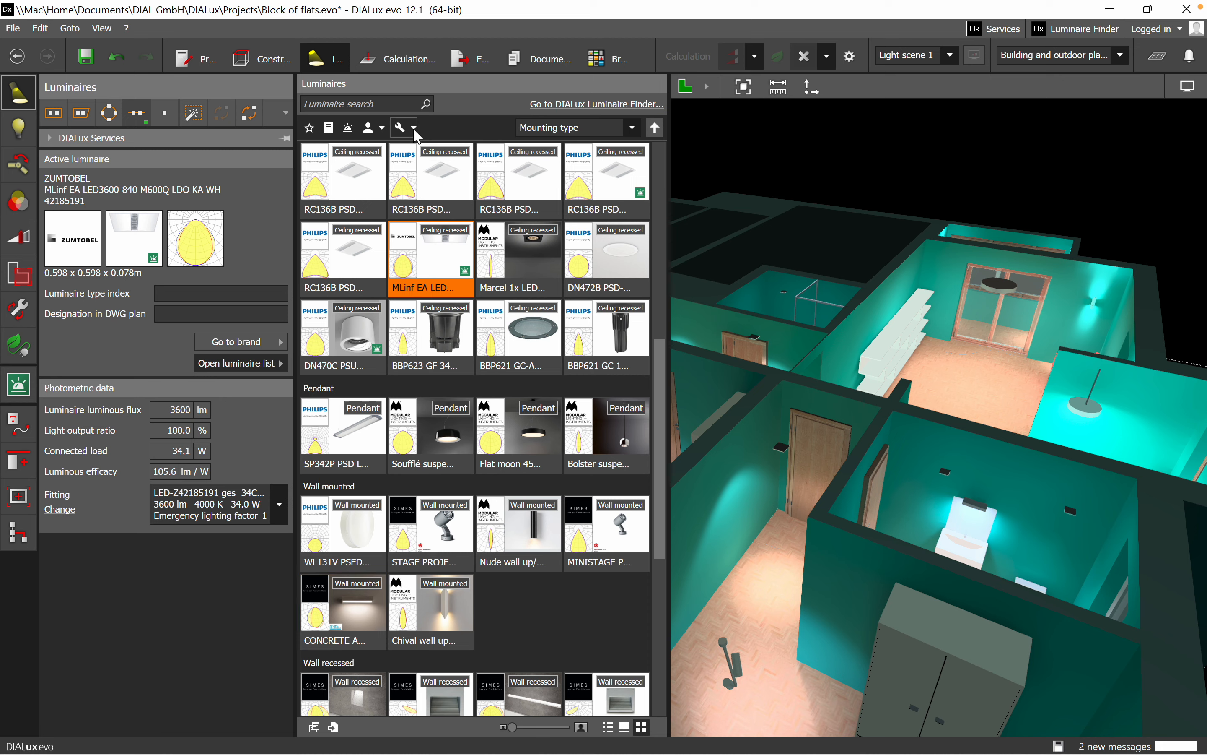
pyautogui.moveTo(398, 127)
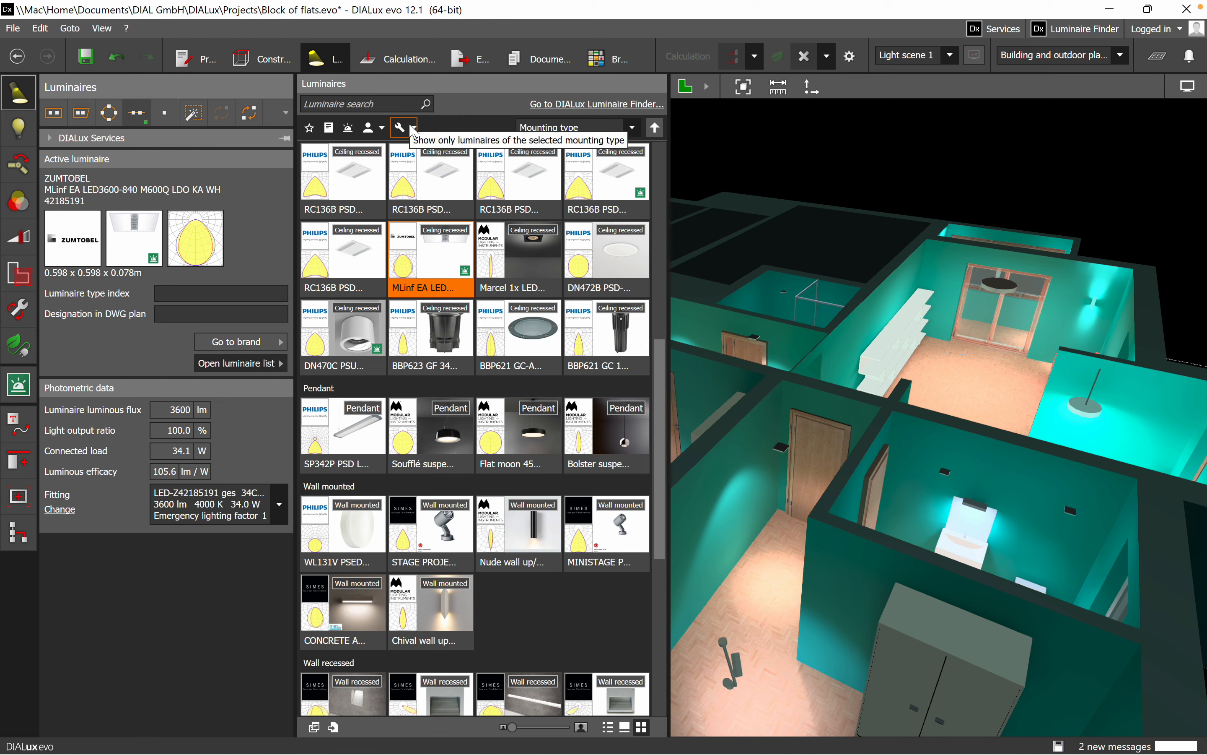
pyautogui.click(417, 127)
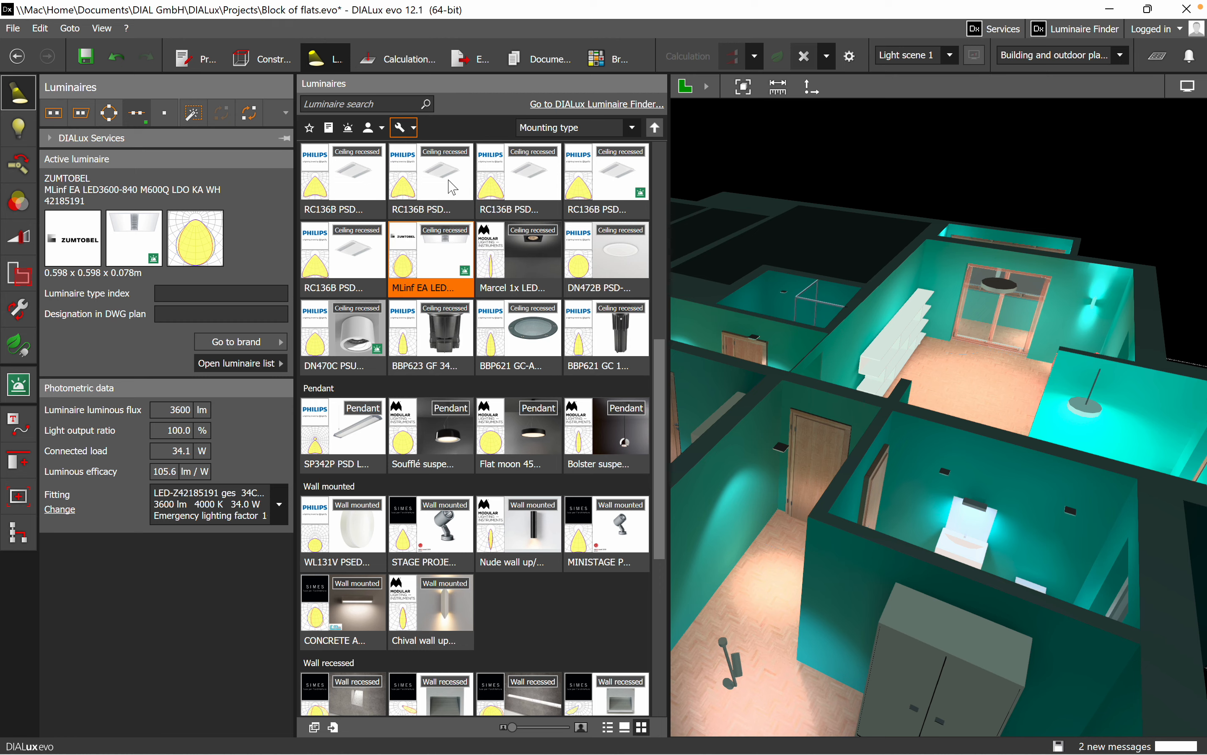
# Filter the list to ceiling recessed luminaires and bring up the mounting-type choices
pyautogui.click(400, 127)
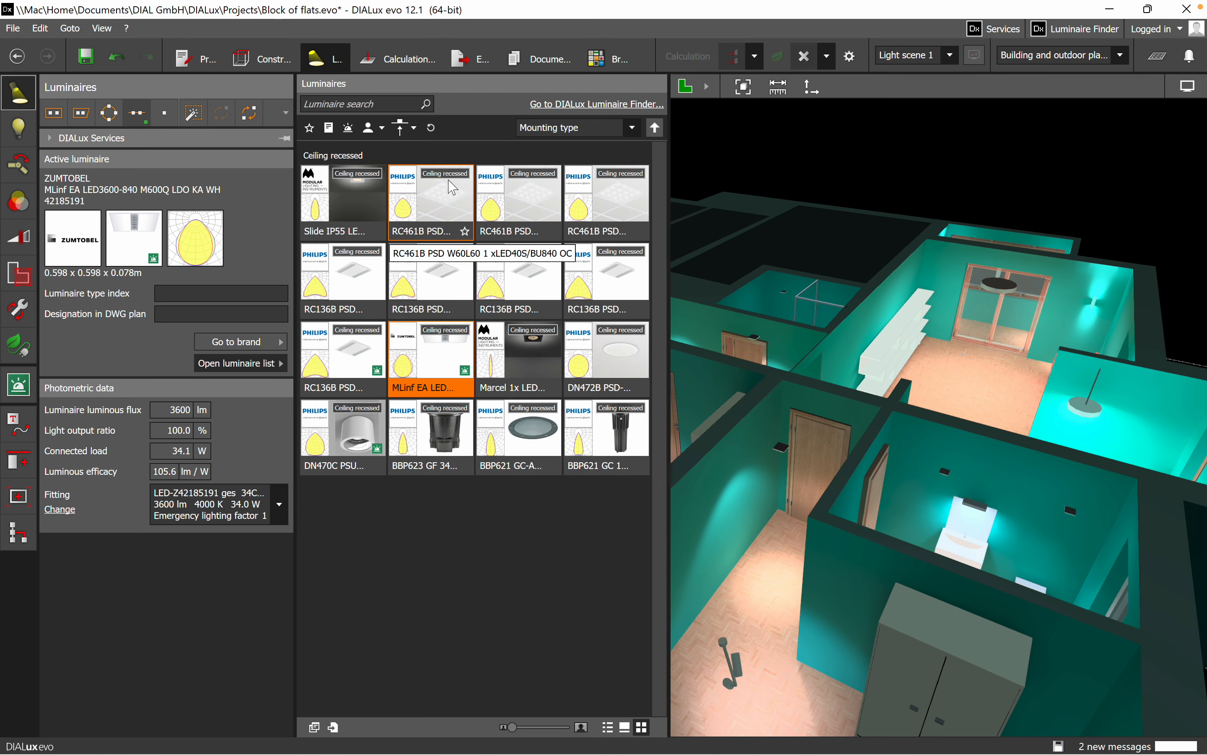
pyautogui.moveTo(518, 431)
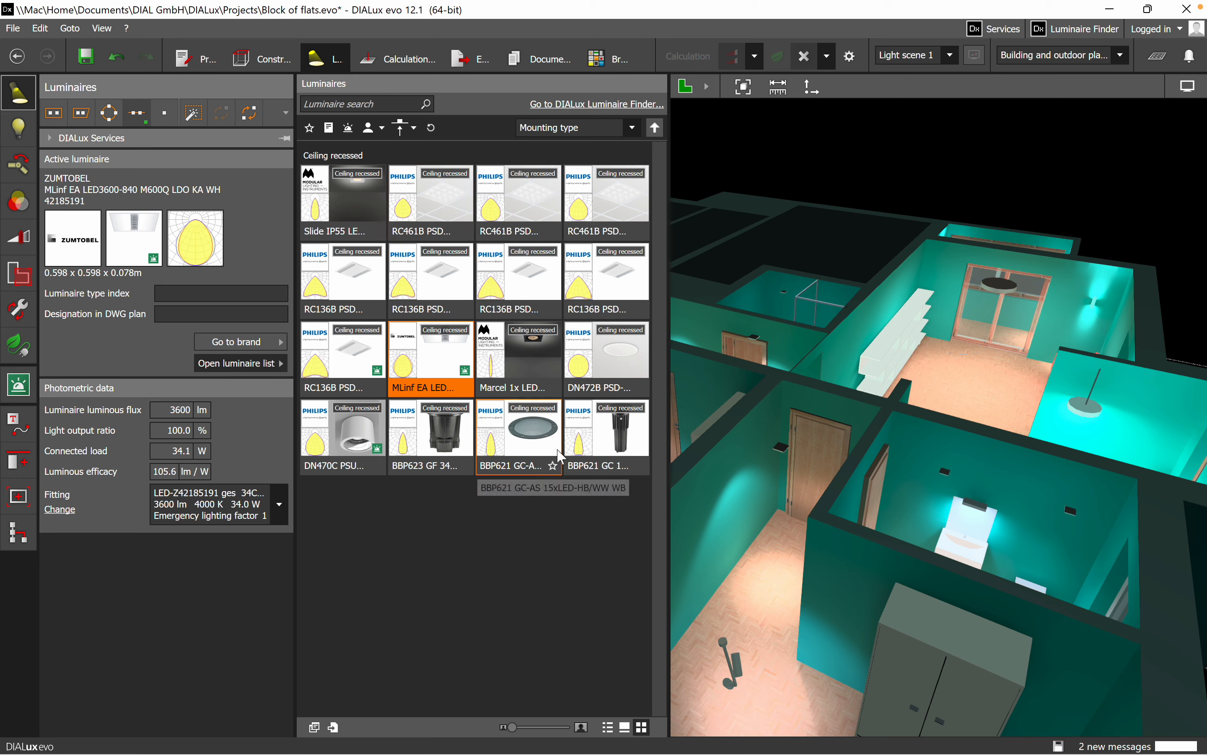
pyautogui.moveTo(372, 506)
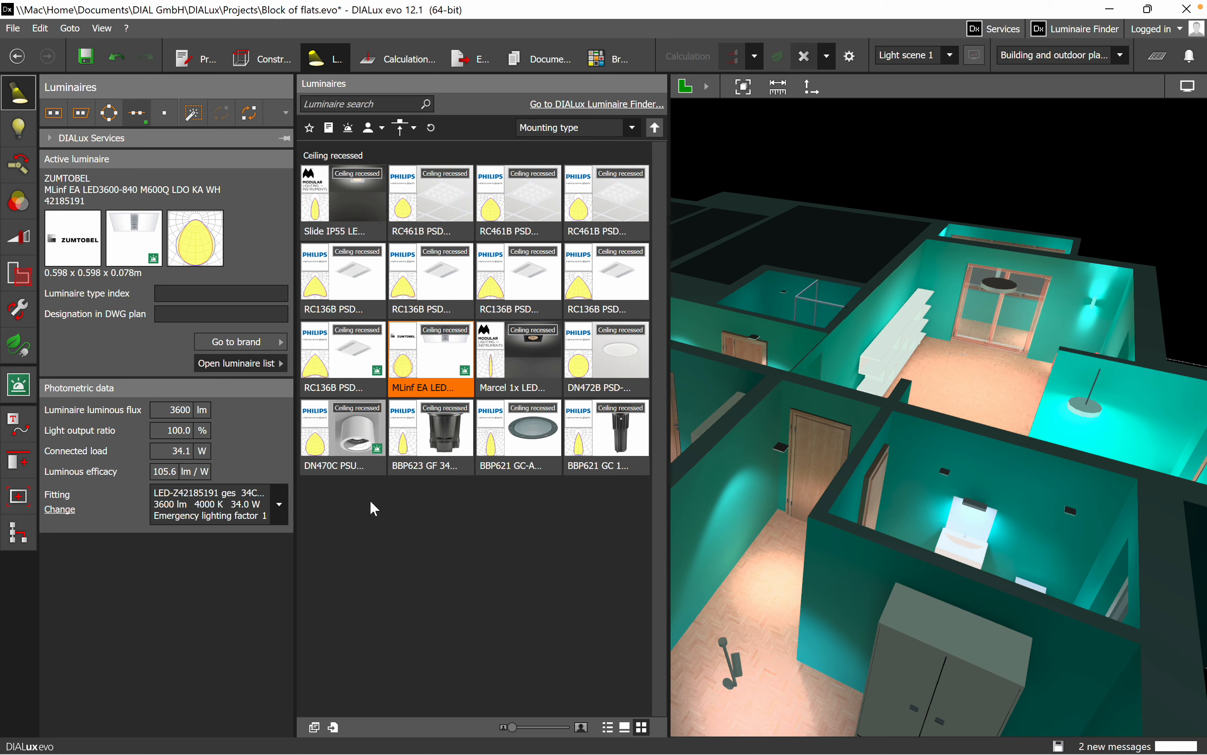
pyautogui.moveTo(363, 527)
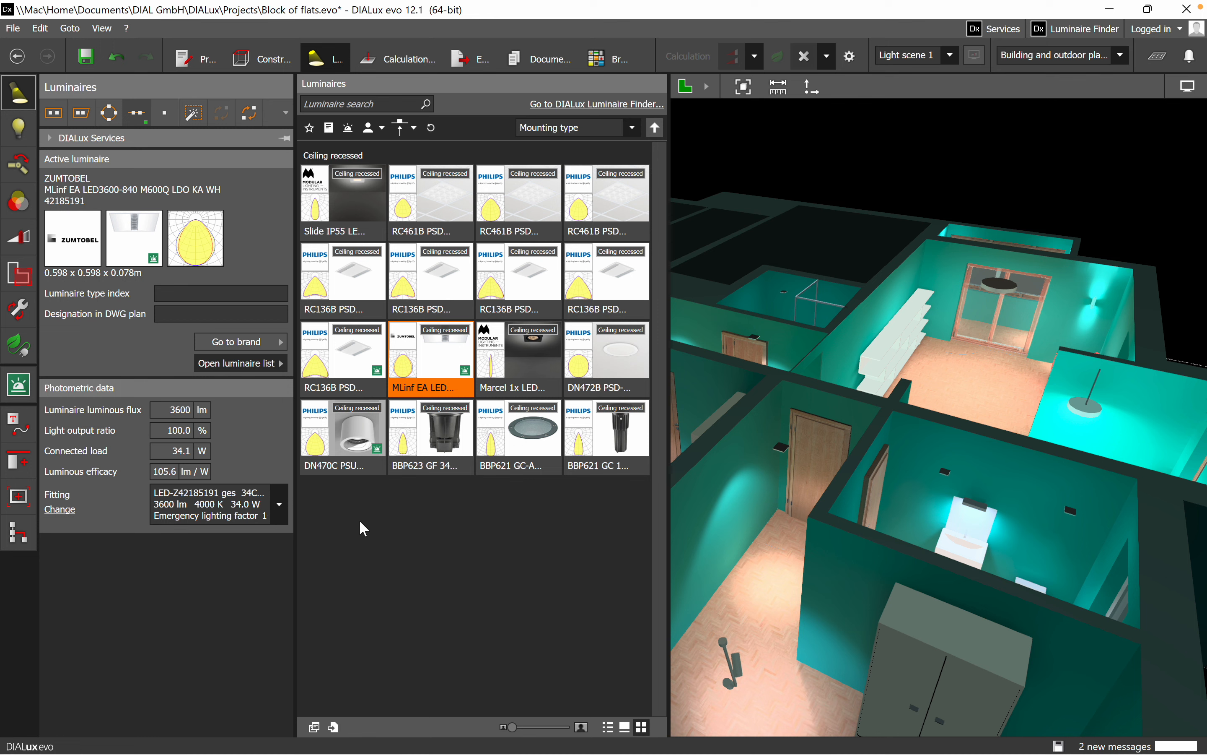
pyautogui.moveTo(527, 549)
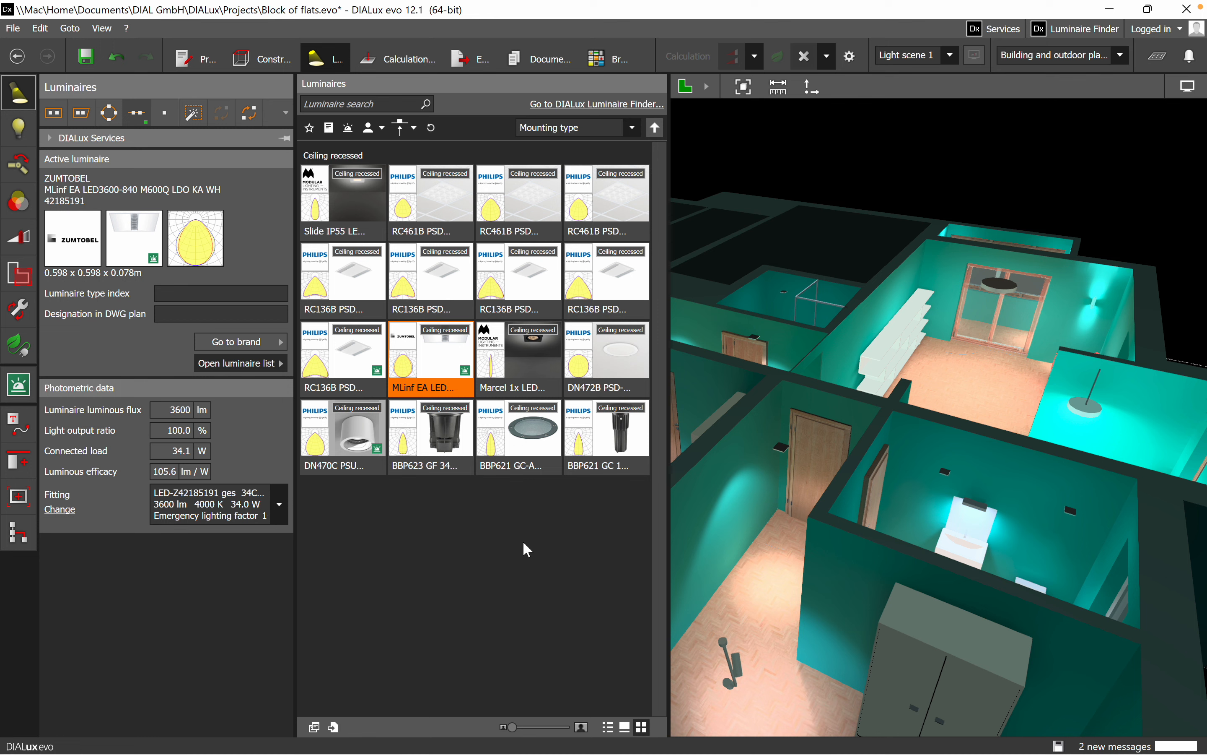
pyautogui.moveTo(607, 435)
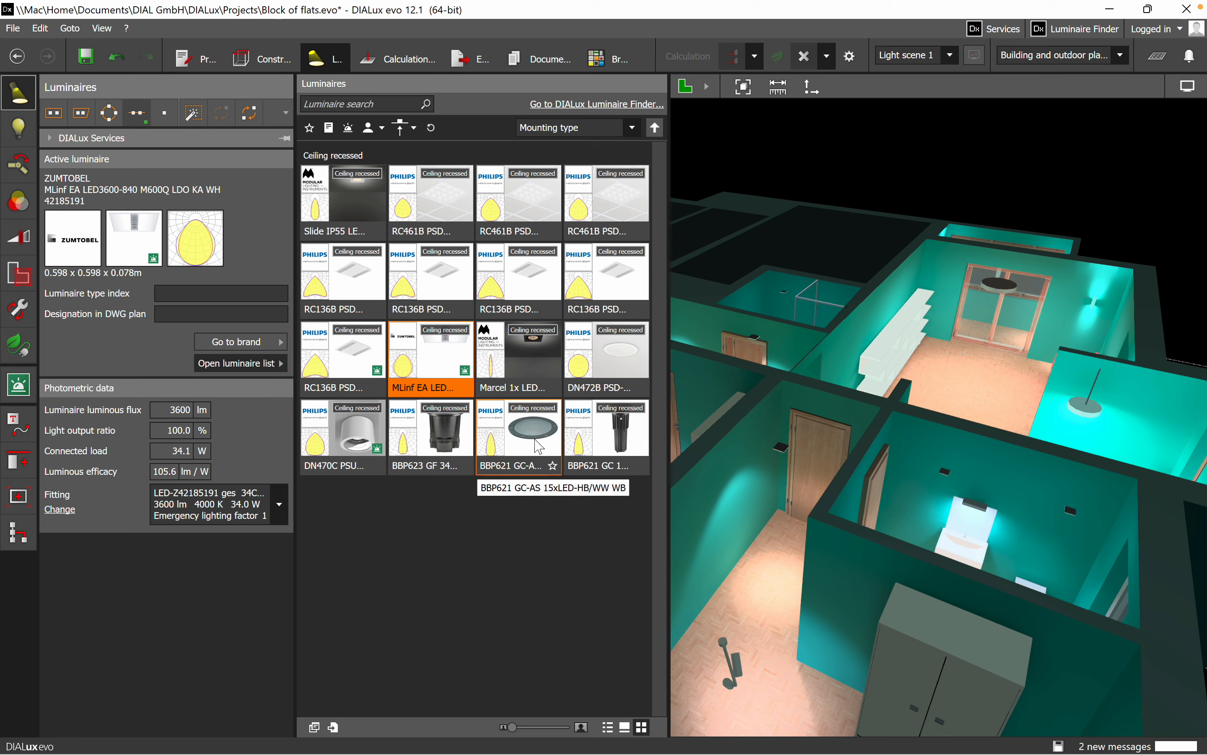
pyautogui.moveTo(555, 199)
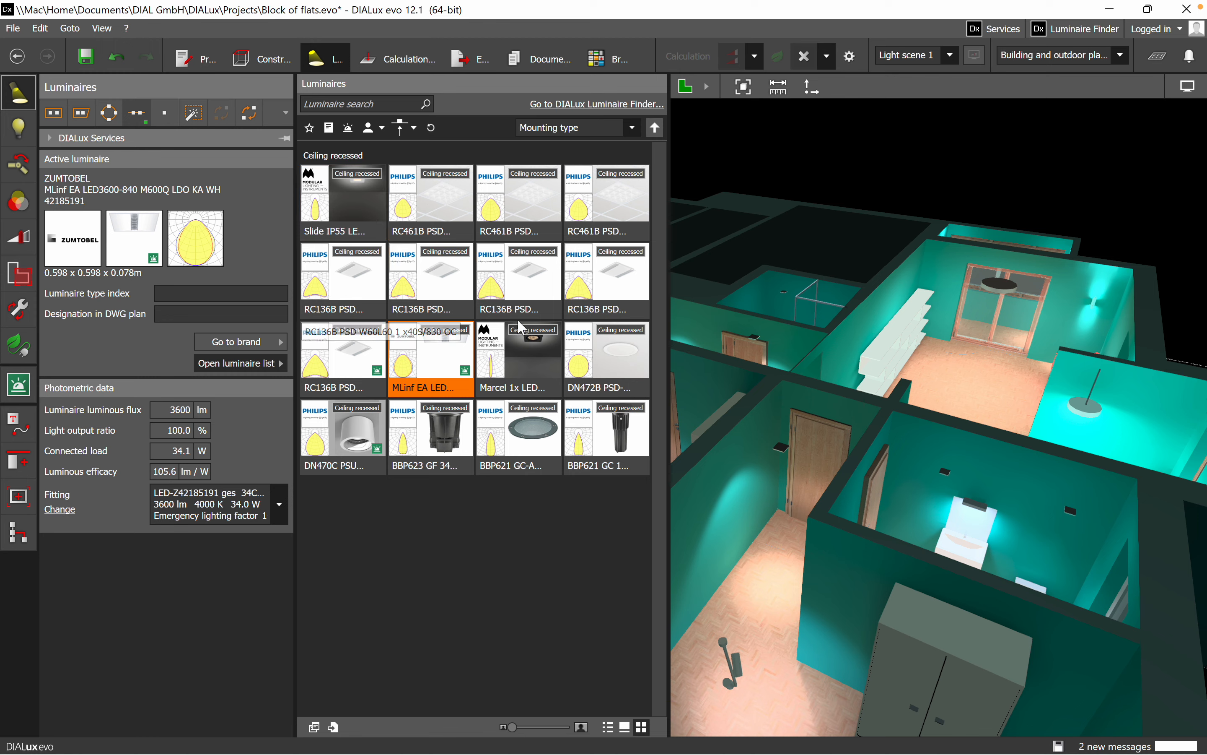
pyautogui.moveTo(433, 141)
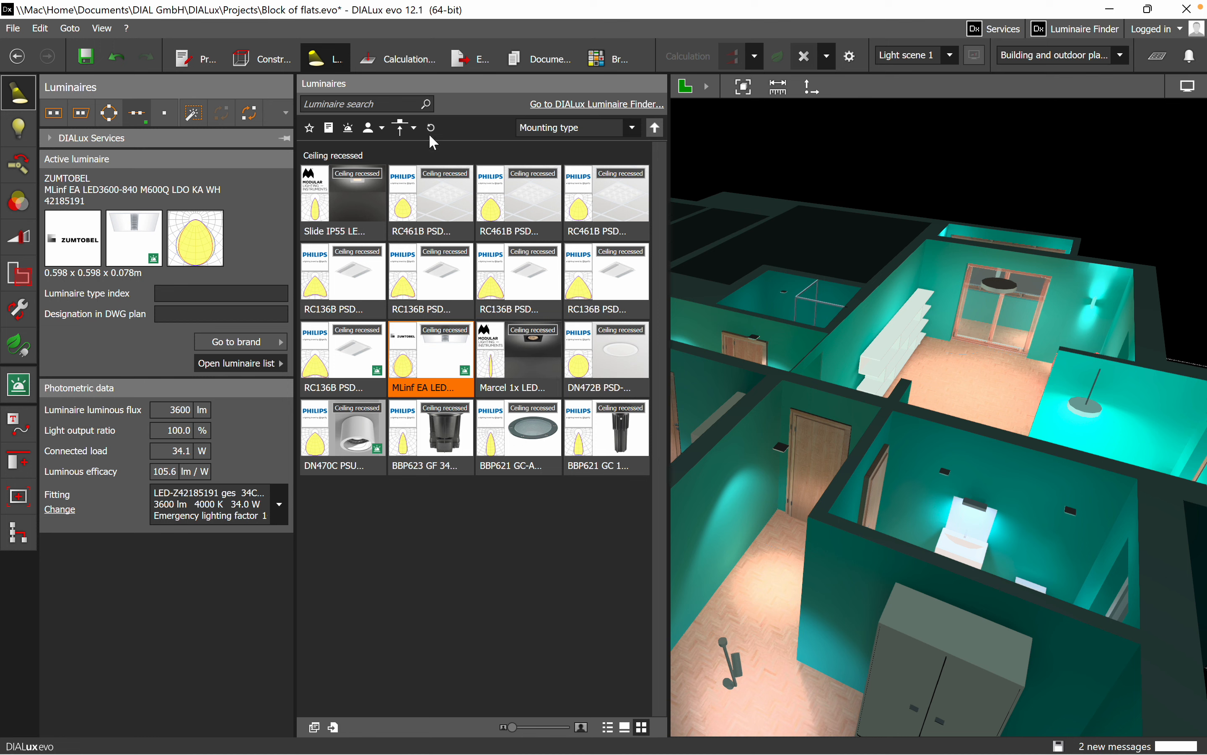
pyautogui.click(402, 127)
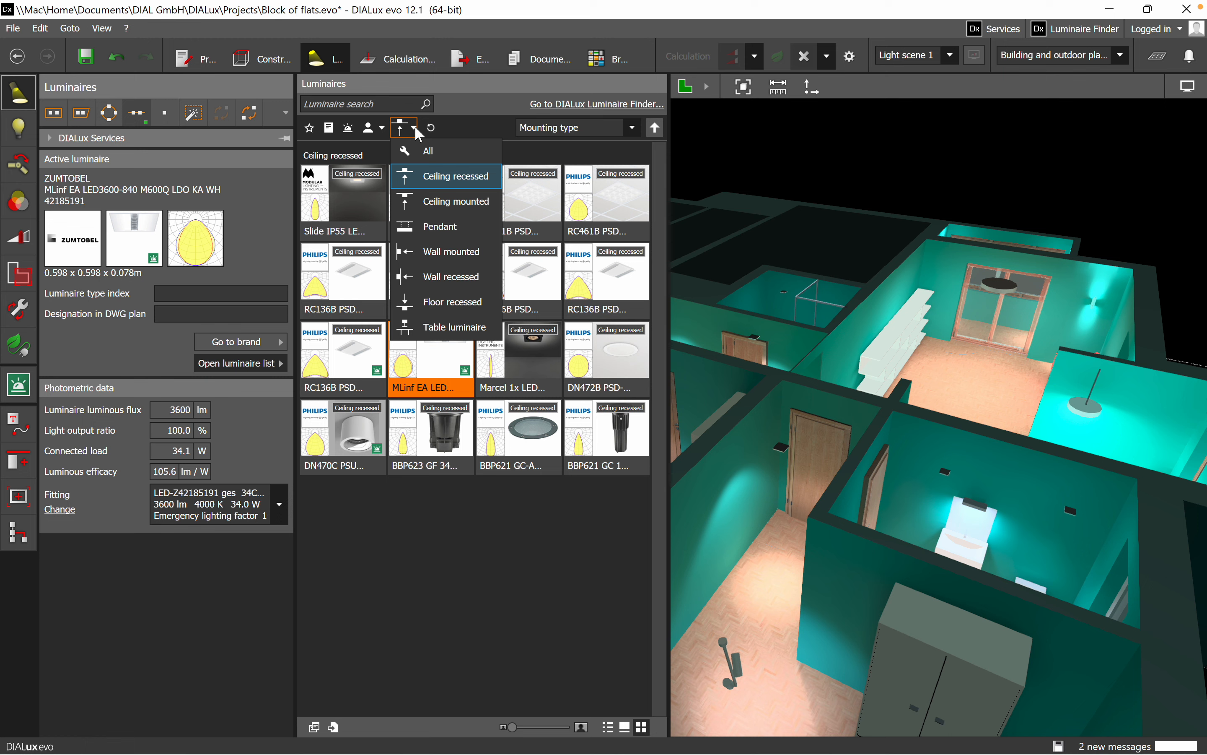
pyautogui.moveTo(446, 202)
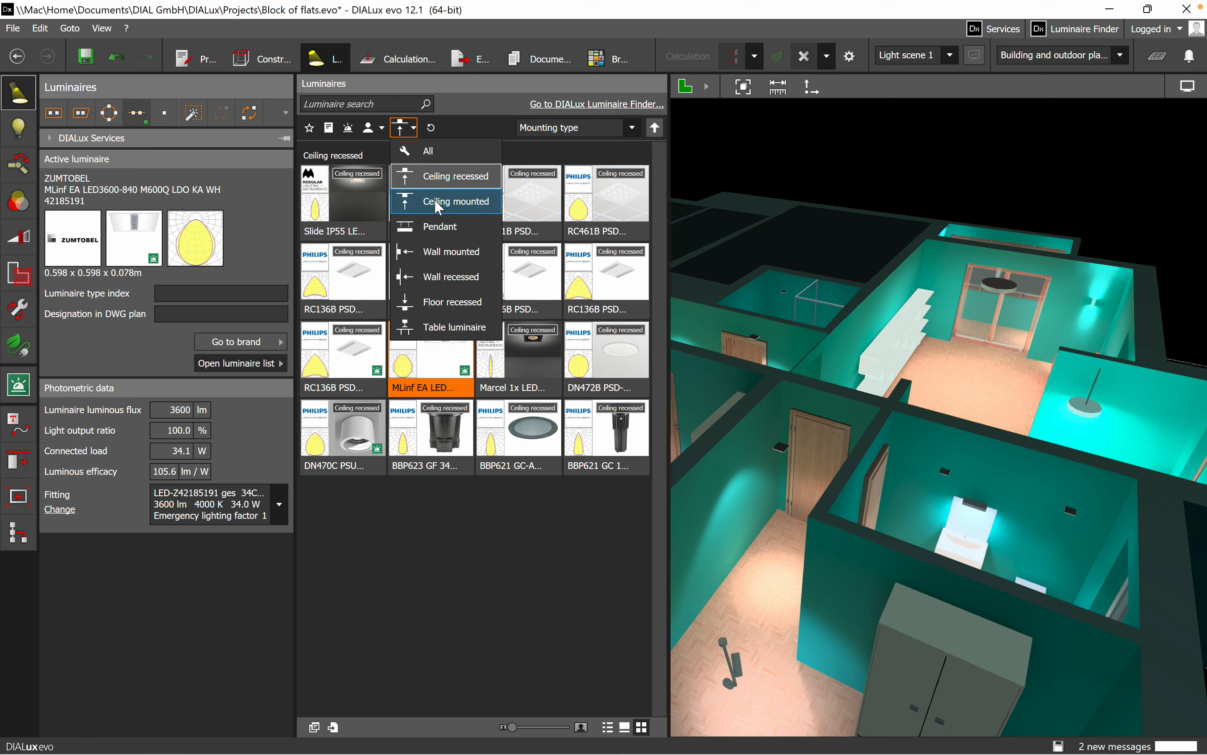
# Limit the list to ceiling mounted luminaires, then show all mounting types again
pyautogui.click(448, 201)
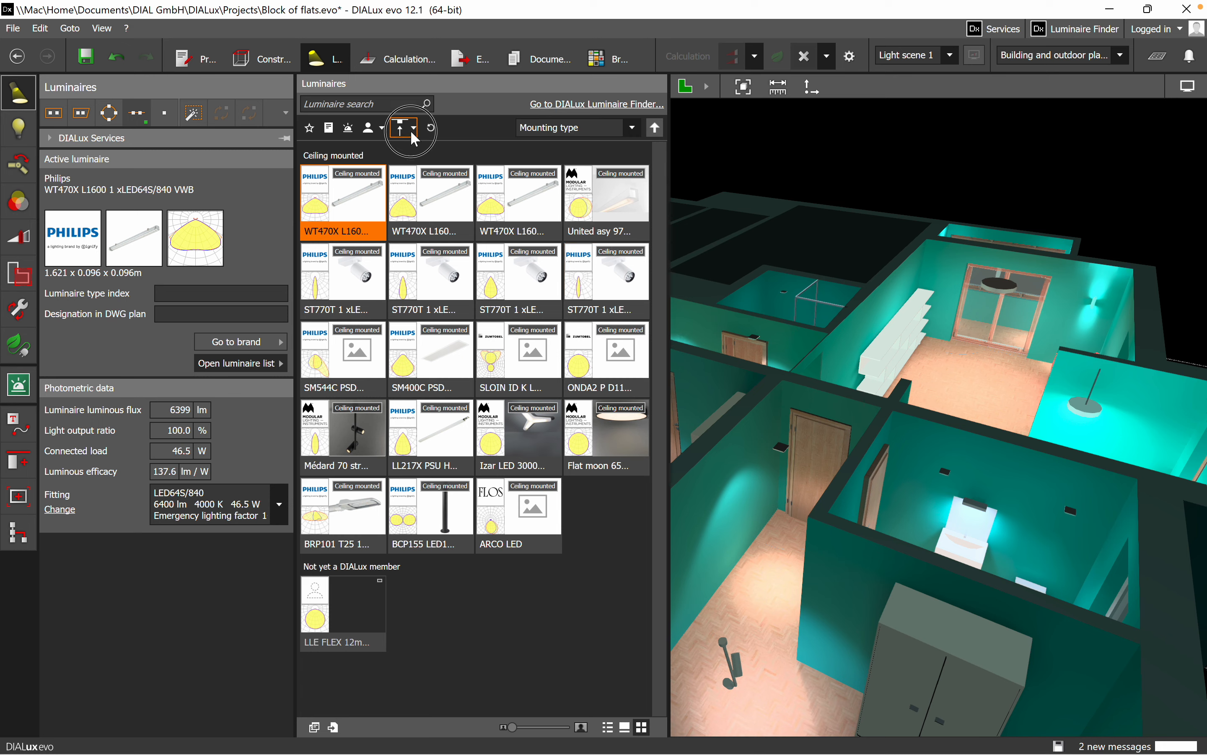
pyautogui.click(402, 127)
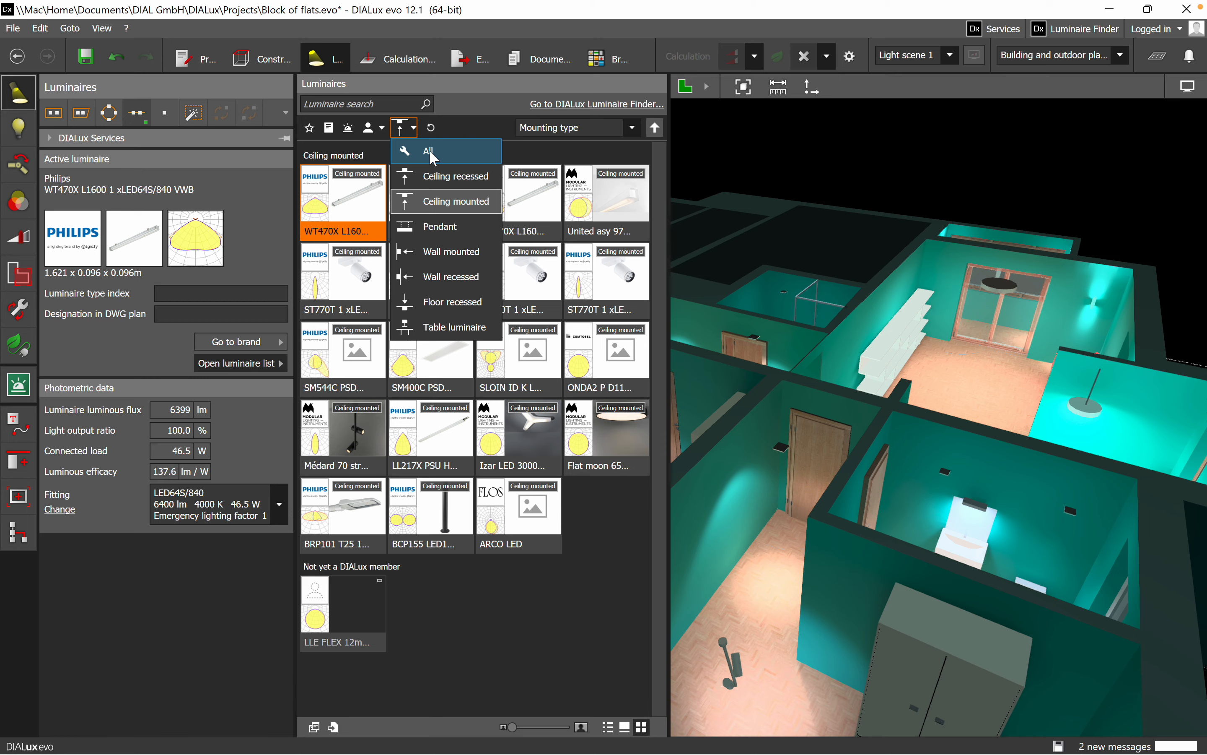
pyautogui.click(429, 150)
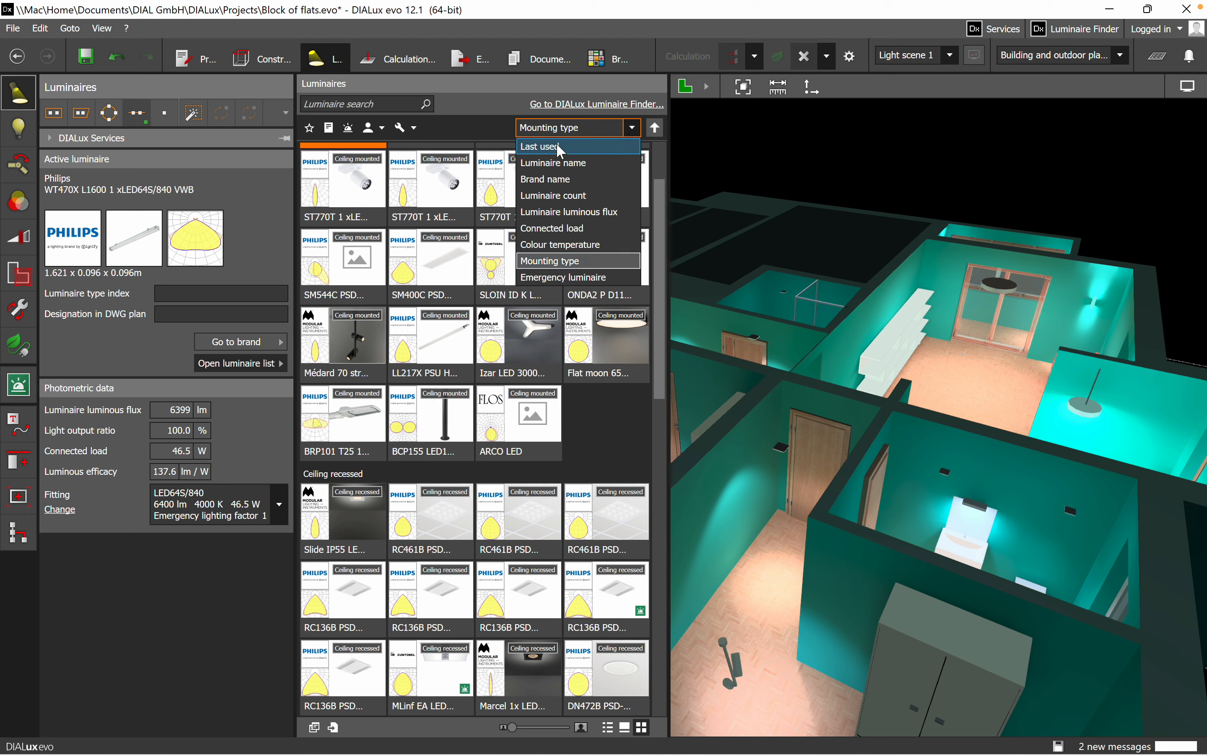
pyautogui.moveTo(552, 163)
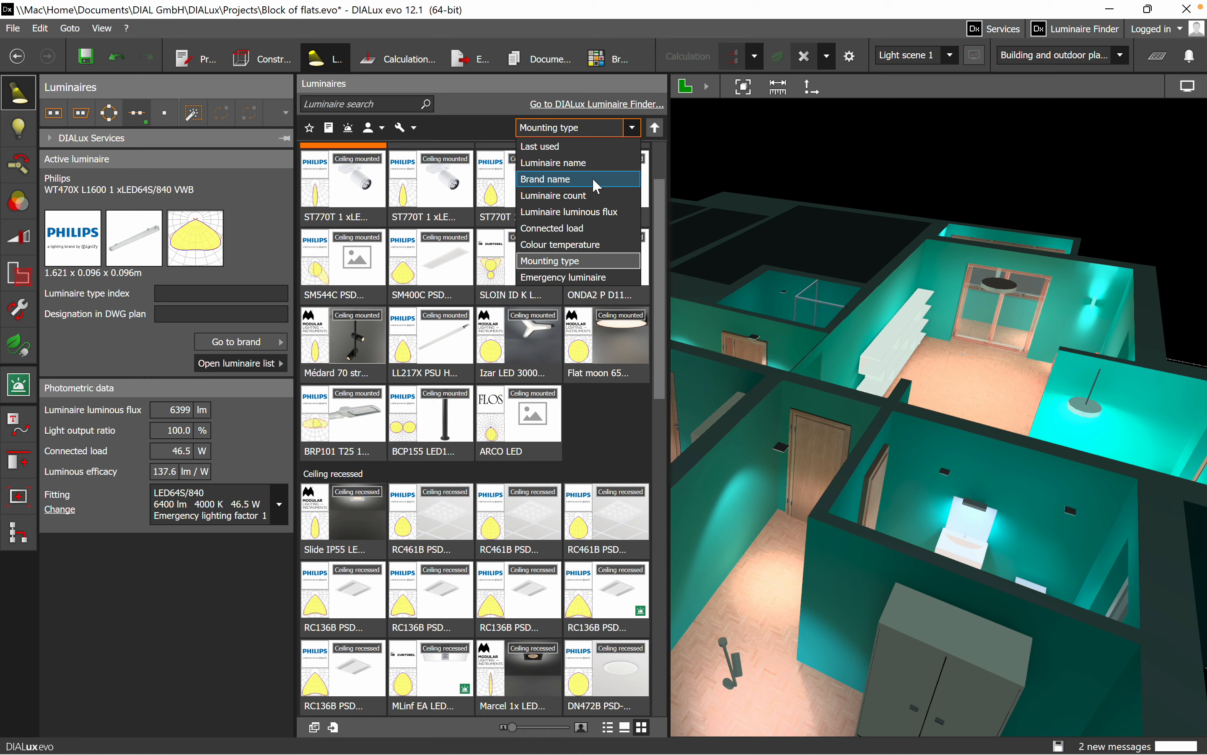
# Sort the luminaire list by brand name and reopen the sort choices
pyautogui.click(545, 178)
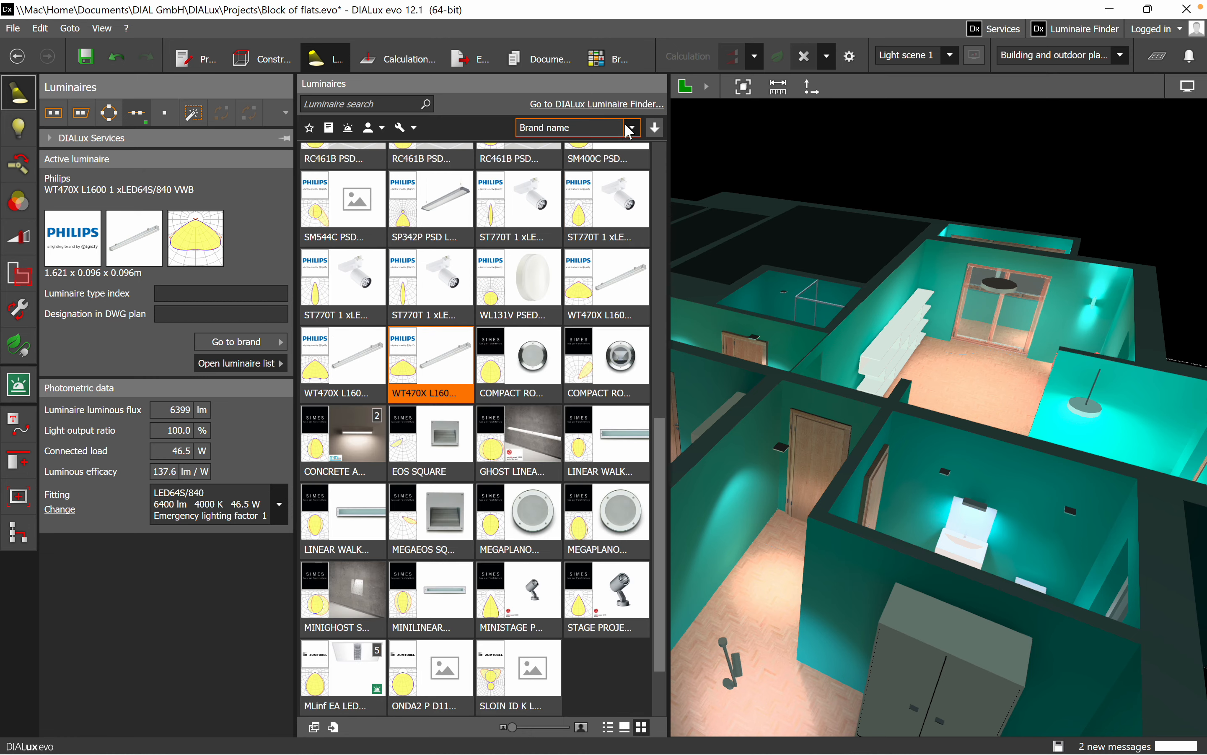
pyautogui.click(630, 127)
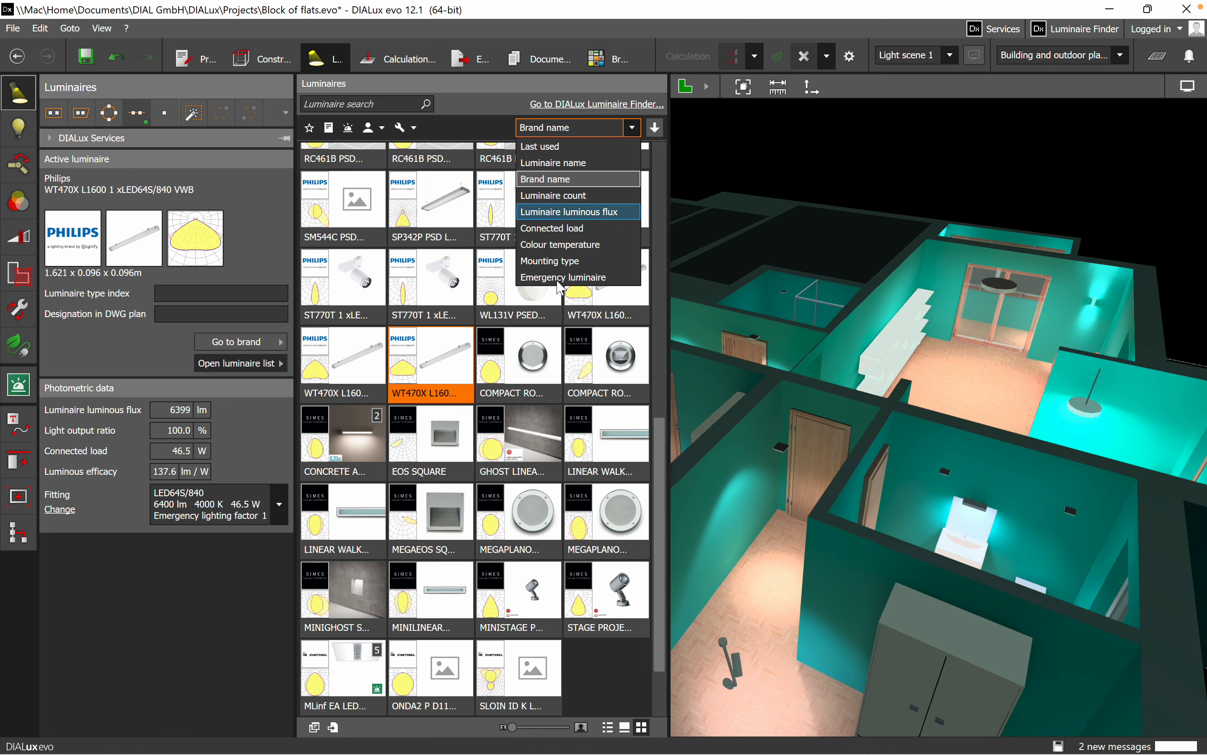
# Sort the luminaires by luminous flux into lumen ranges and look through them
pyautogui.click(573, 212)
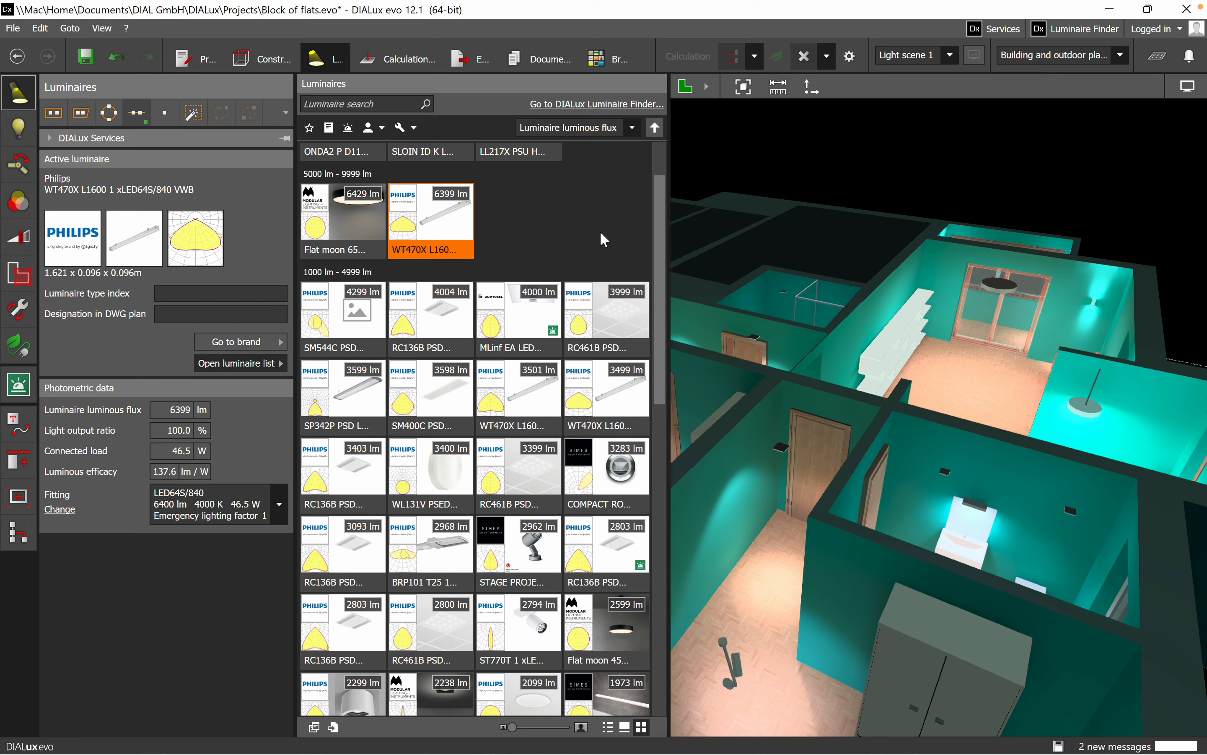
pyautogui.scroll(-3)
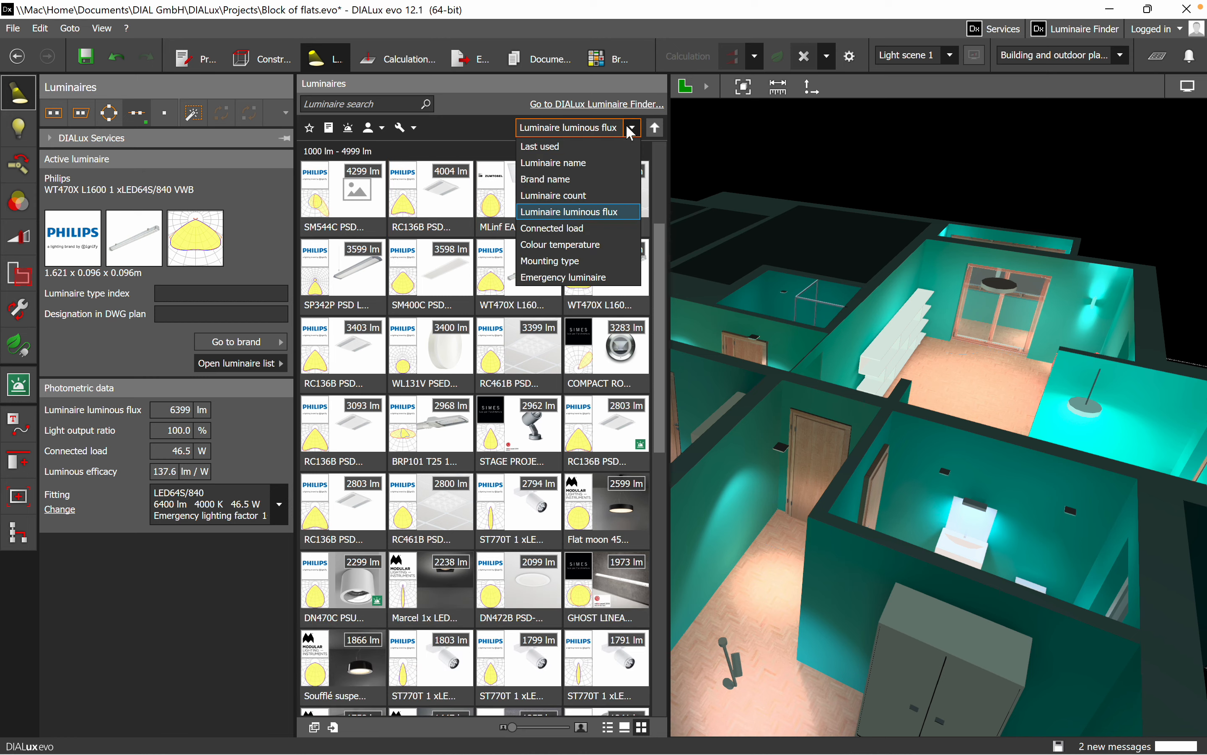
pyautogui.moveTo(577, 228)
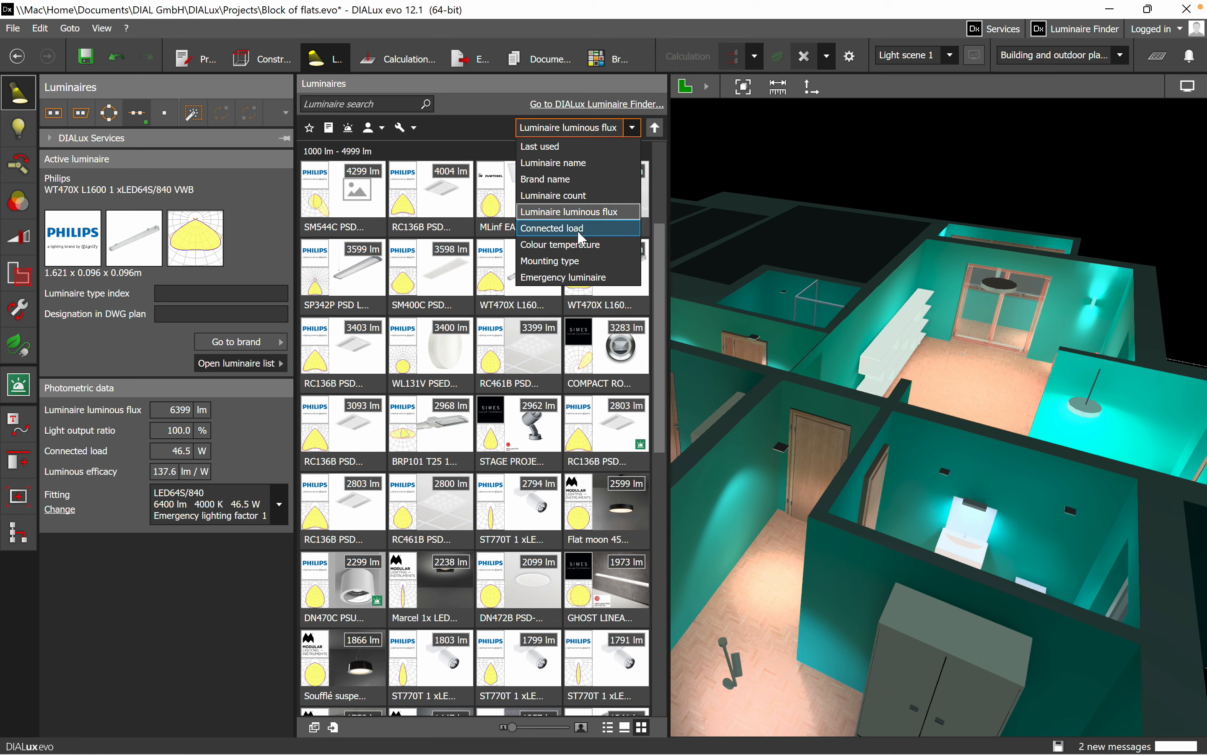
# Sort the luminaires by connected load into wattage ranges such as 50–100 W
pyautogui.click(552, 228)
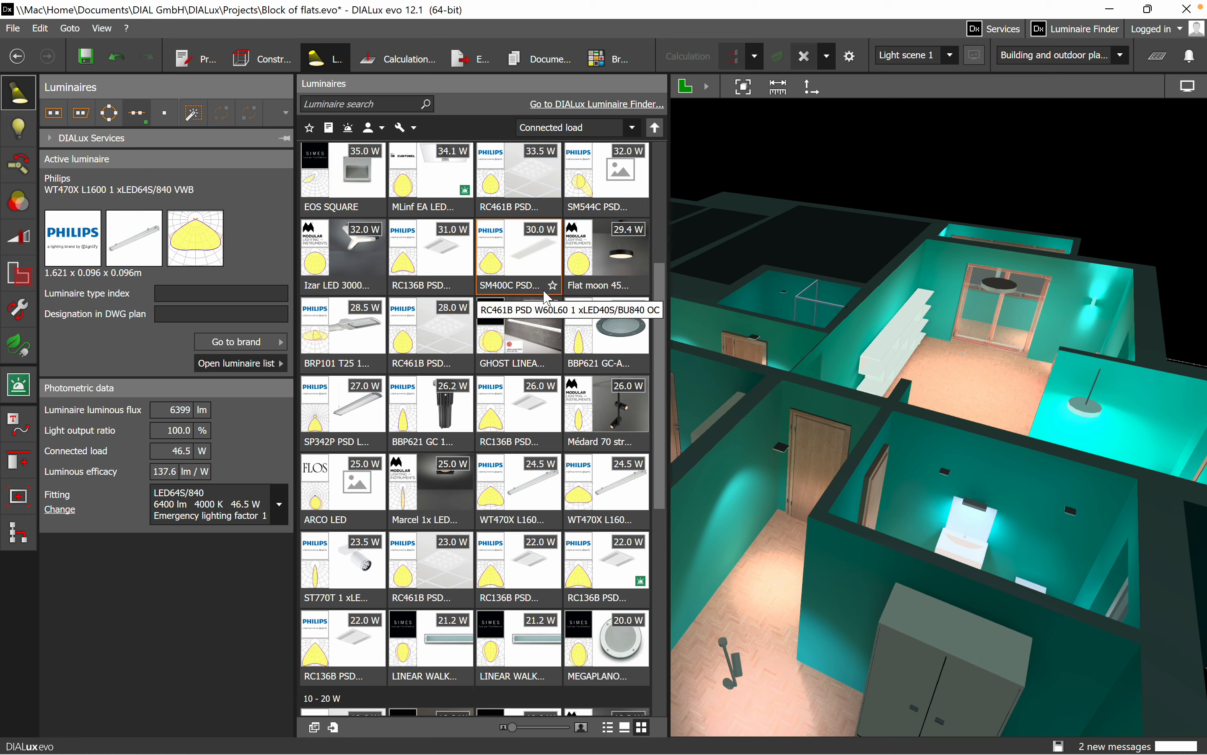
pyautogui.scroll(-3)
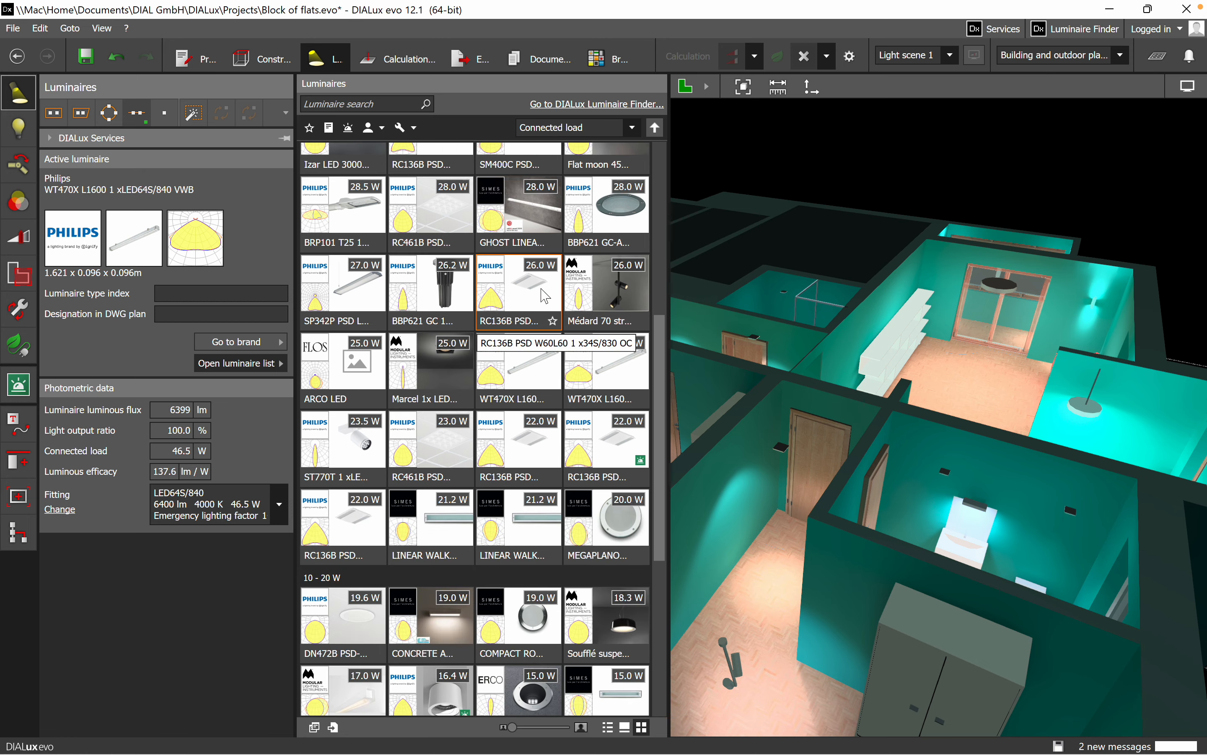
pyautogui.scroll(-3)
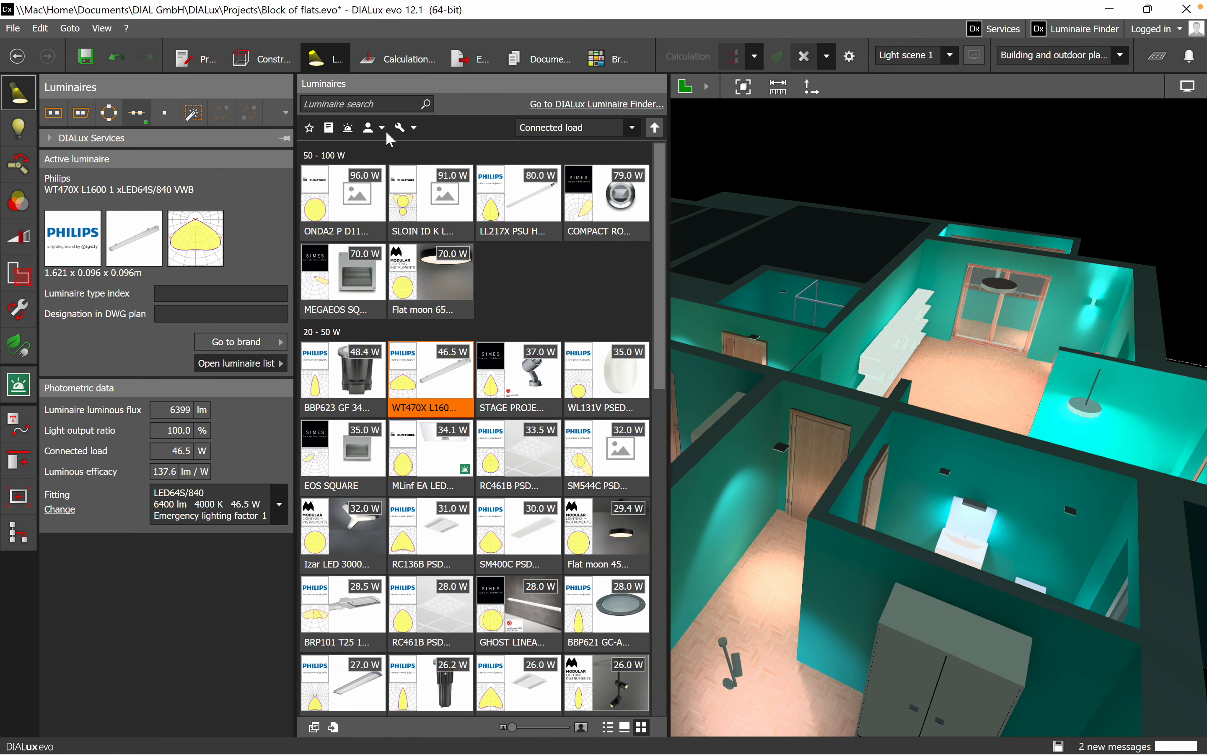
pyautogui.moveTo(371, 127)
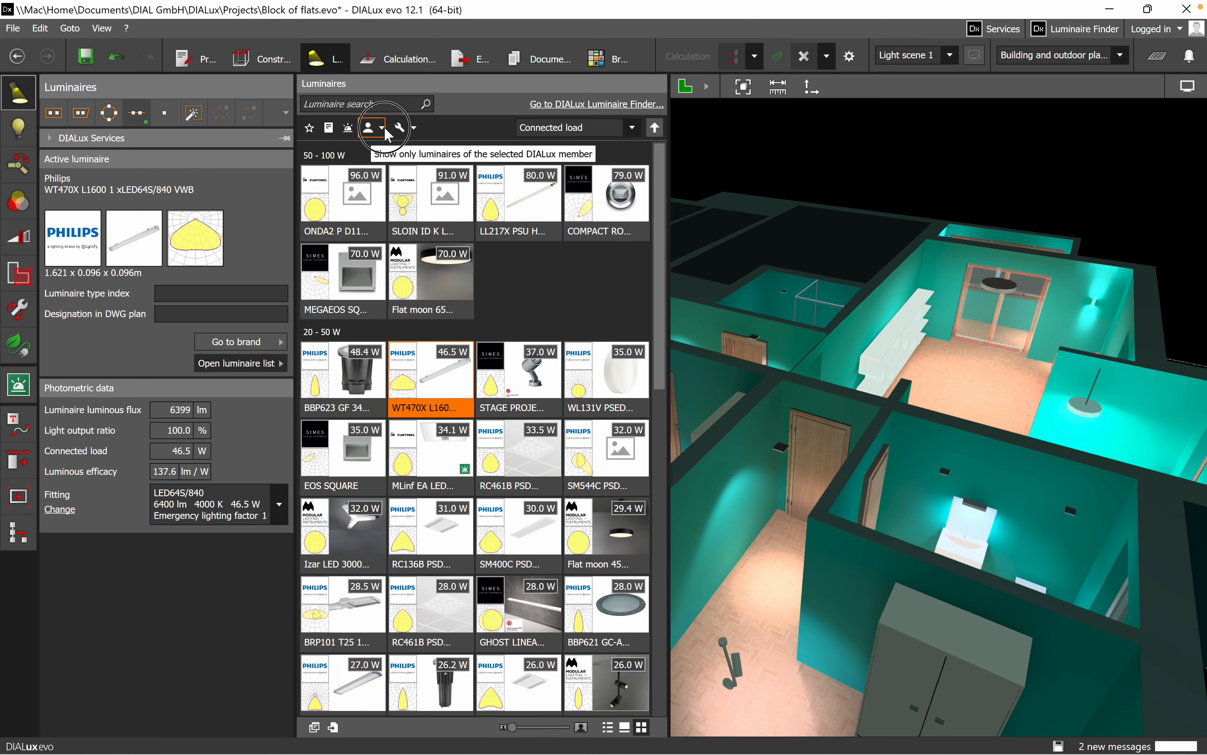
# Limit the list to Philips luminaires via the manufacturer filter
pyautogui.click(370, 128)
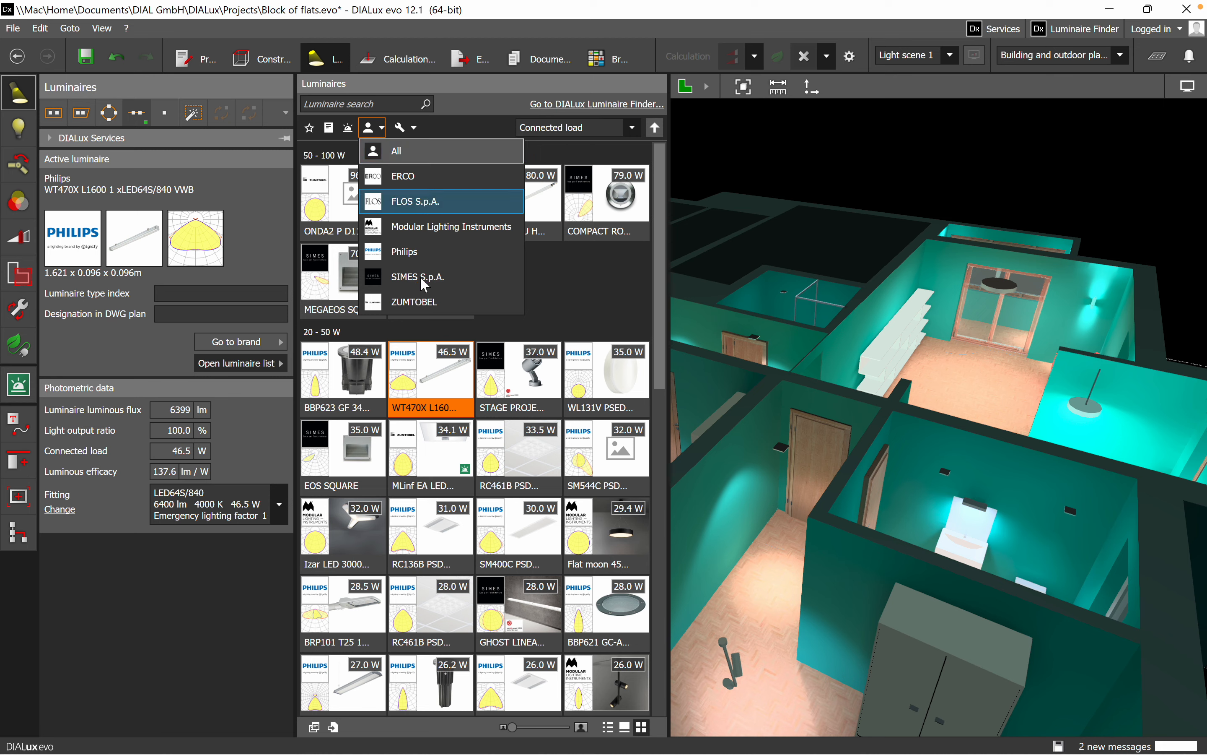
pyautogui.moveTo(416, 176)
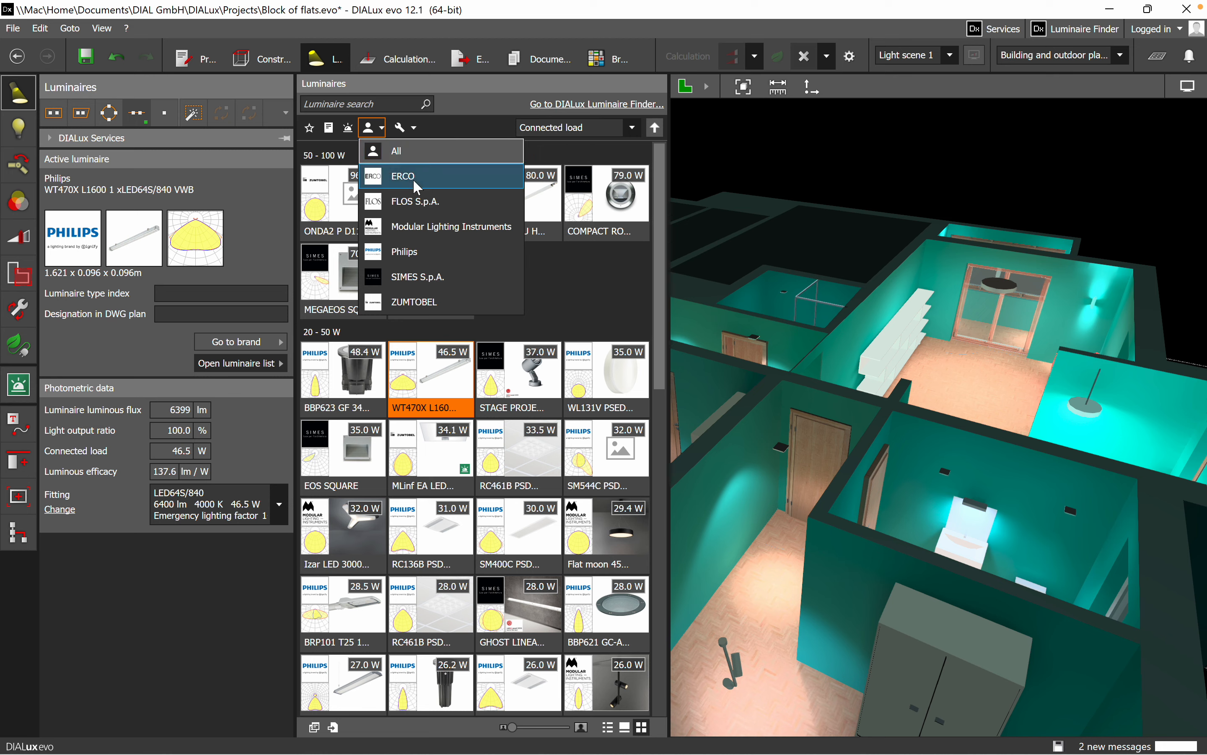
pyautogui.moveTo(395, 151)
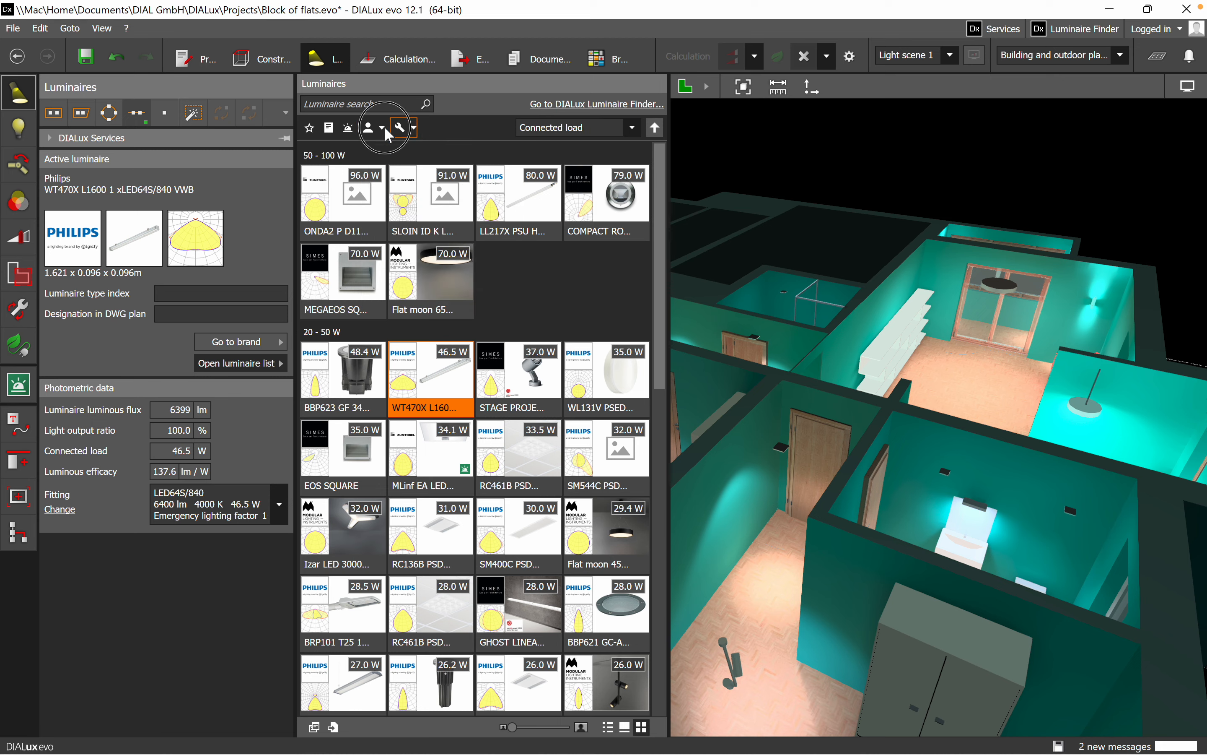
pyautogui.click(370, 127)
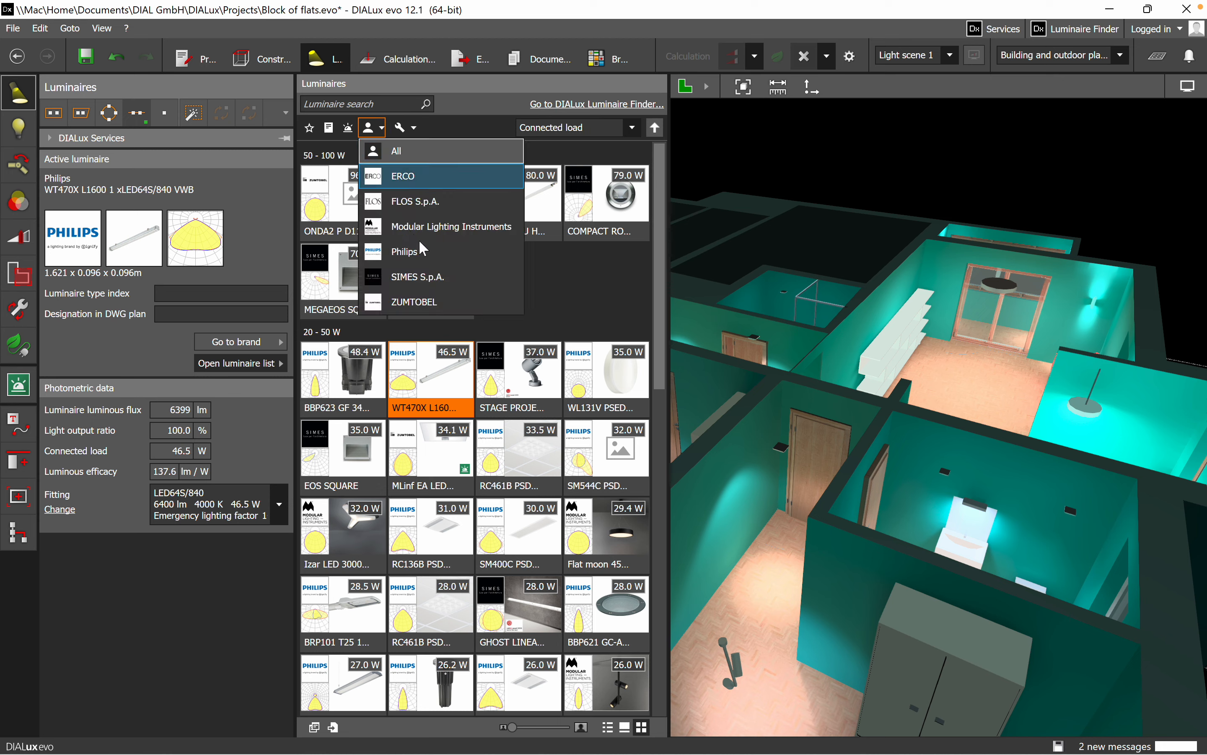
pyautogui.click(404, 250)
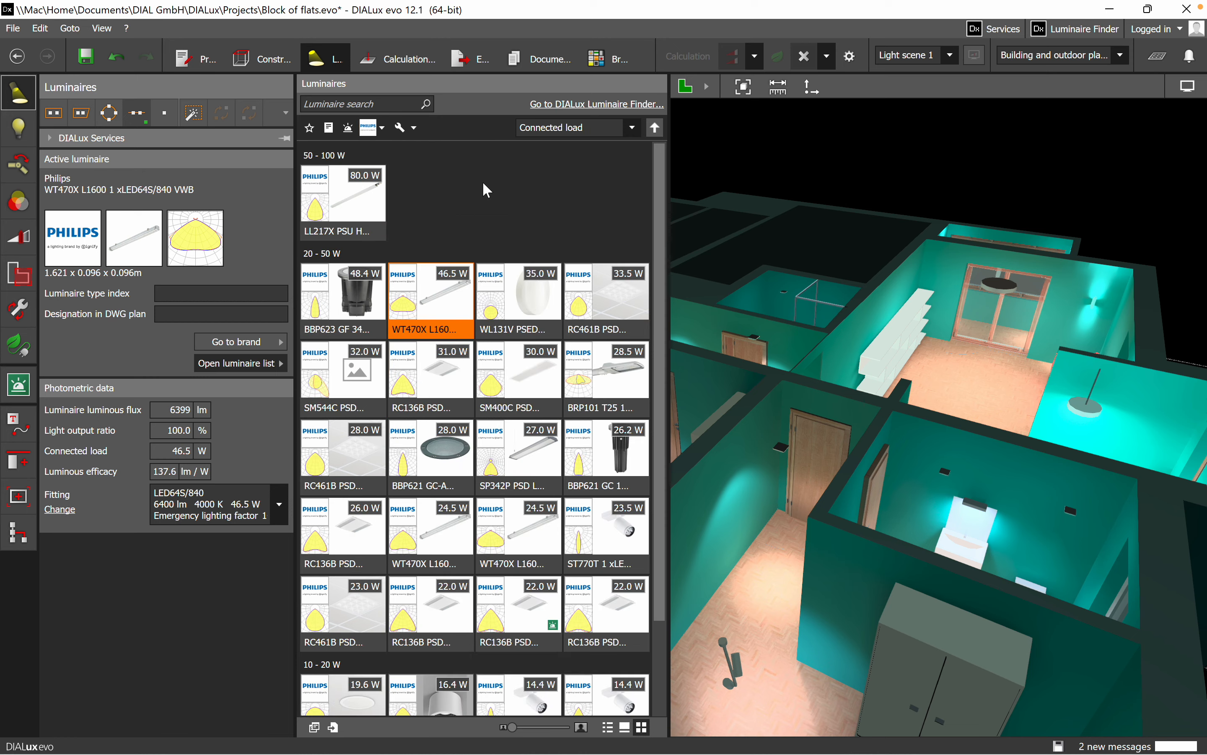
pyautogui.click(399, 127)
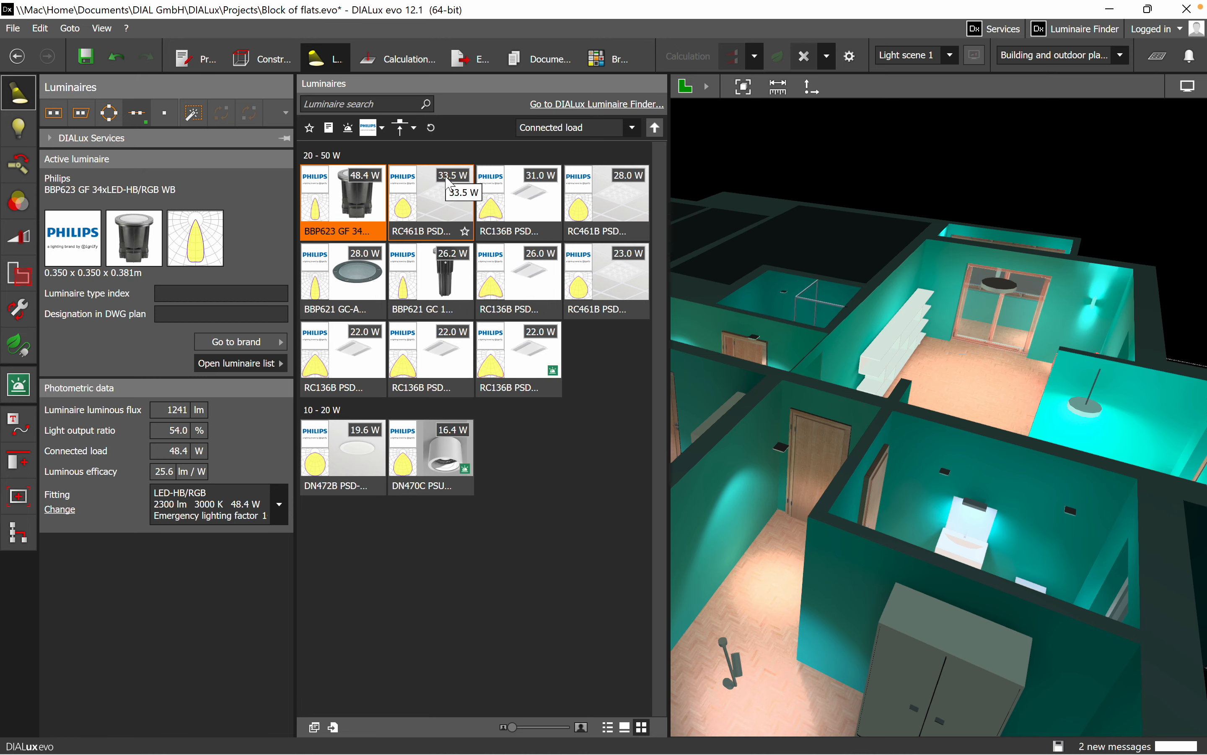
# Remove the Philips restriction and keep only ceiling-recessed luminaires from all brands
pyautogui.click(370, 128)
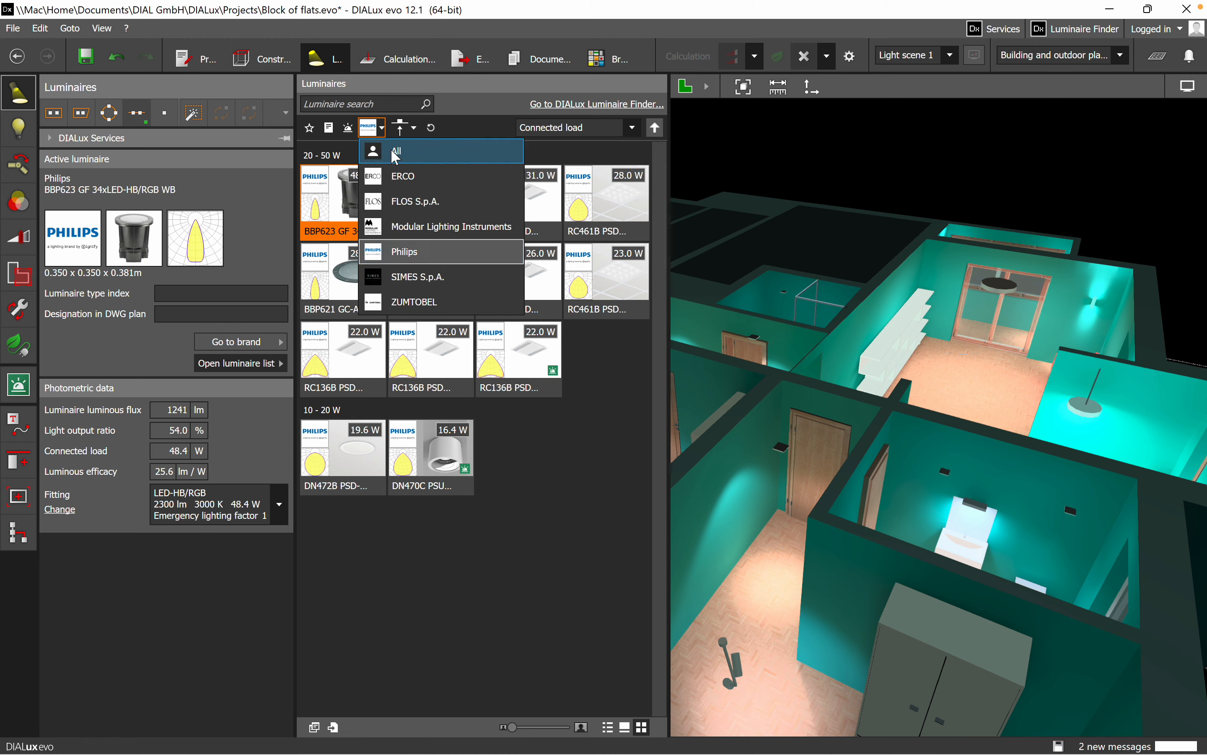
pyautogui.click(400, 128)
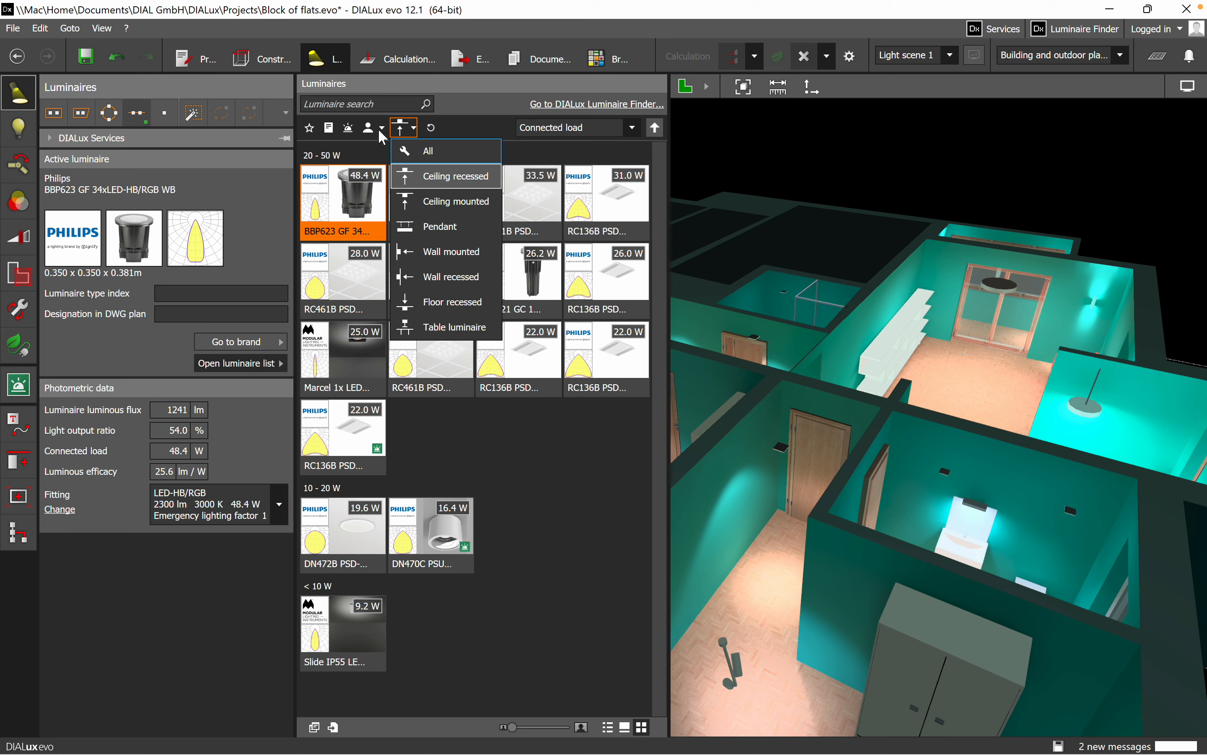
pyautogui.click(347, 128)
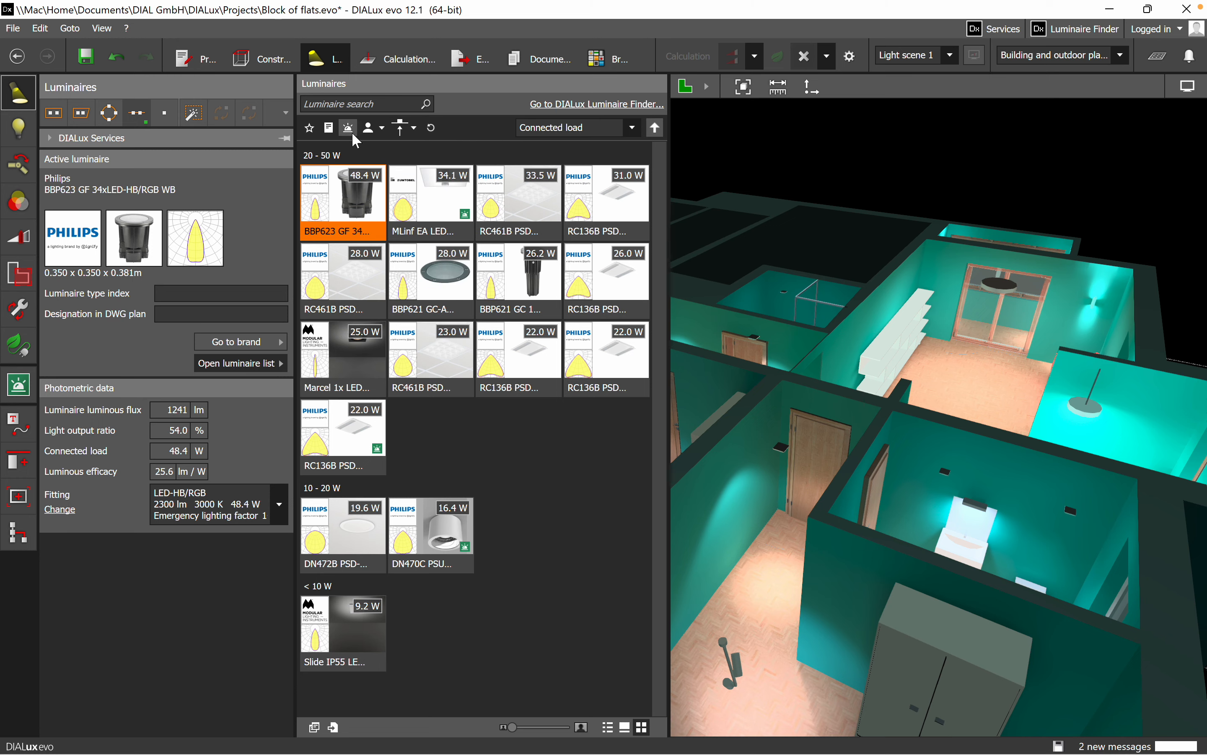
pyautogui.moveTo(347, 127)
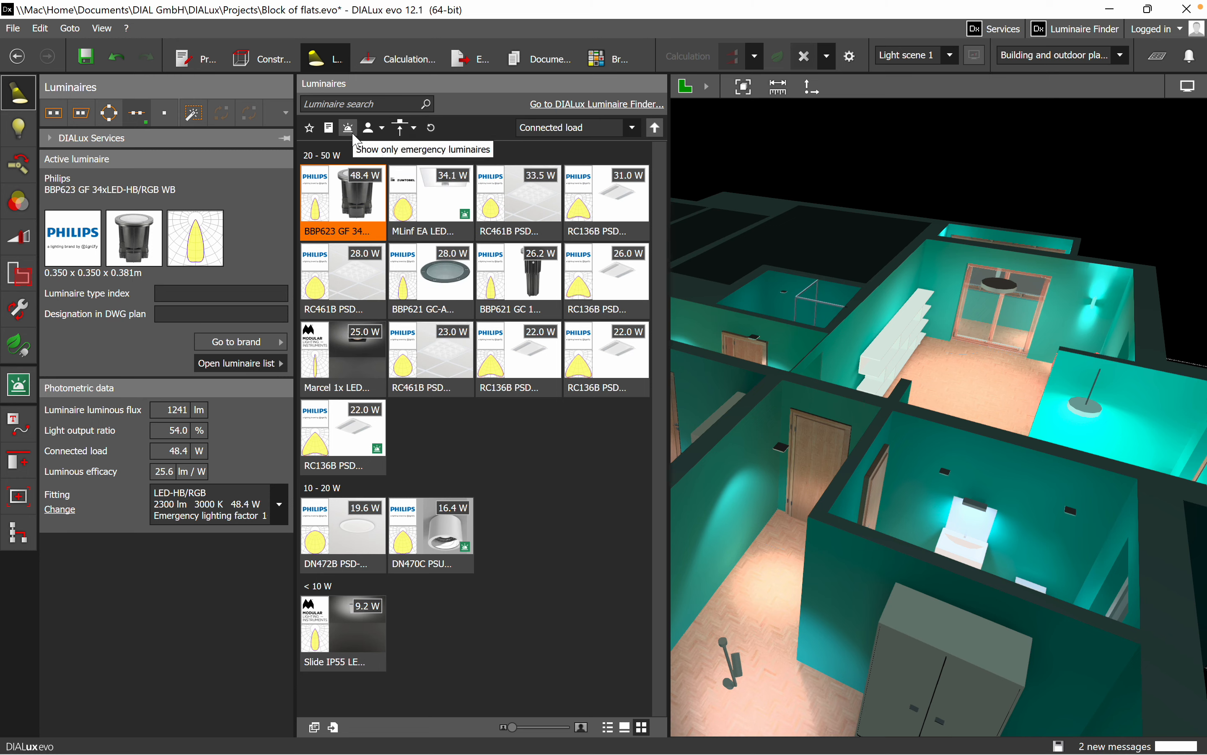
# Show only emergency luminaires while keeping all manufacturers
pyautogui.click(347, 127)
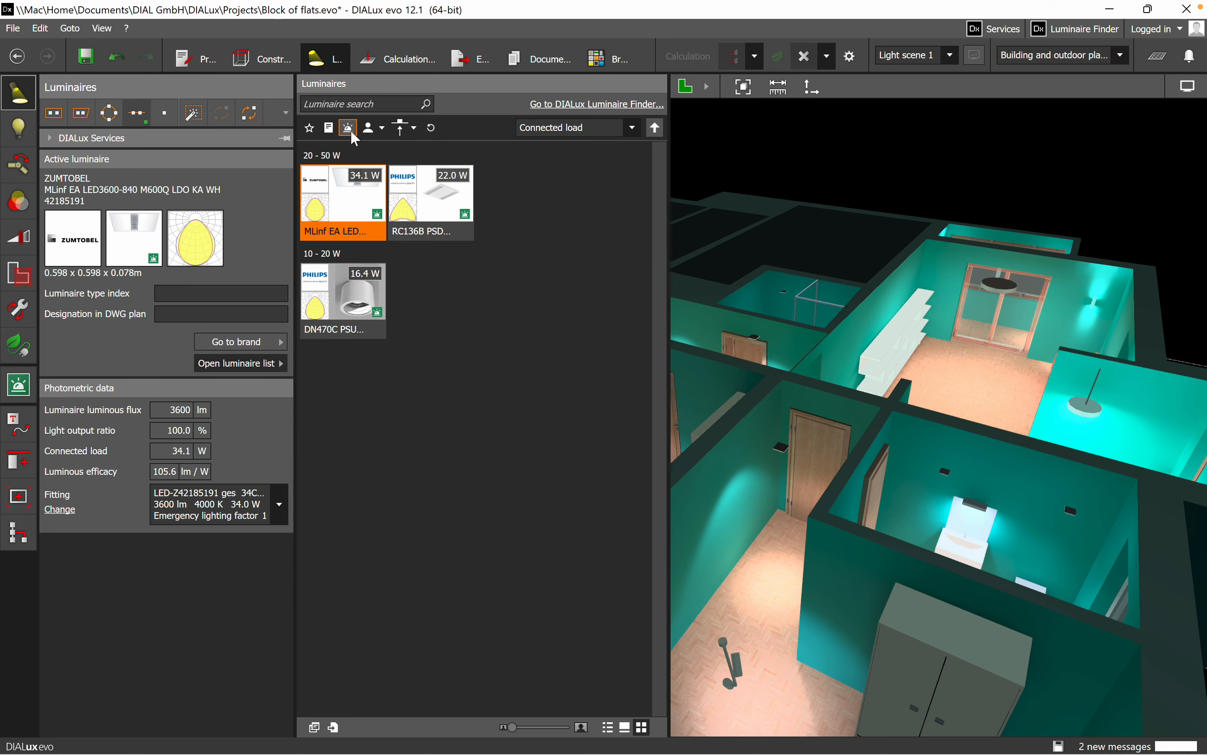
pyautogui.moveTo(468, 325)
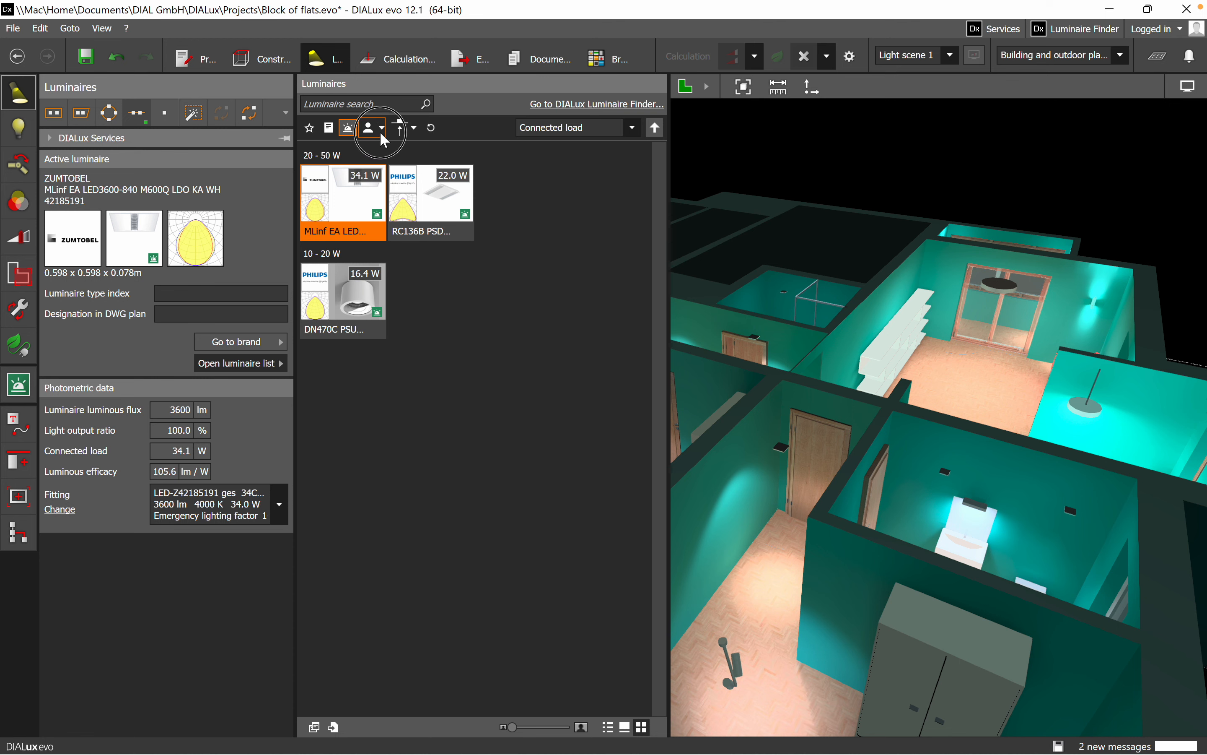
pyautogui.click(370, 128)
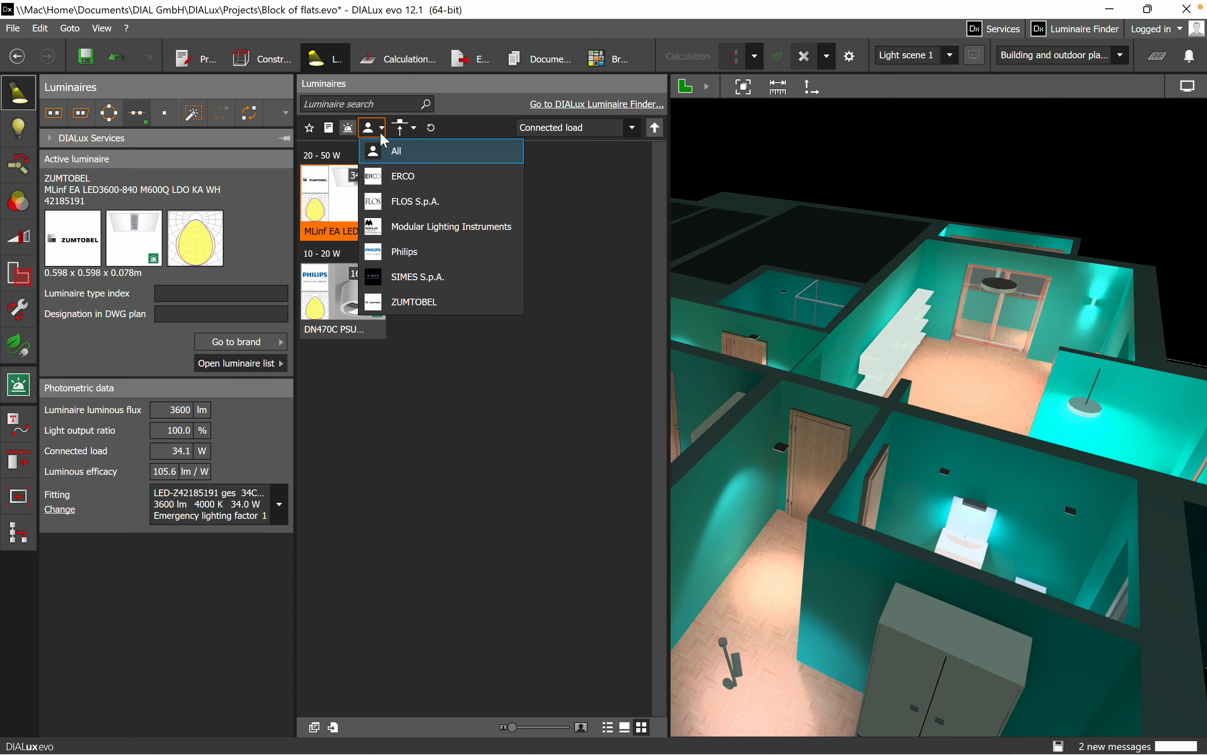
pyautogui.click(396, 151)
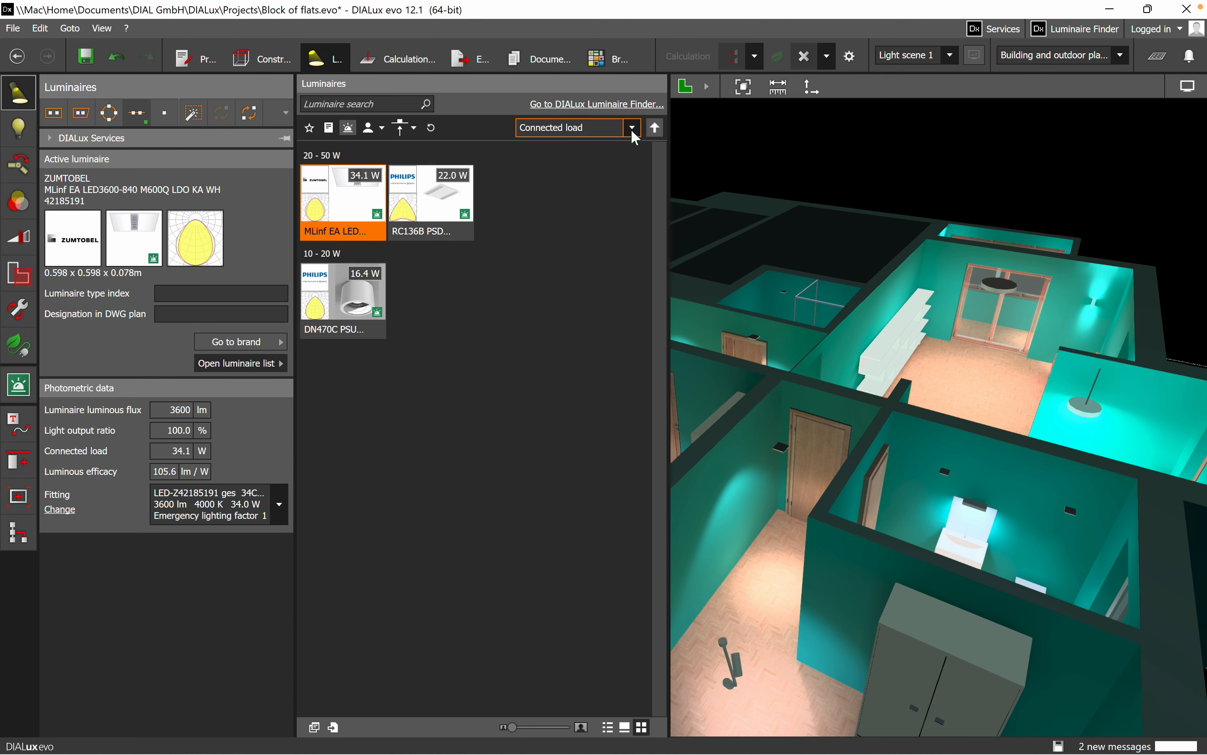
pyautogui.click(633, 127)
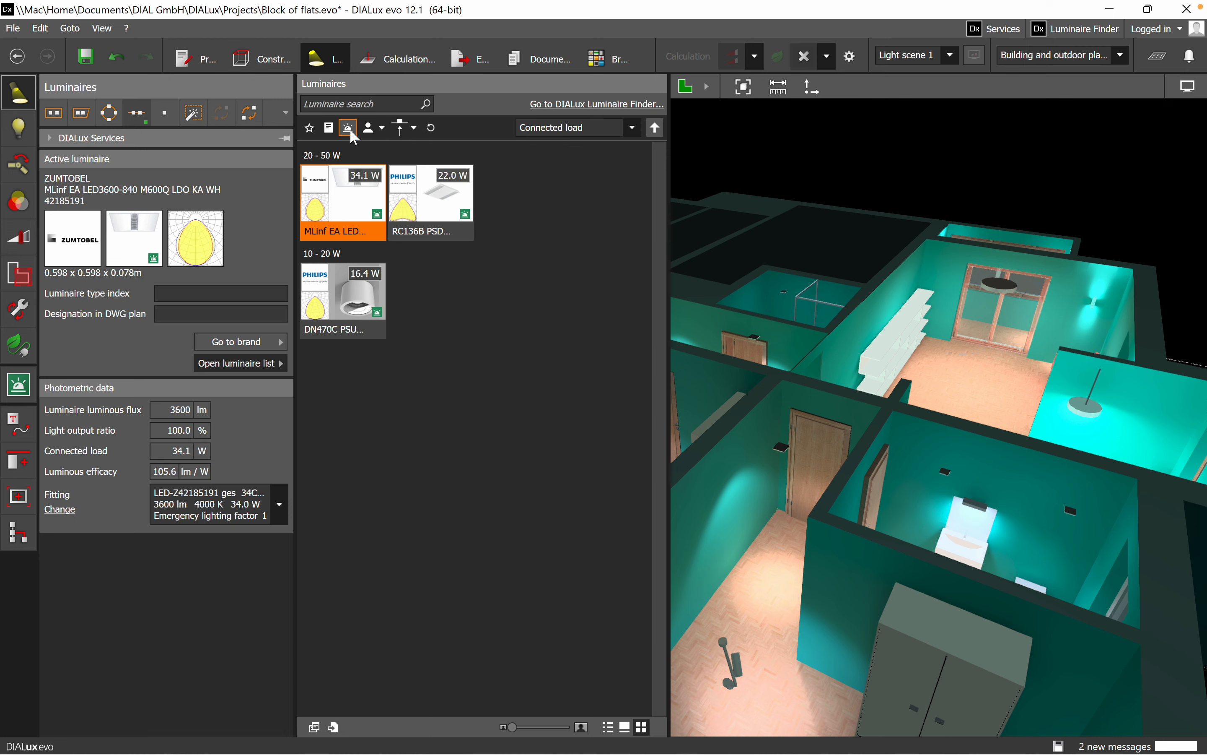
# Drop the emergency filter and list luminaires of every mounting type again
pyautogui.click(348, 128)
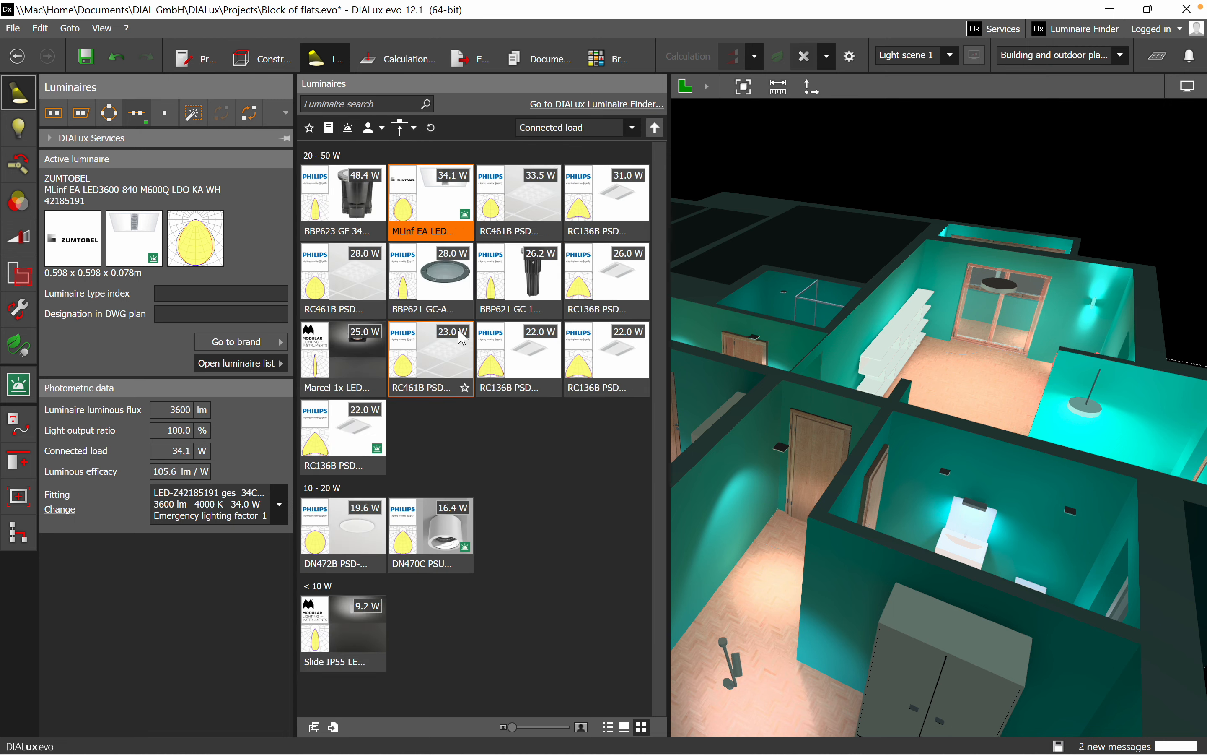
pyautogui.click(401, 127)
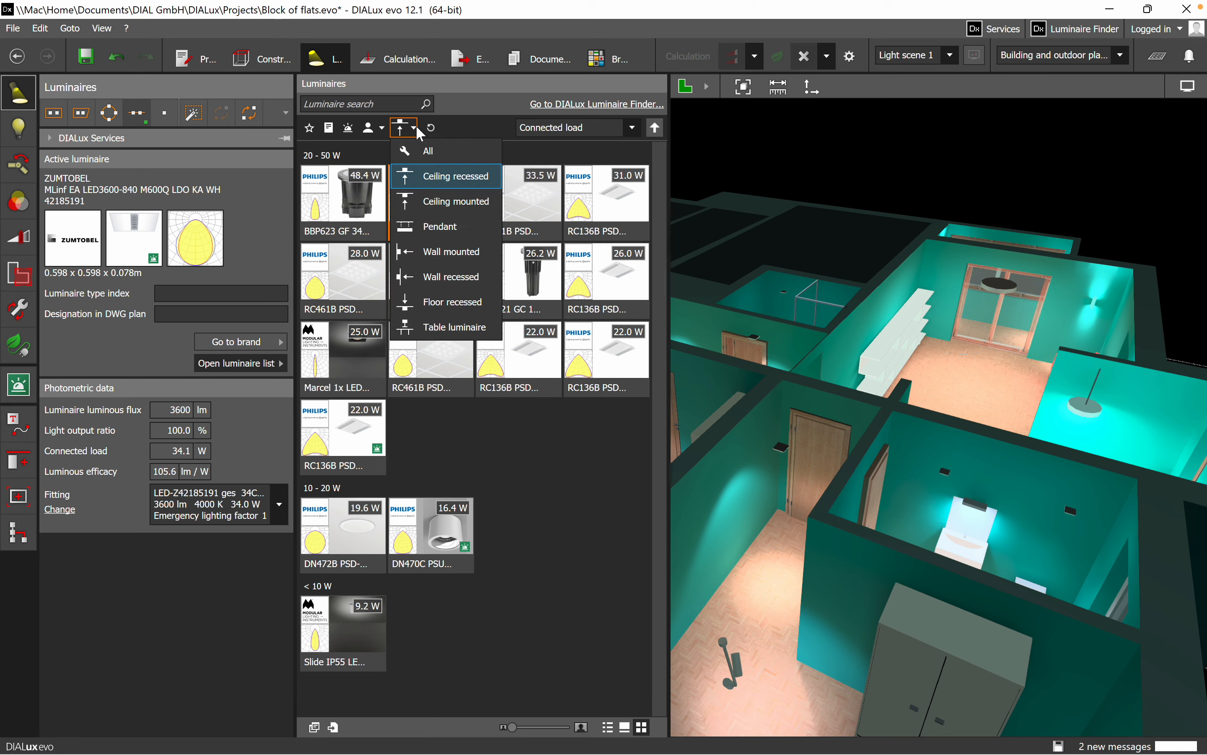
pyautogui.click(427, 151)
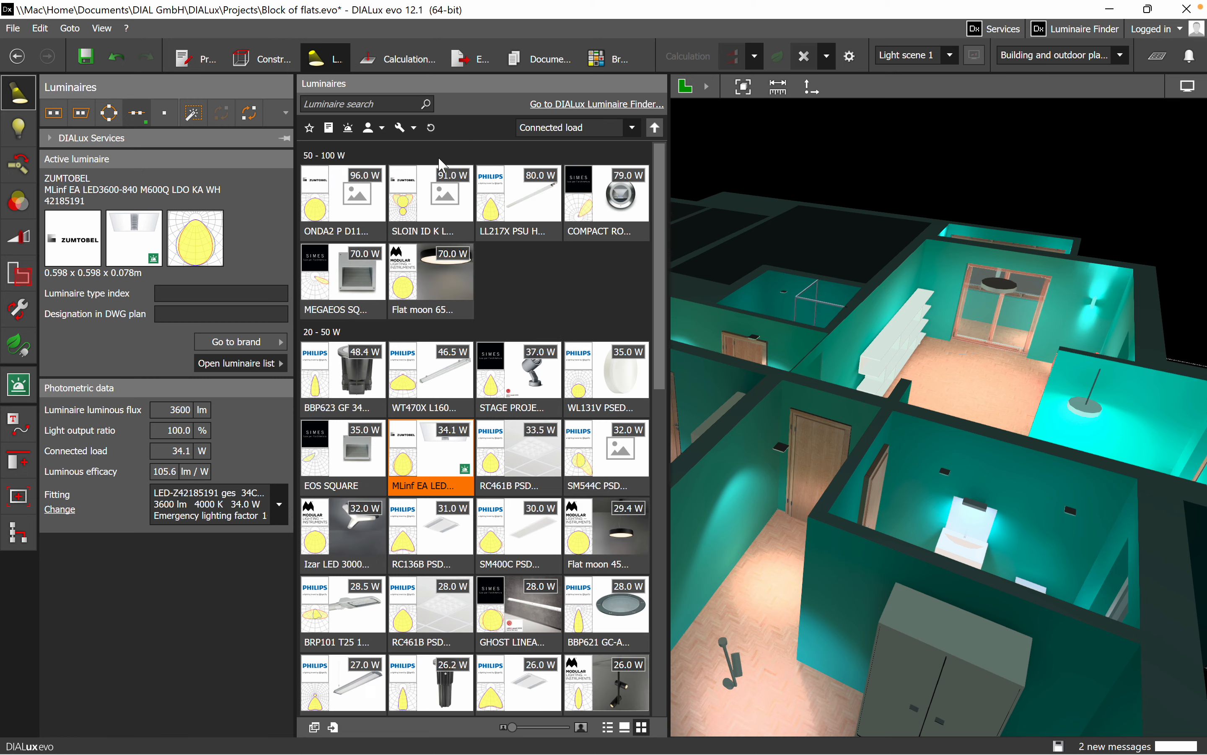
# Sort the luminaires by colour temperature into cool, neutral and warm white groups
pyautogui.click(633, 127)
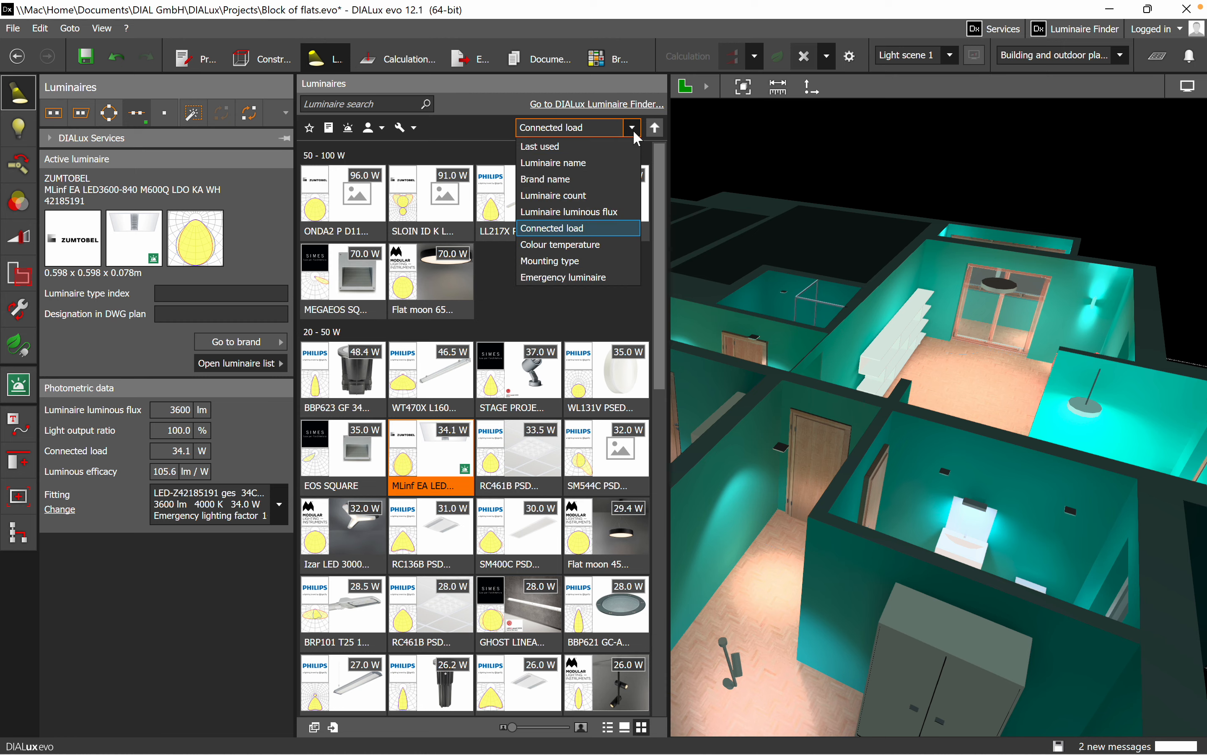
pyautogui.moveTo(587, 245)
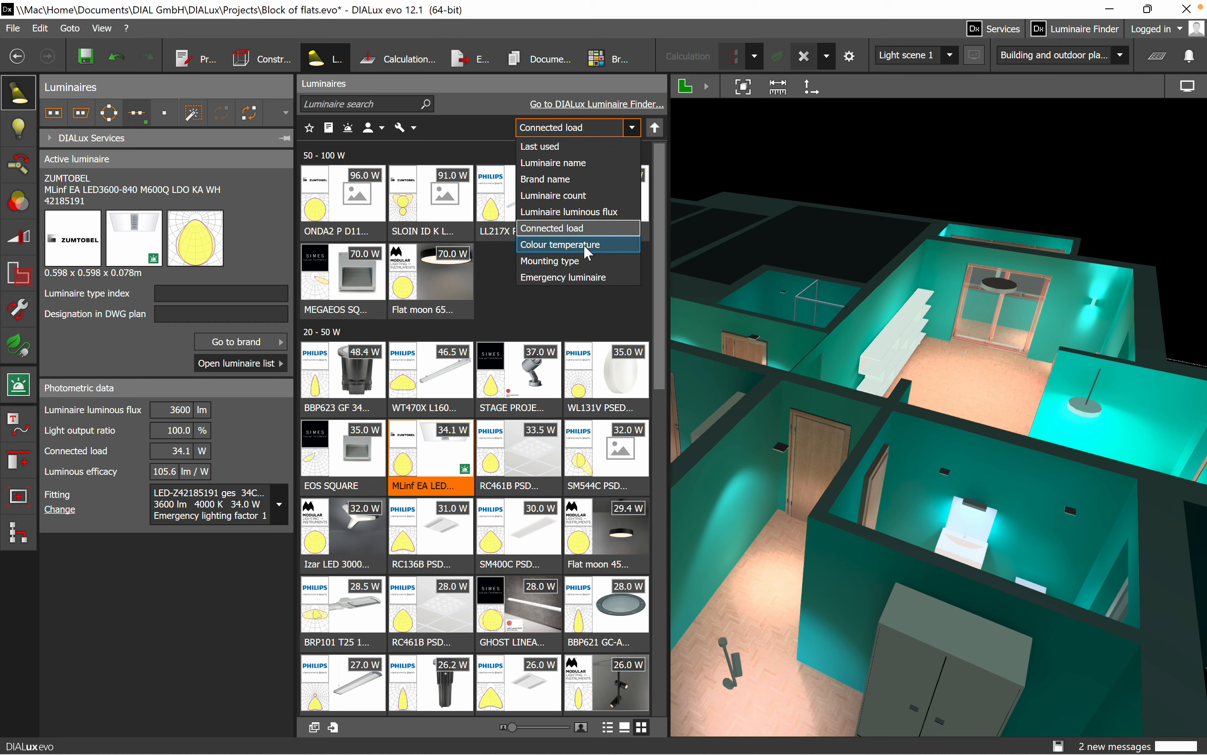
pyautogui.click(561, 244)
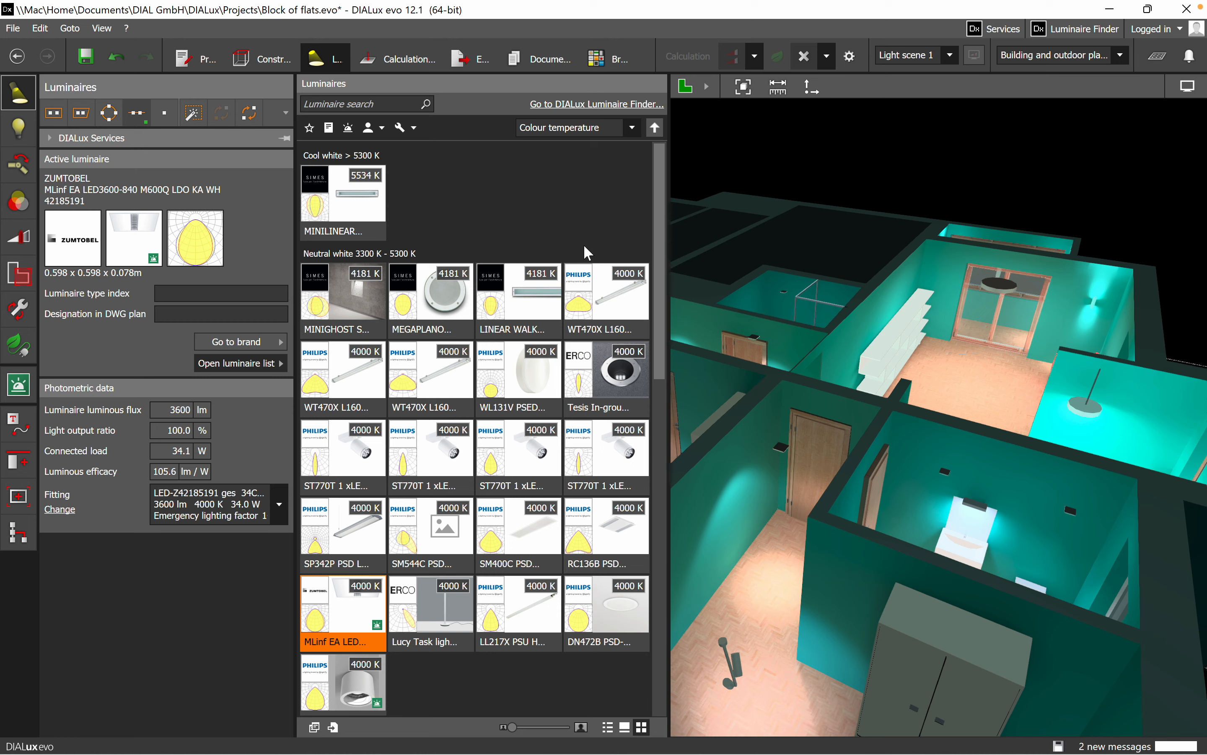
pyautogui.moveTo(518, 300)
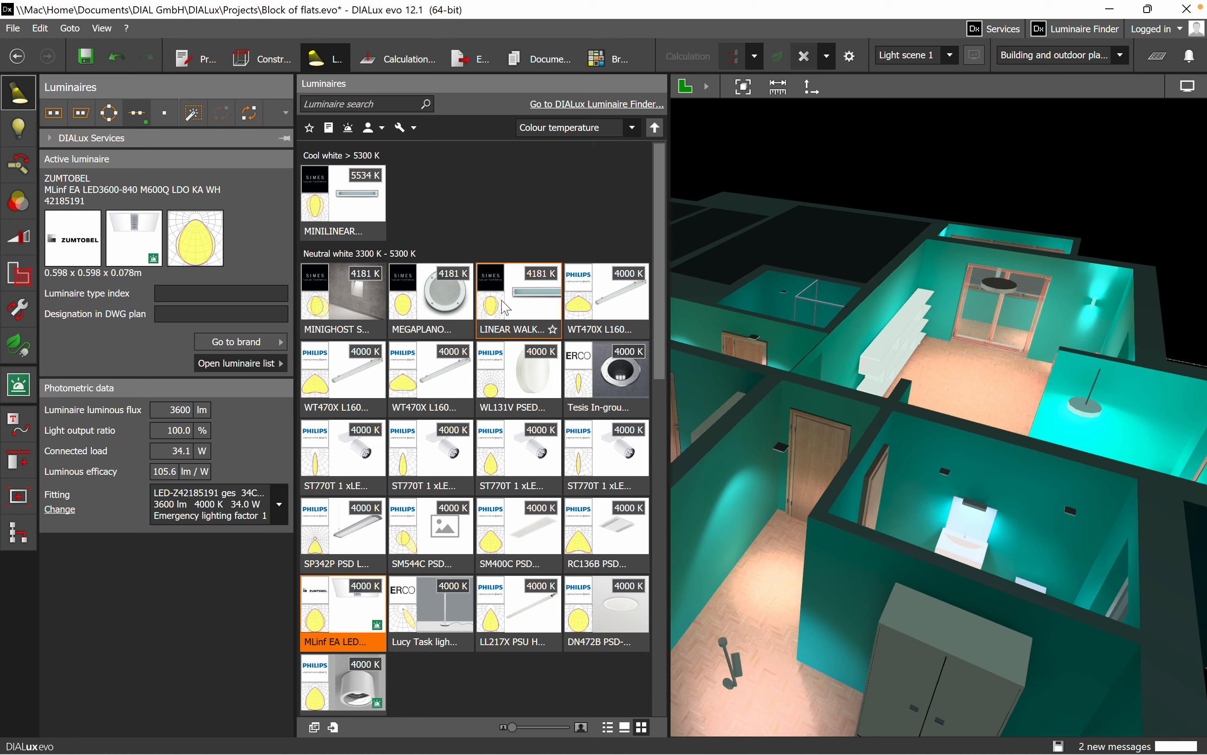
pyautogui.moveTo(444, 447)
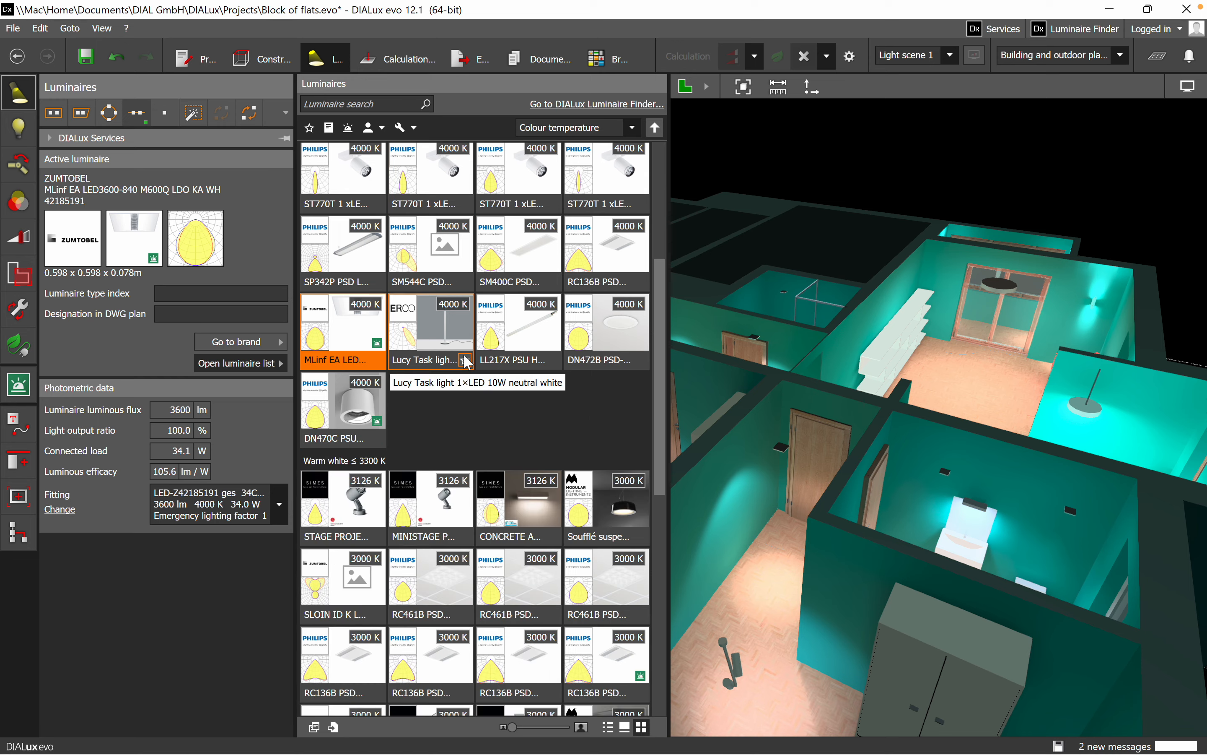
pyautogui.scroll(-3)
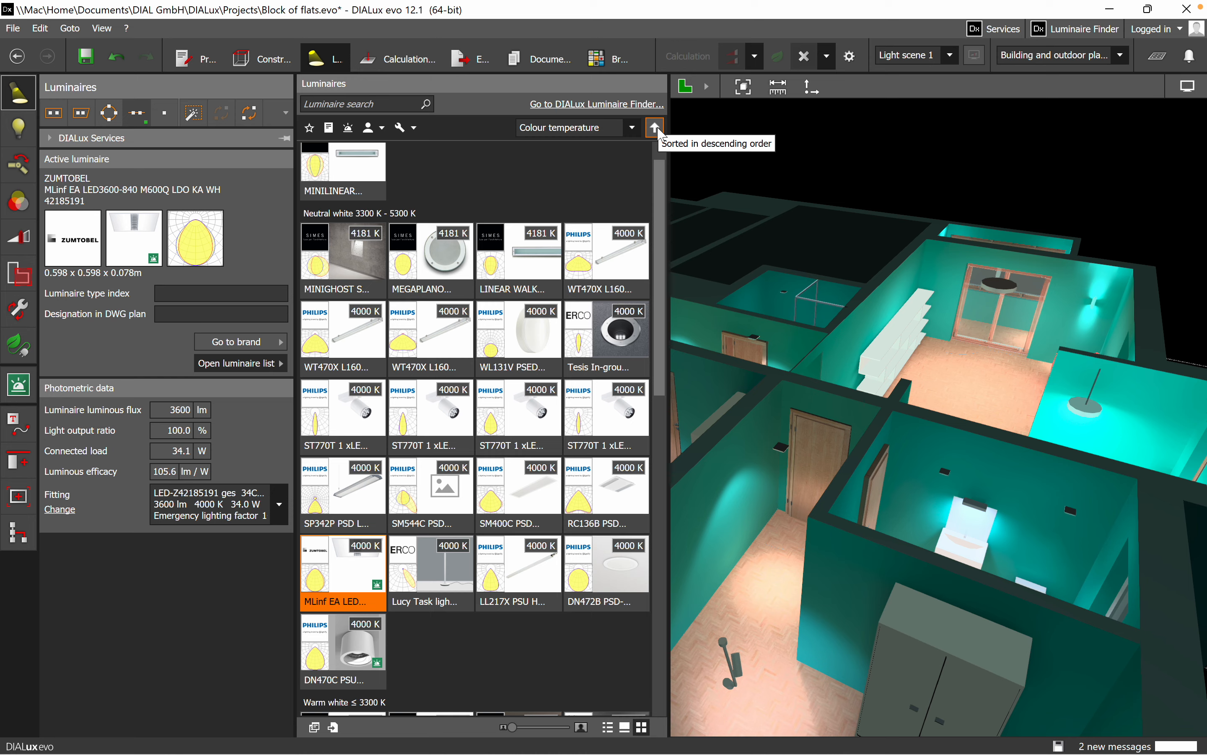
pyautogui.moveTo(656, 135)
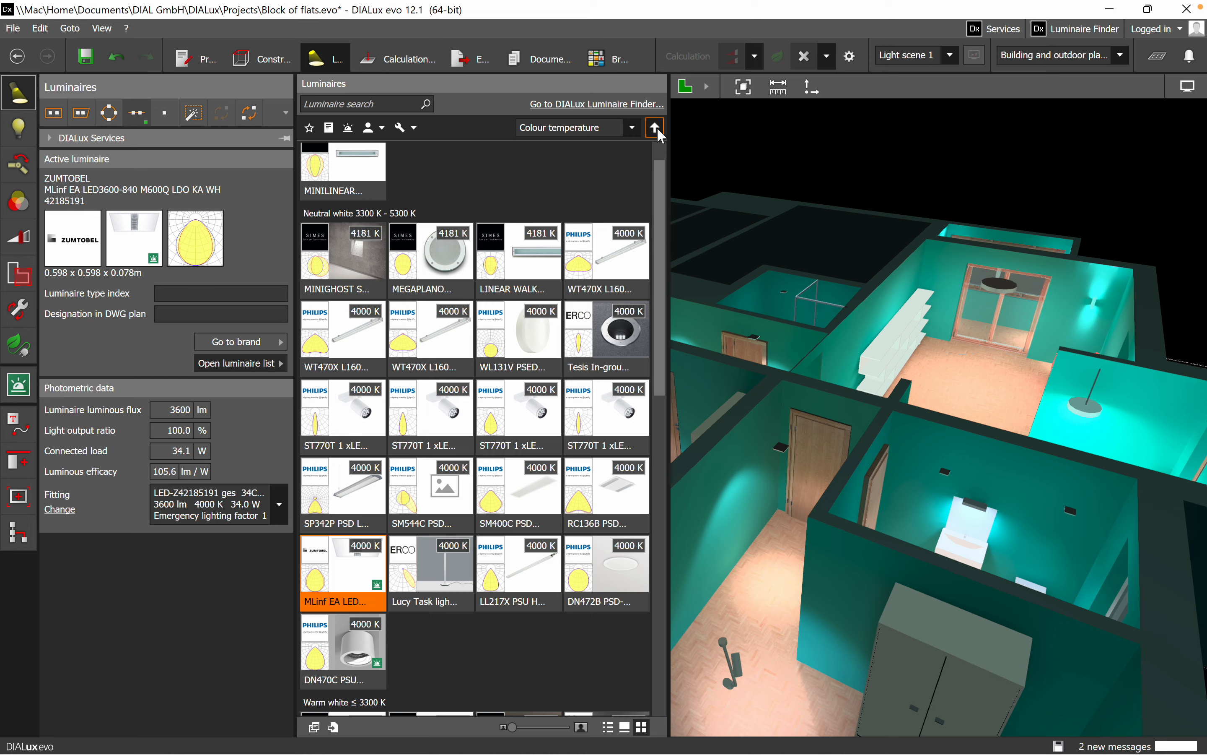
# Compare ascending and descending orders, leaving the list sorted coolest first
pyautogui.click(655, 127)
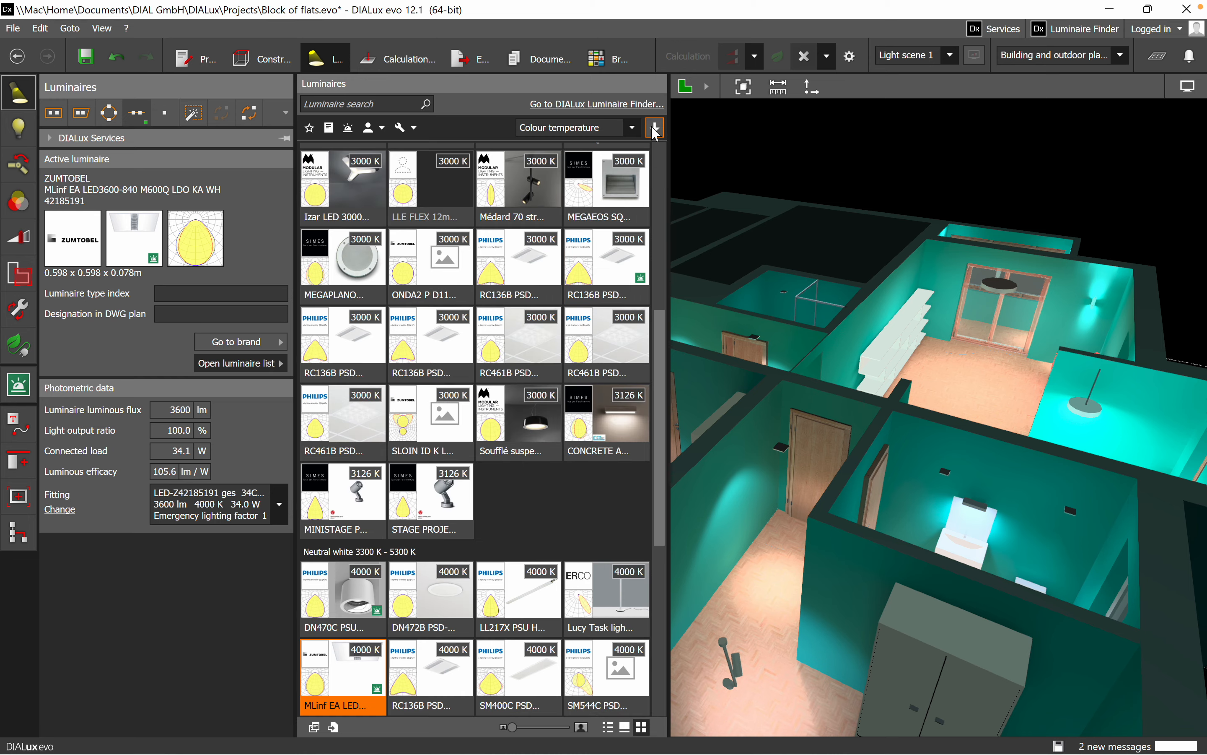
pyautogui.moveTo(654, 127)
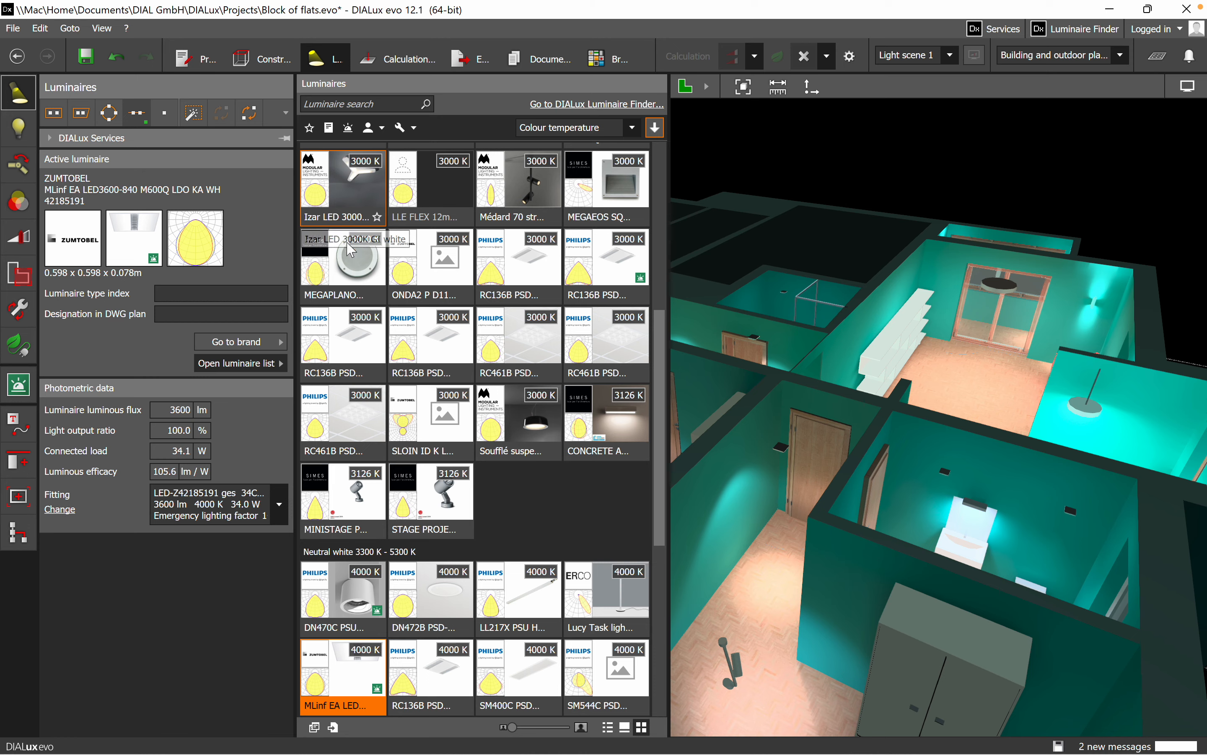
pyautogui.scroll(-3)
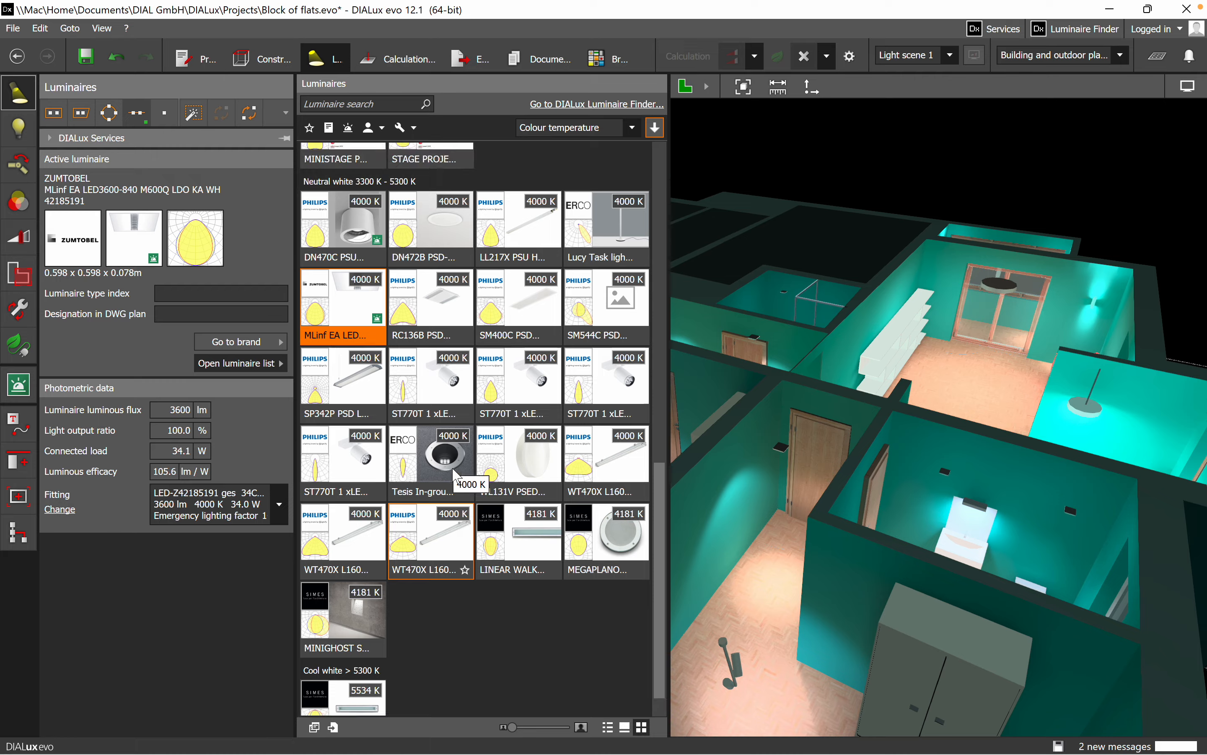
pyautogui.click(654, 127)
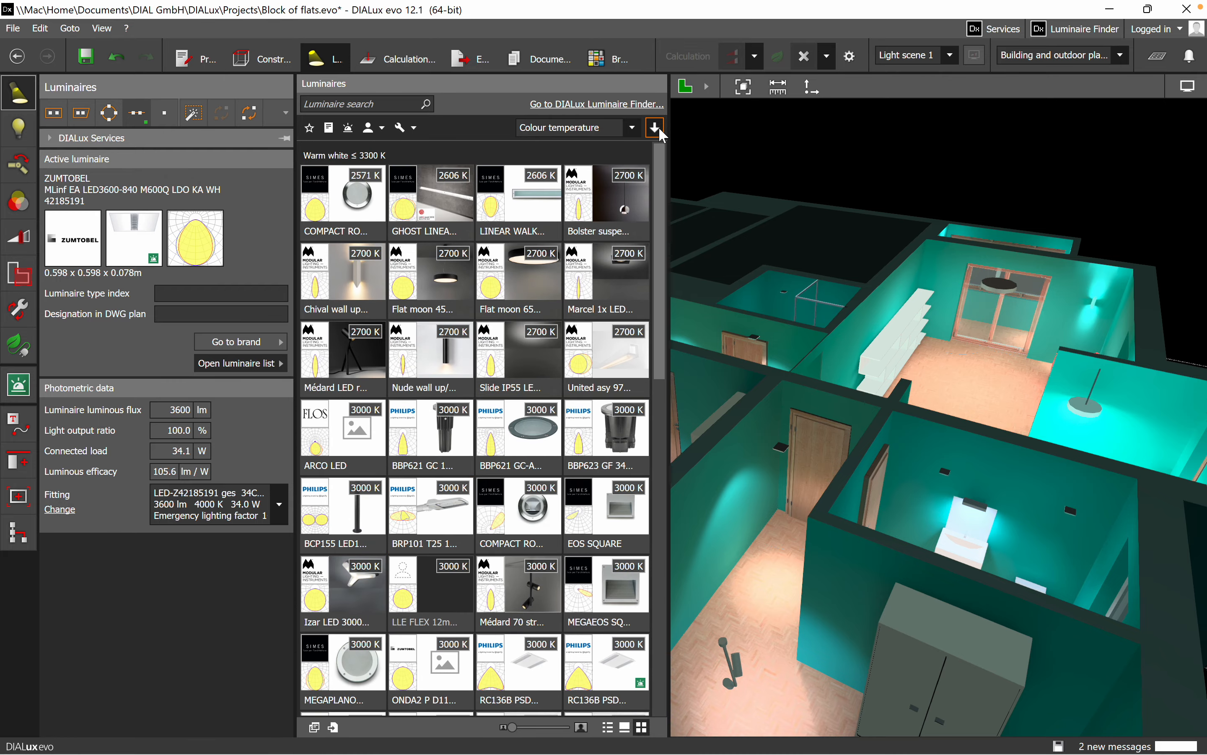
pyautogui.click(654, 127)
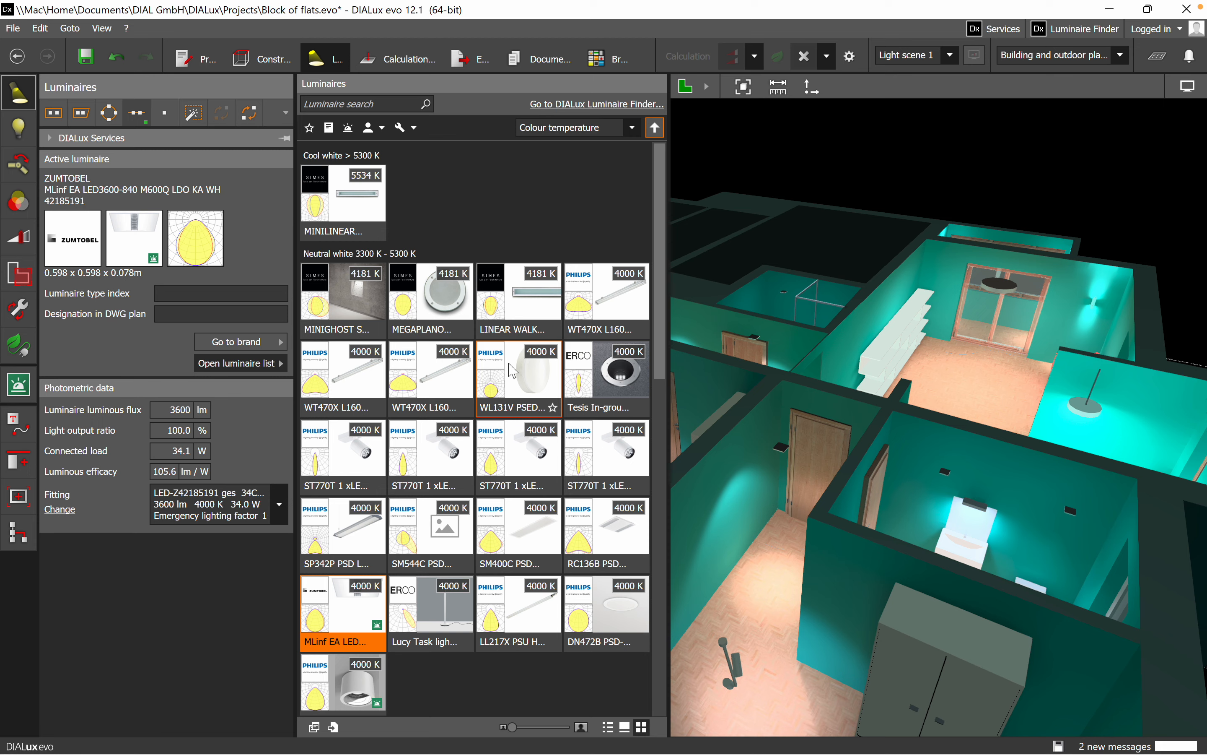
# Review the mounting-type and brand filter choices above the colour-temperature-sorted luminaire list
pyautogui.click(401, 128)
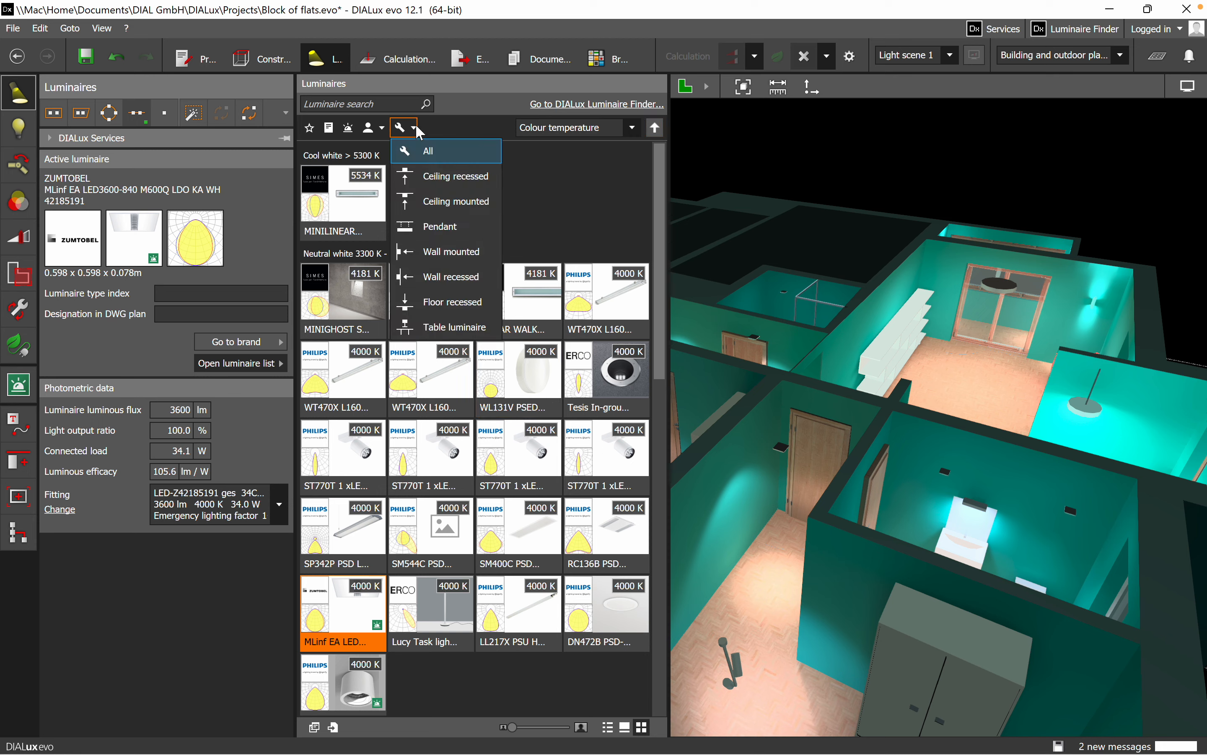
pyautogui.click(370, 127)
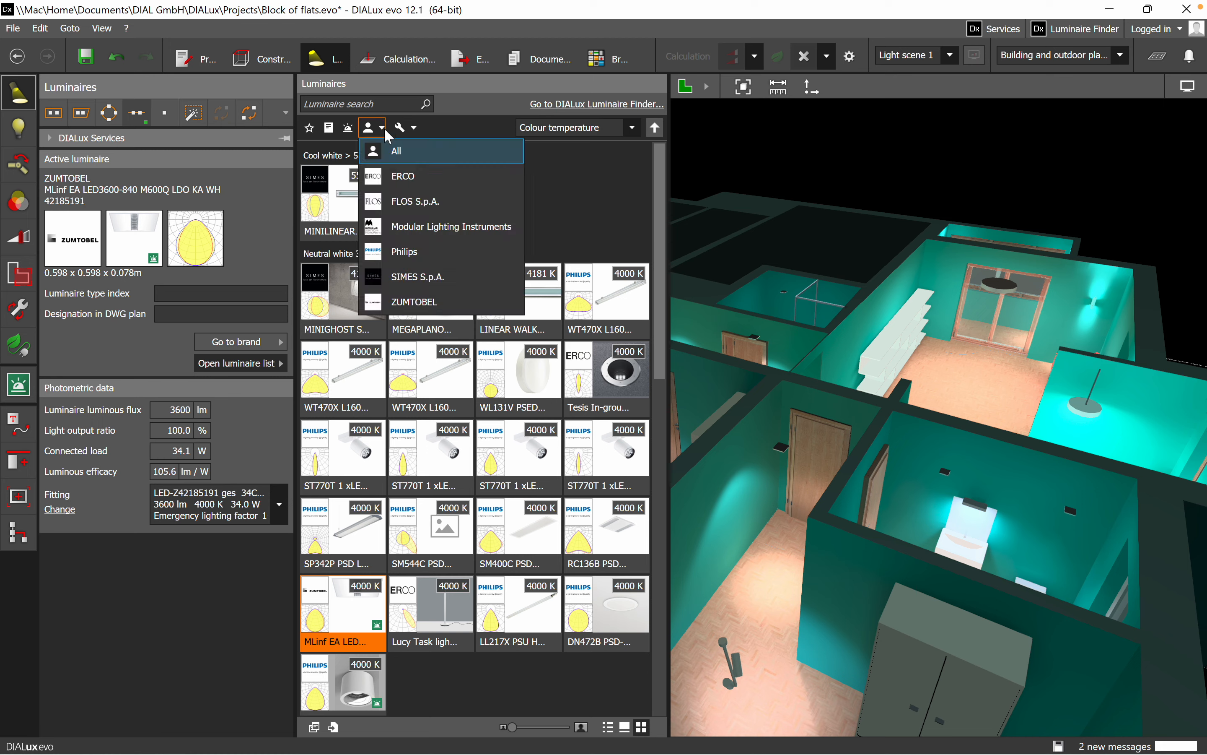
pyautogui.moveTo(454, 108)
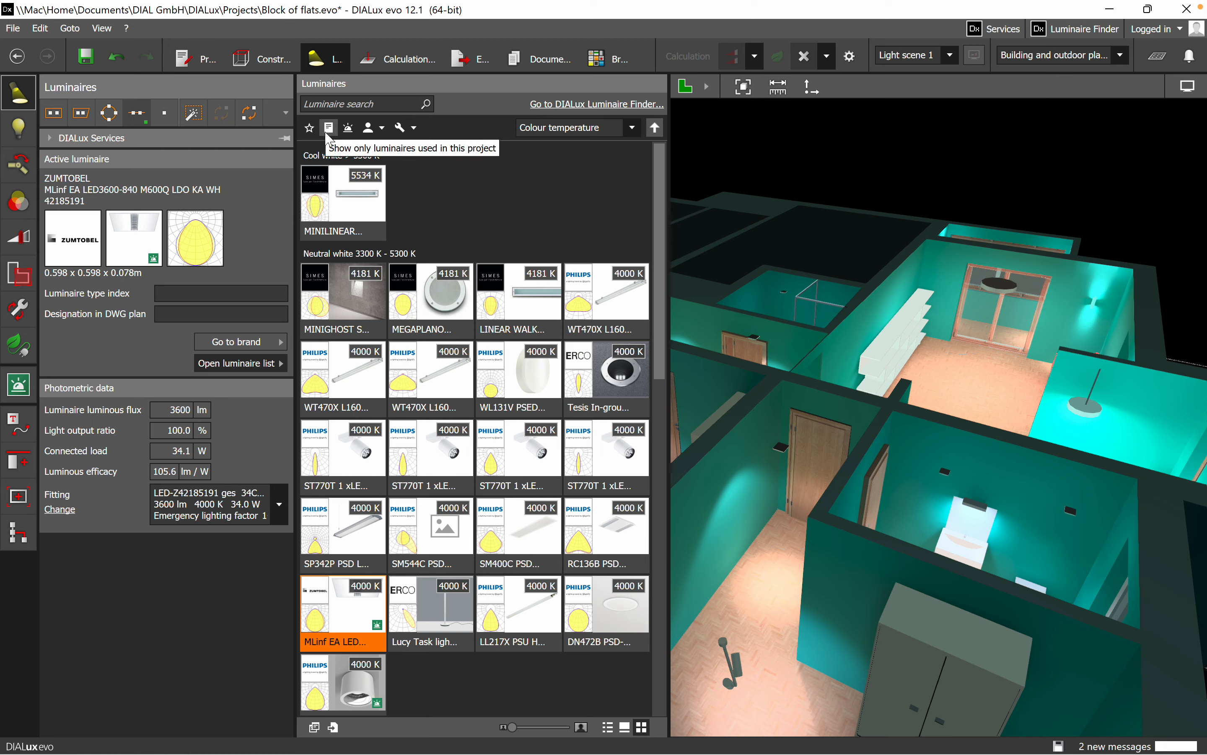
pyautogui.moveTo(474, 226)
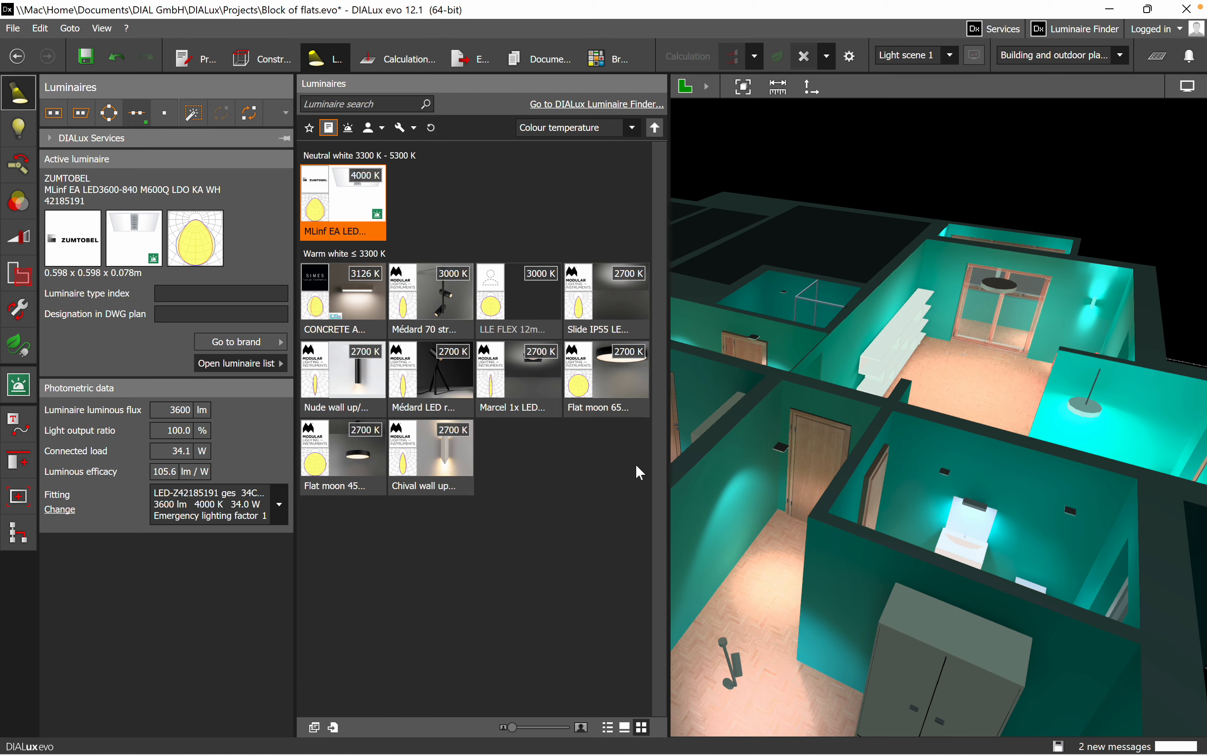
pyautogui.moveTo(986, 355)
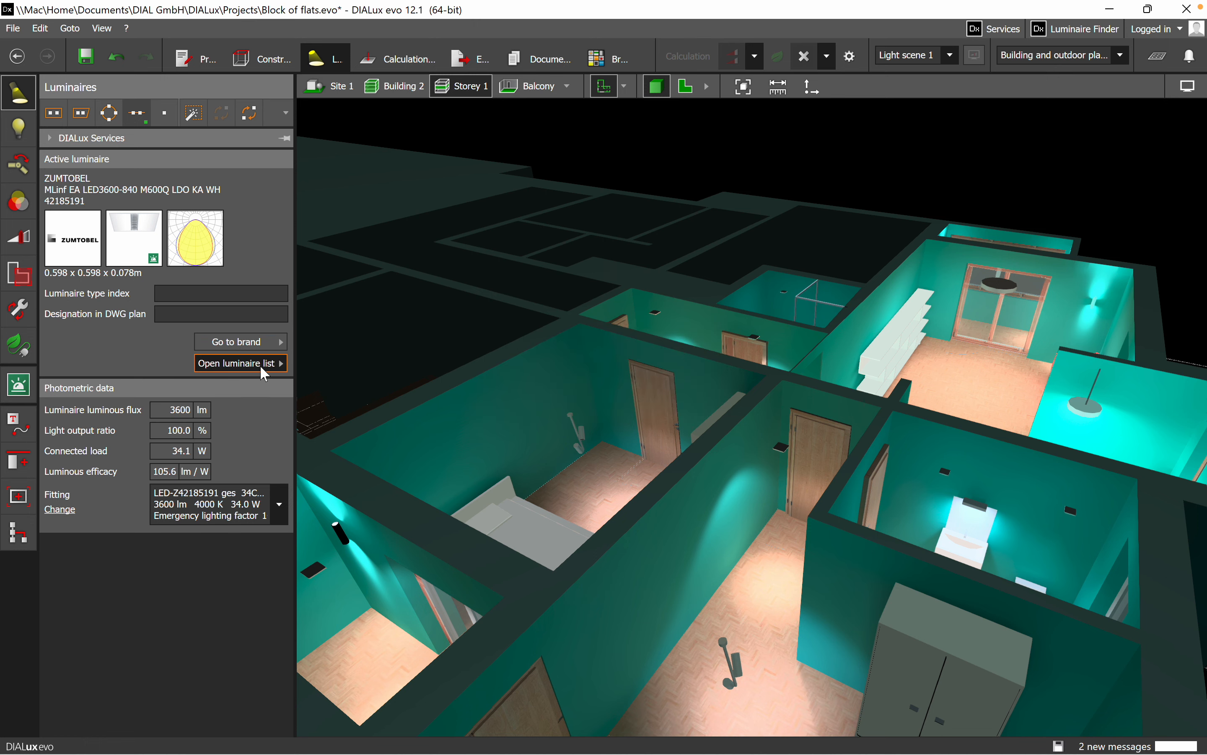
pyautogui.click(237, 363)
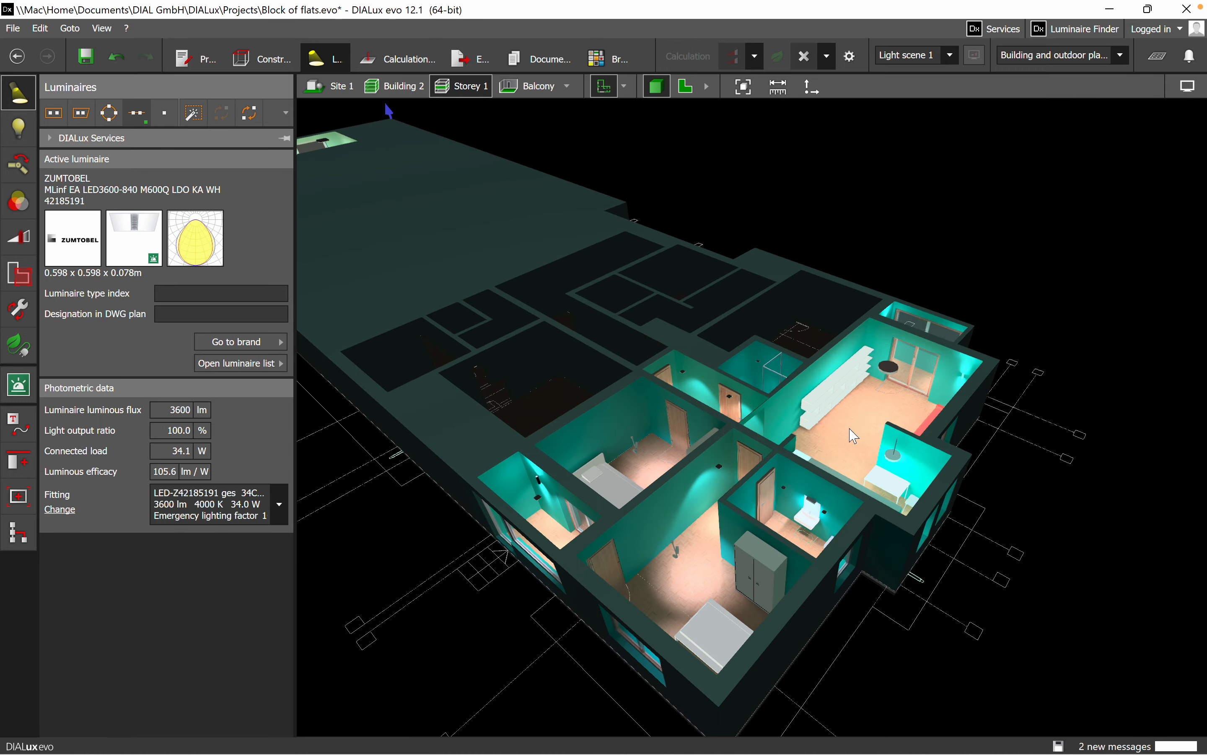
pyautogui.moveTo(587, 113)
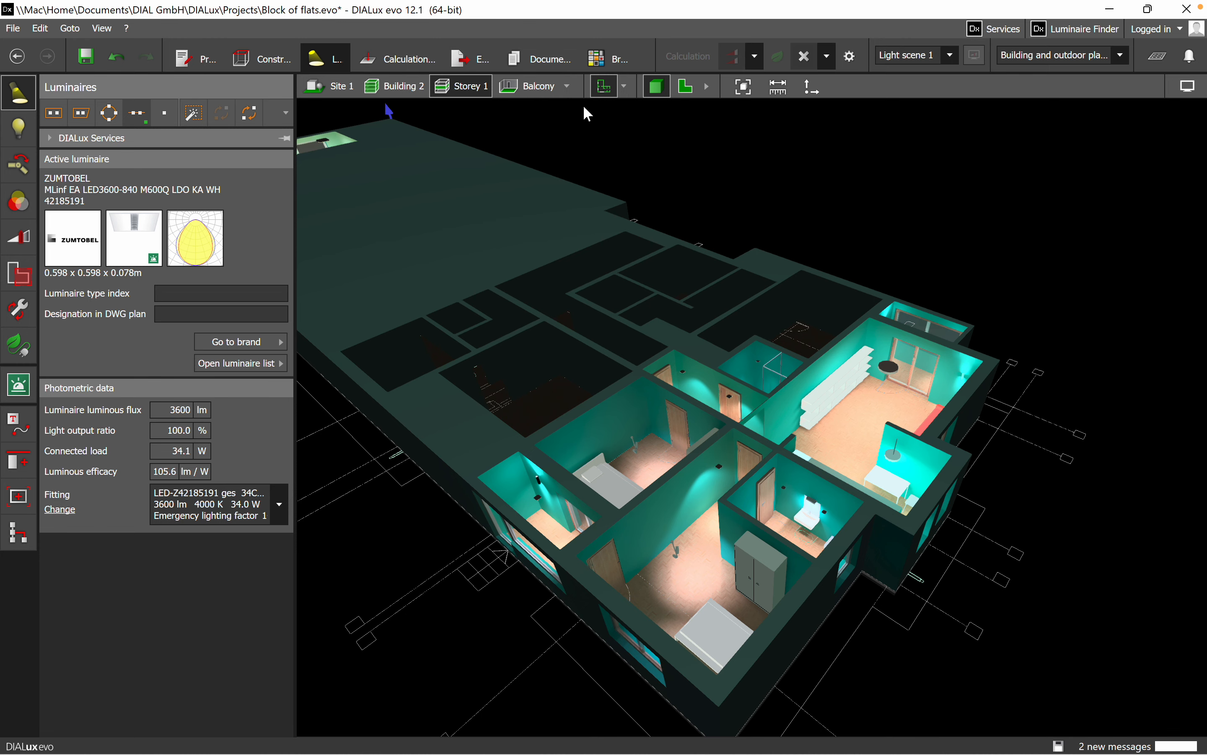
pyautogui.moveTo(430, 174)
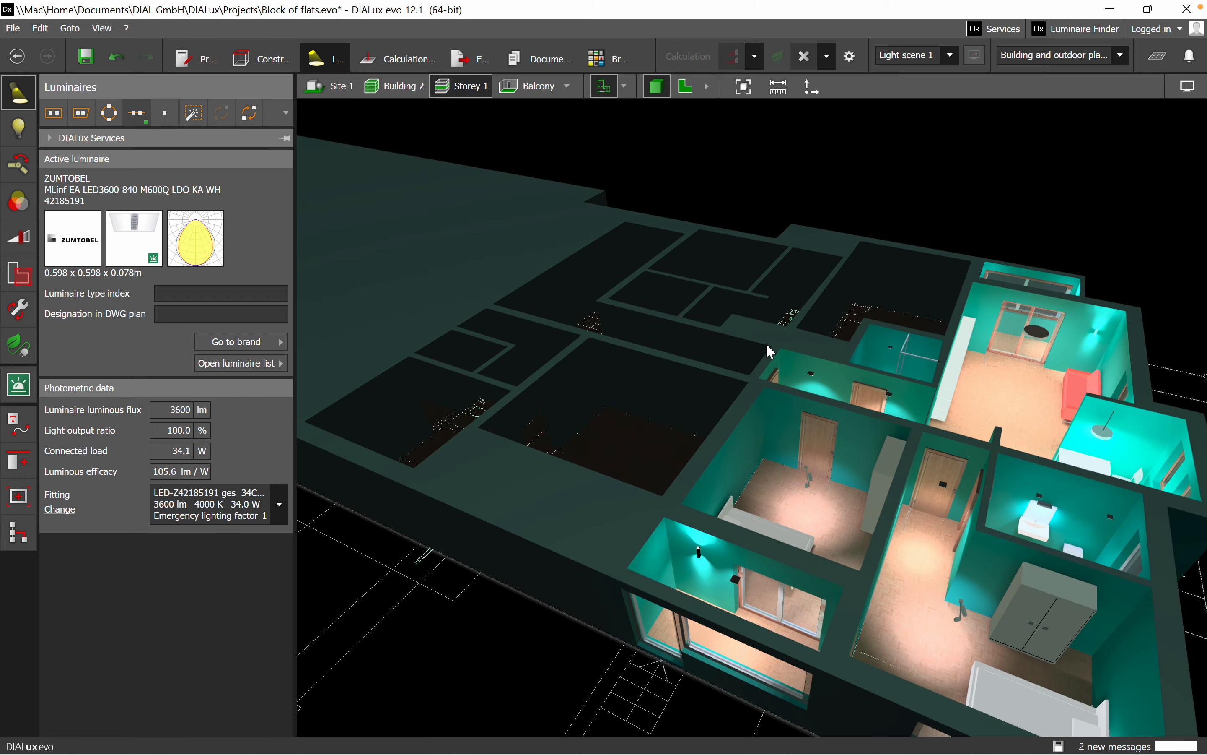
pyautogui.moveTo(768, 352); pyautogui.dragTo(535, 213)
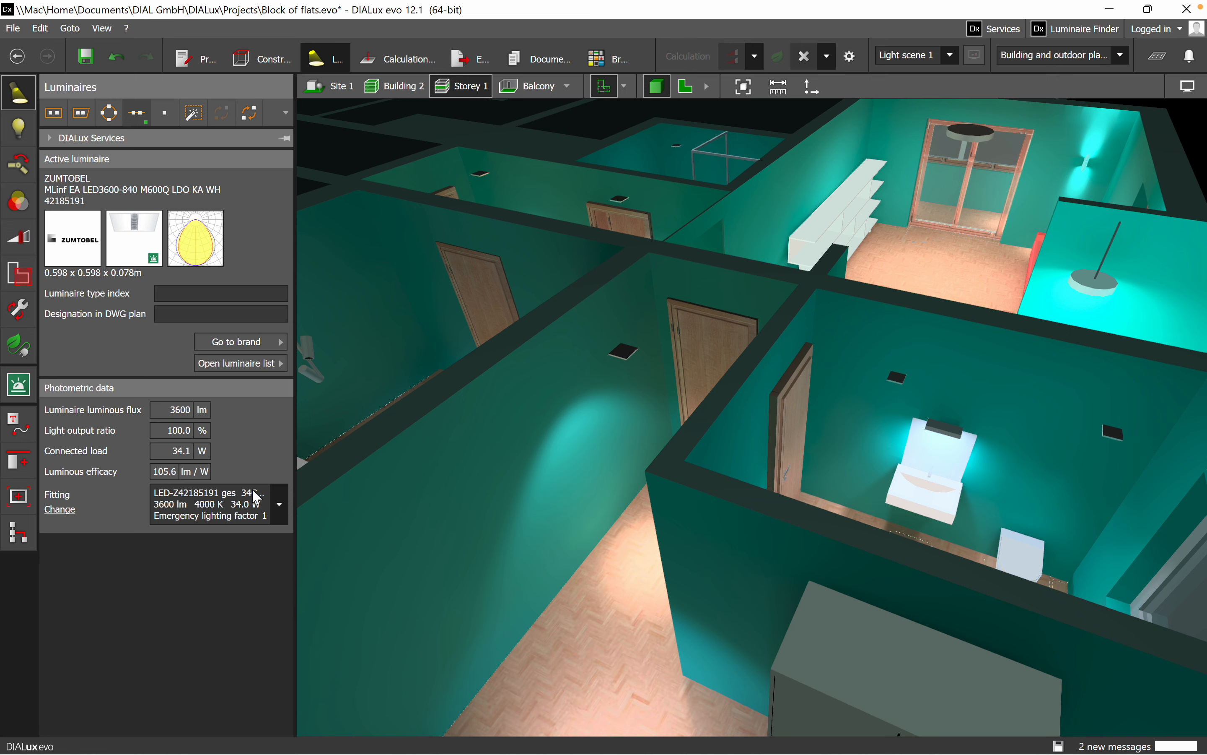
pyautogui.click(239, 363)
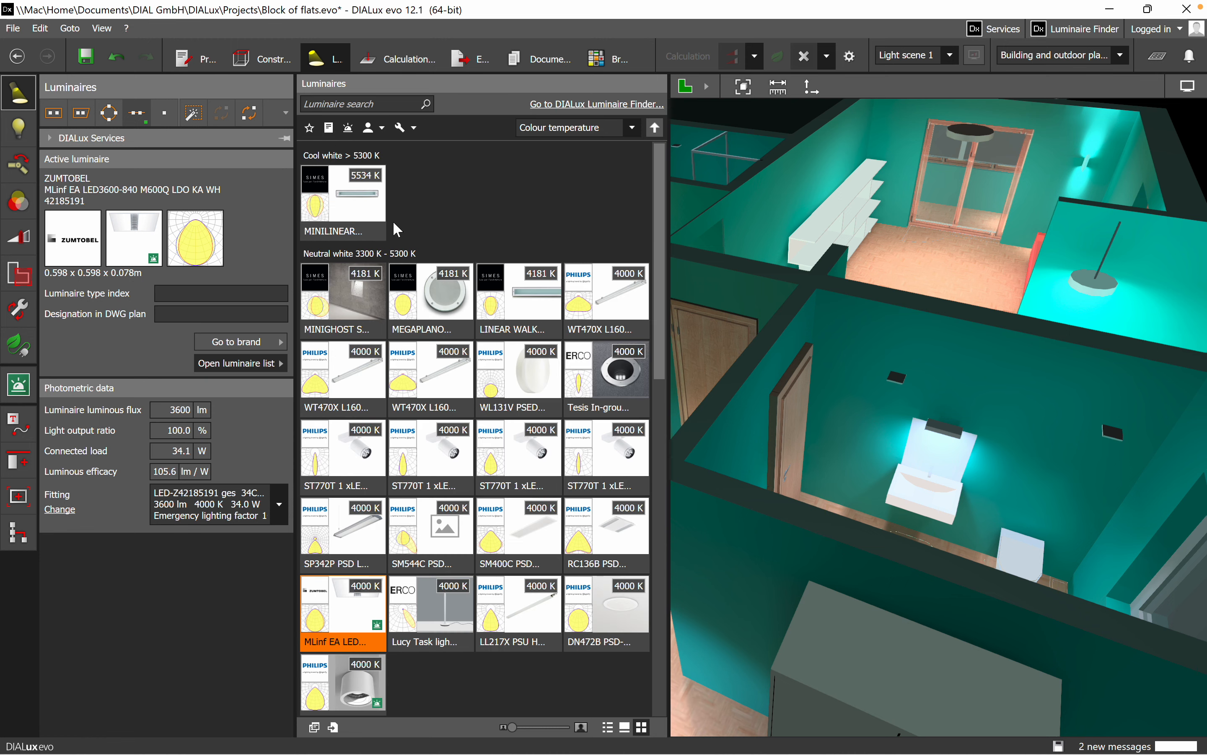
pyautogui.moveTo(426, 260)
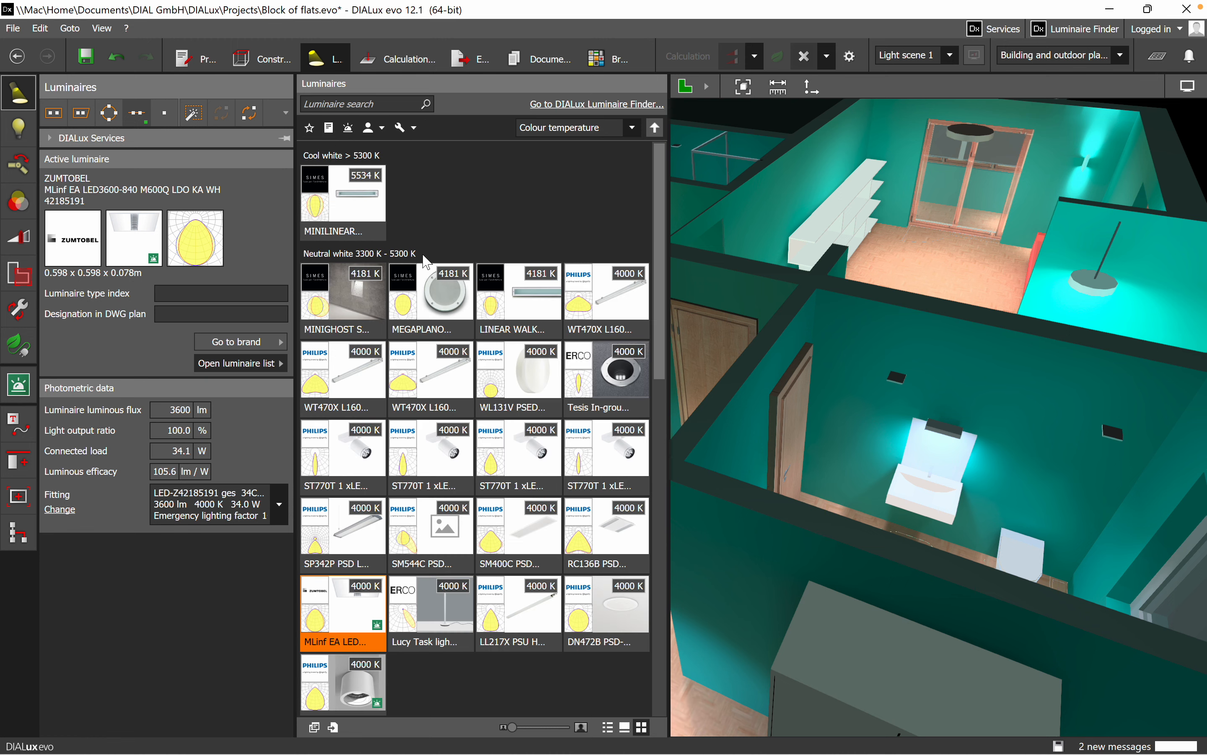
pyautogui.moveTo(481, 203)
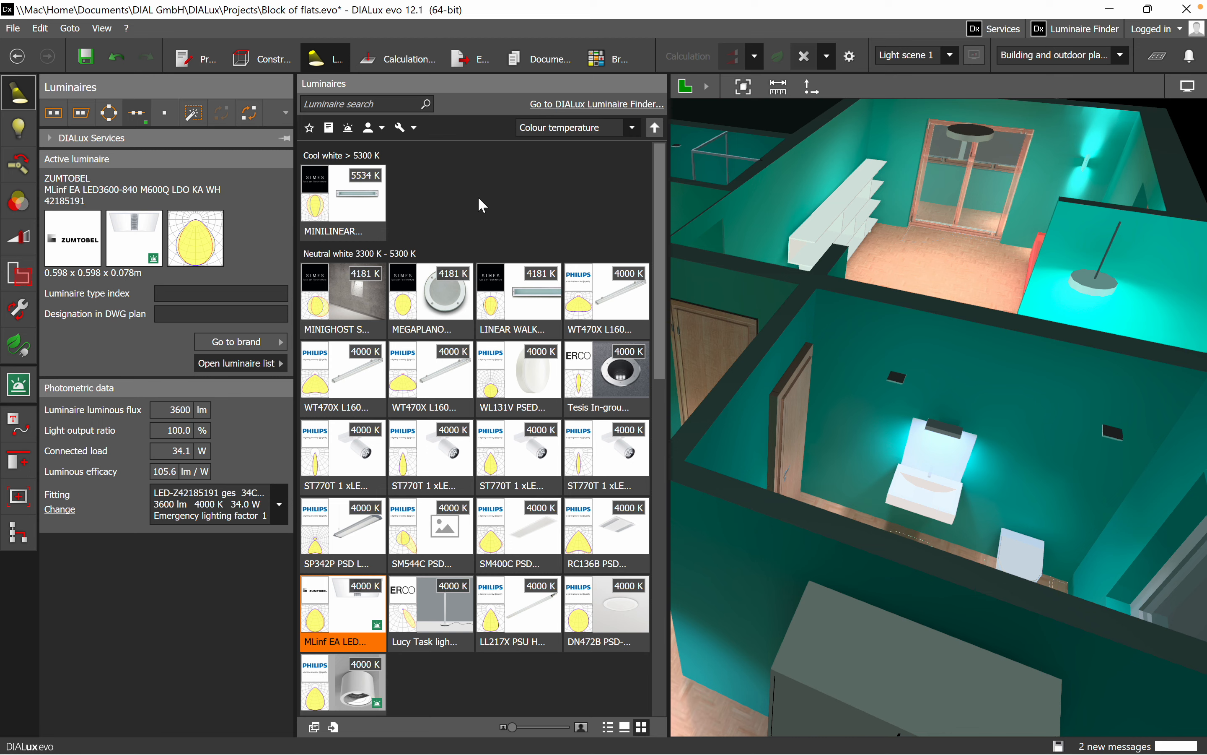